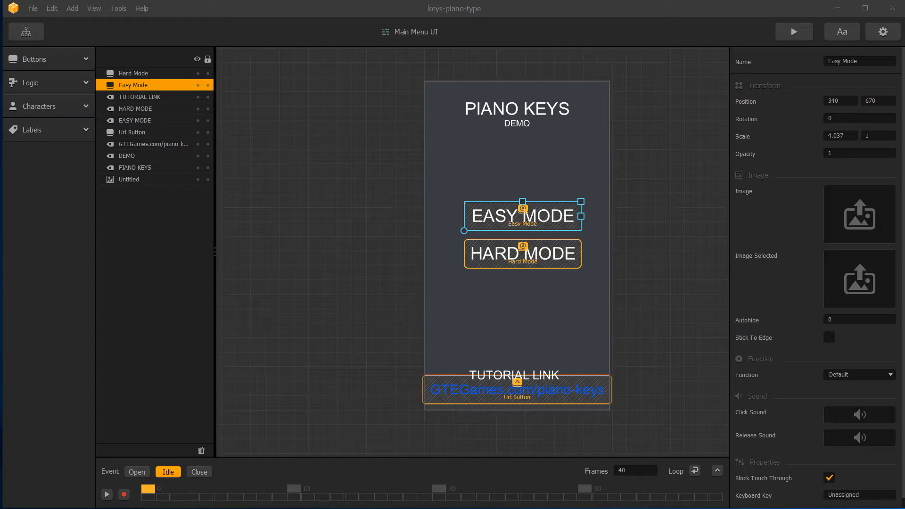
{"action": "mouse_move", "coordinate": [694, 396]}
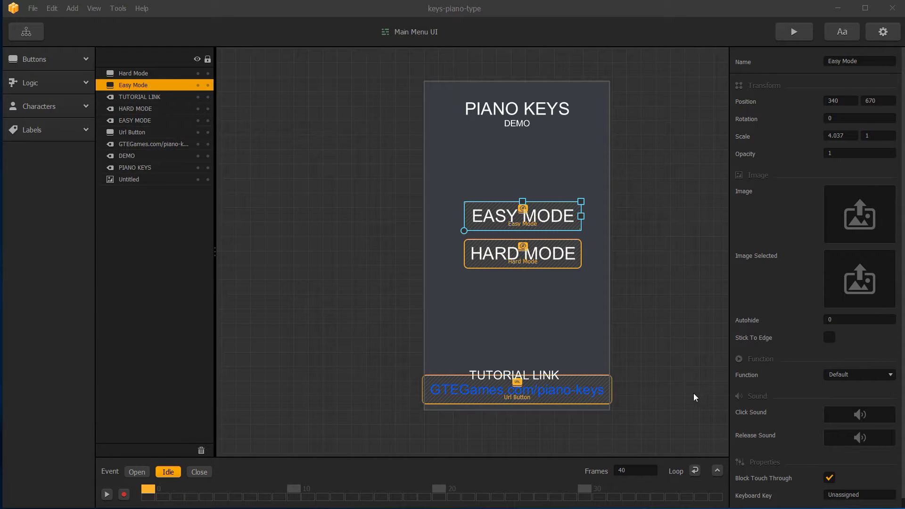
{"action": "mouse_move", "coordinate": [522, 324]}
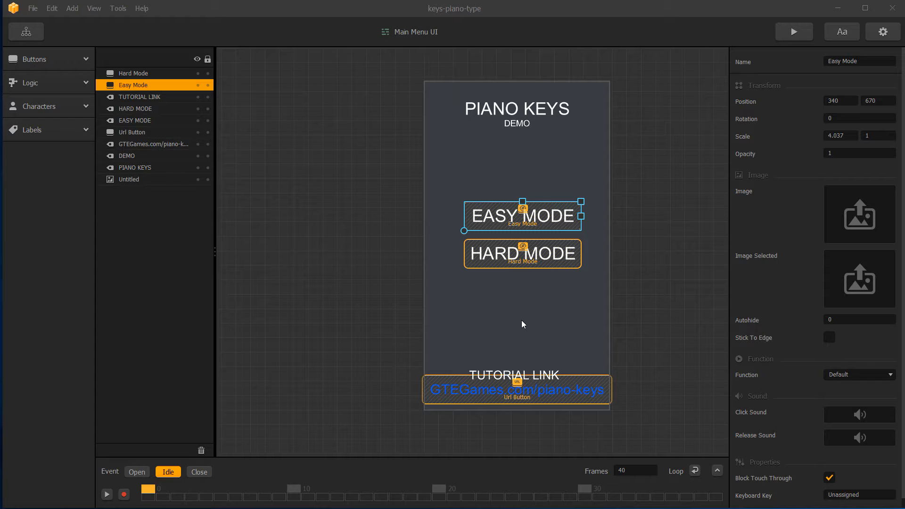
{"action": "mouse_move", "coordinate": [272, 43]}
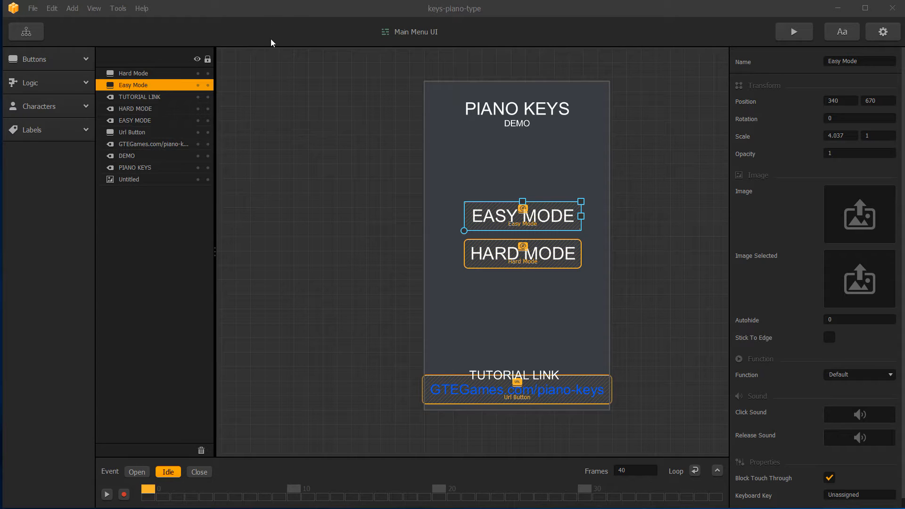
{"action": "mouse_move", "coordinate": [300, 154]}
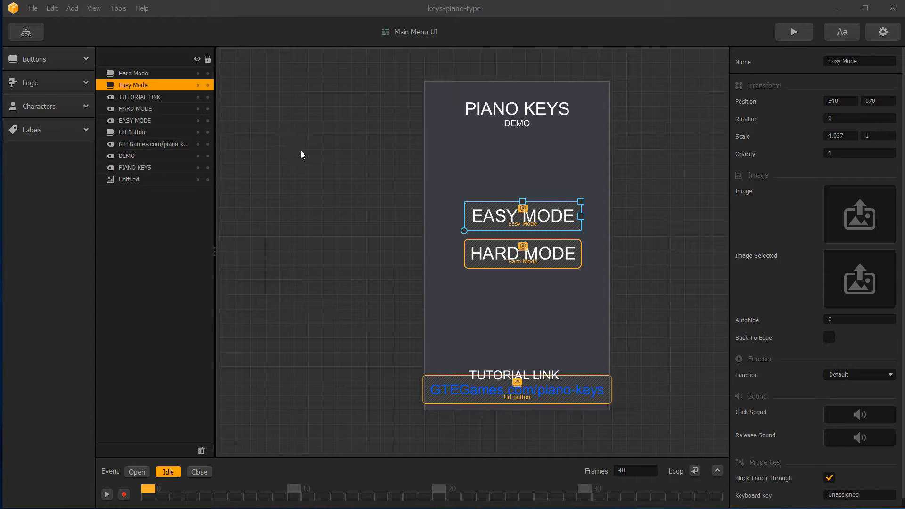
{"action": "mouse_move", "coordinate": [441, 290]}
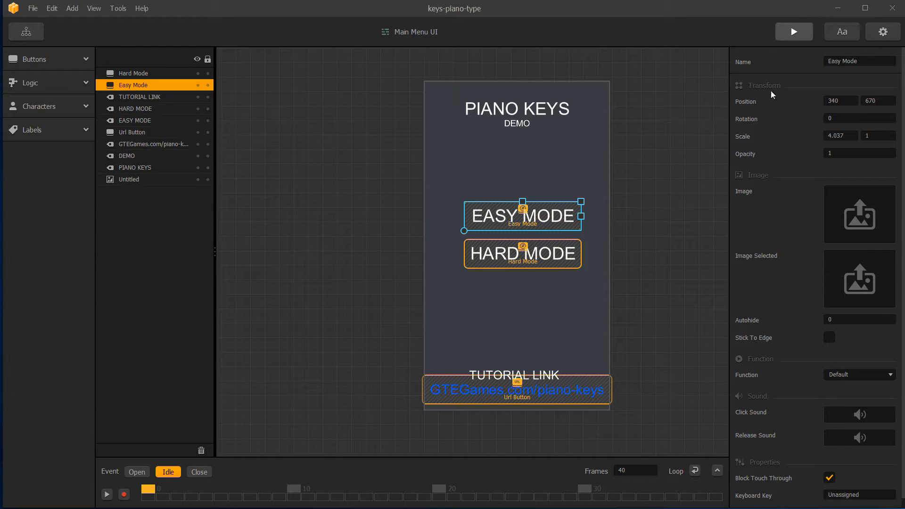
Step: Start the game preview and enter Easy Mode from the Piano Keys menu
{"action": "left_click", "coordinate": [792, 32]}
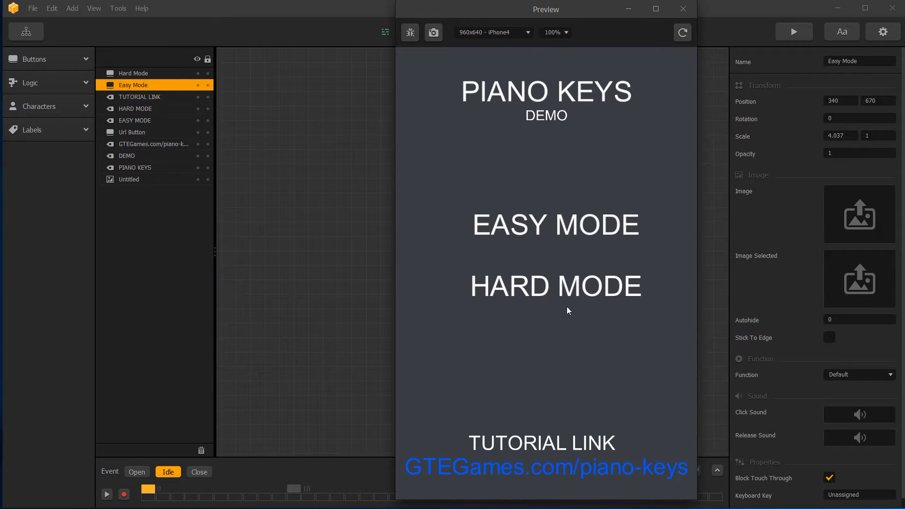
{"action": "mouse_move", "coordinate": [610, 471]}
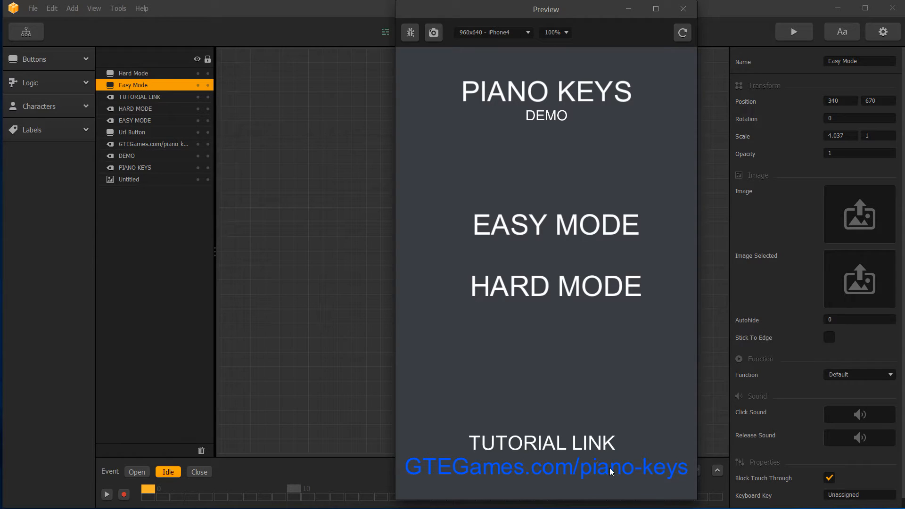
{"action": "mouse_move", "coordinate": [550, 260]}
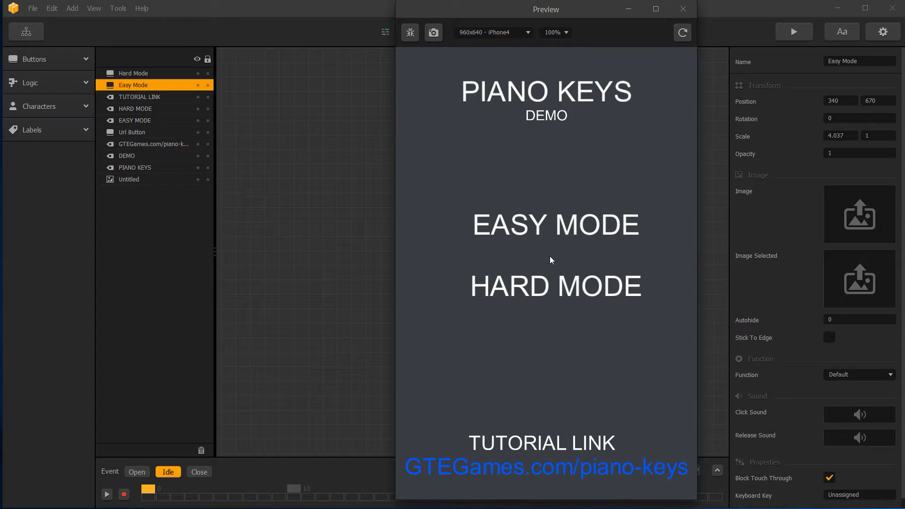
{"action": "mouse_move", "coordinate": [565, 227]}
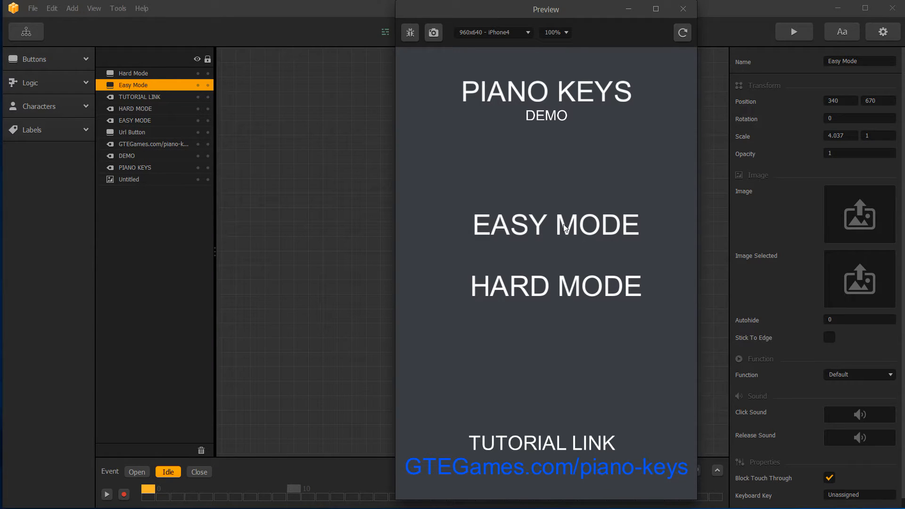
{"action": "left_click", "coordinate": [554, 226]}
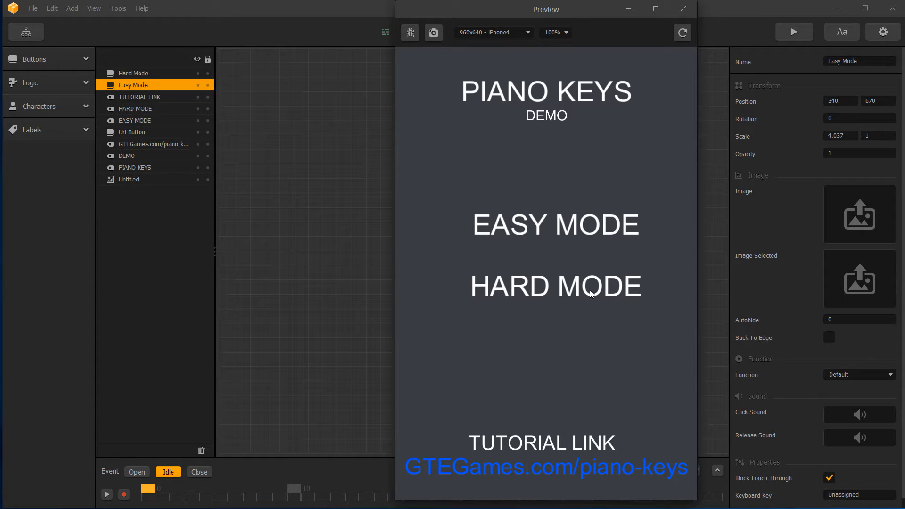
Step: Play Hard Mode with debug stats shown, restarting twice from the Game Over screen
{"action": "left_click", "coordinate": [554, 225]}
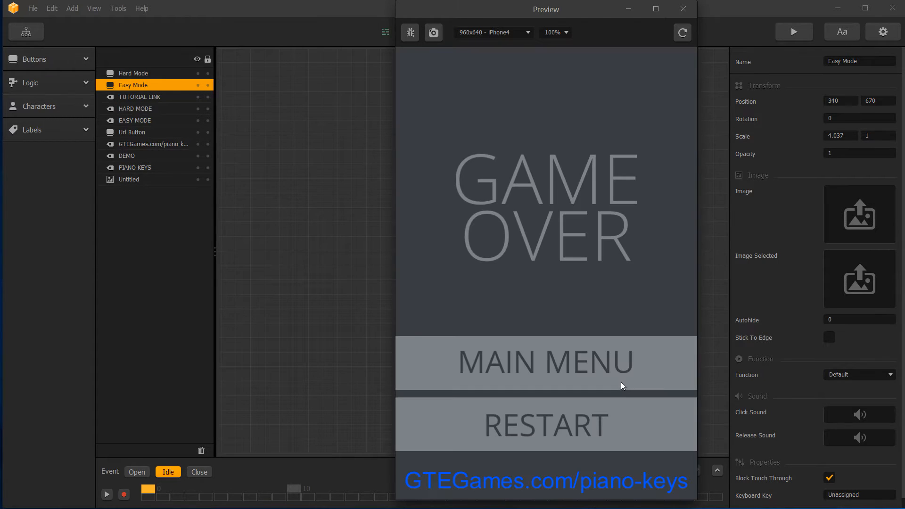
{"action": "mouse_move", "coordinate": [606, 432]}
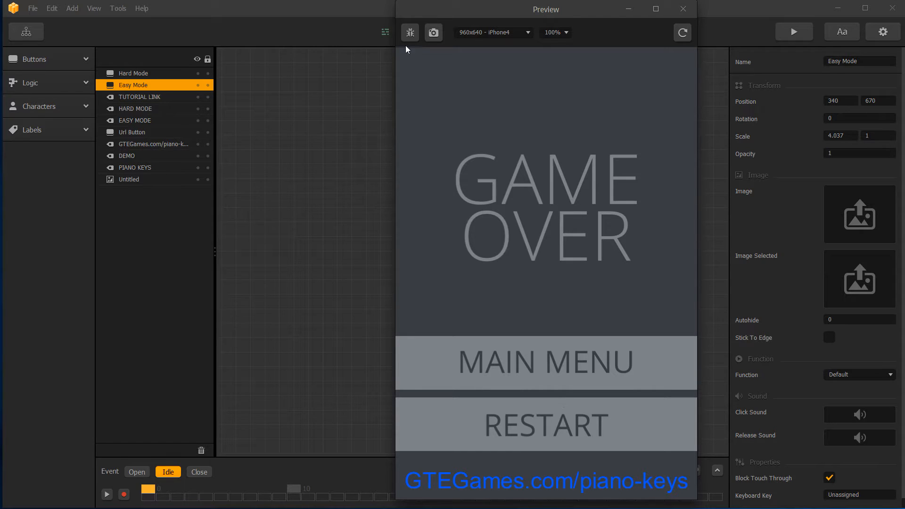
{"action": "left_click", "coordinate": [409, 31]}
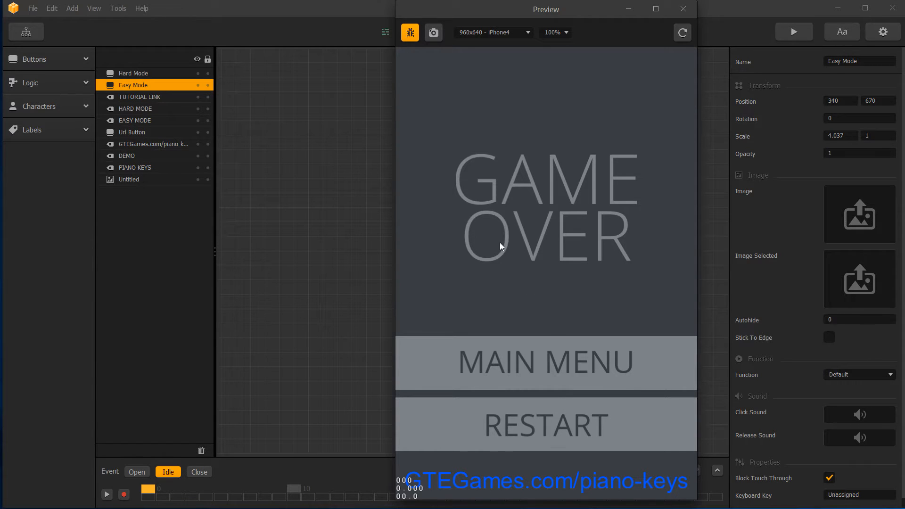
{"action": "mouse_move", "coordinate": [543, 417]}
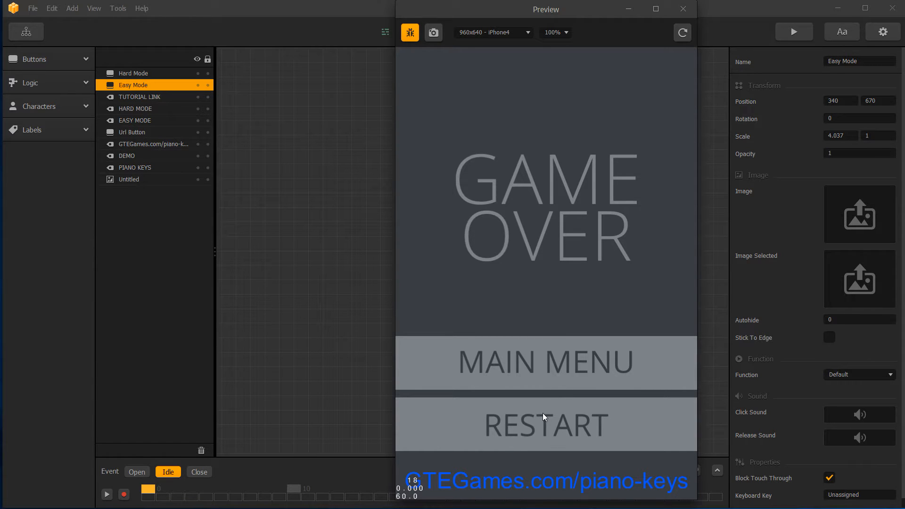
{"action": "left_click", "coordinate": [544, 425]}
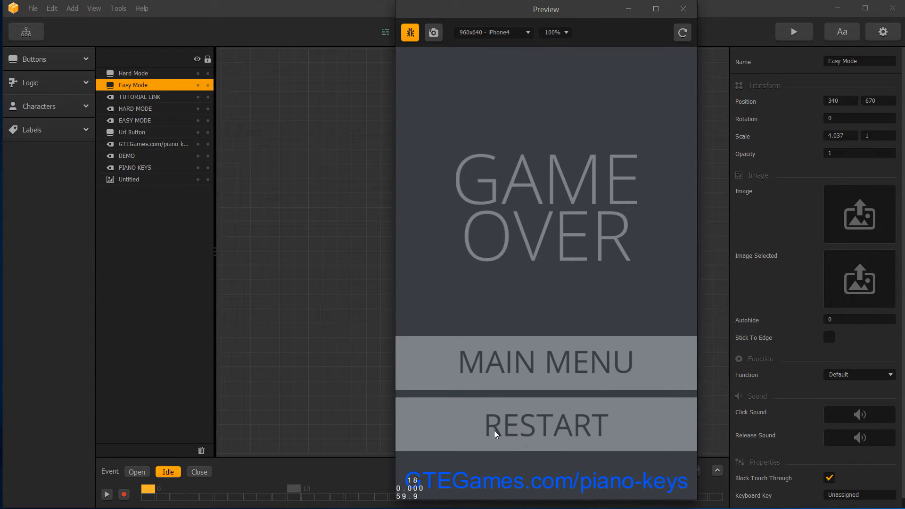
{"action": "mouse_move", "coordinate": [646, 322]}
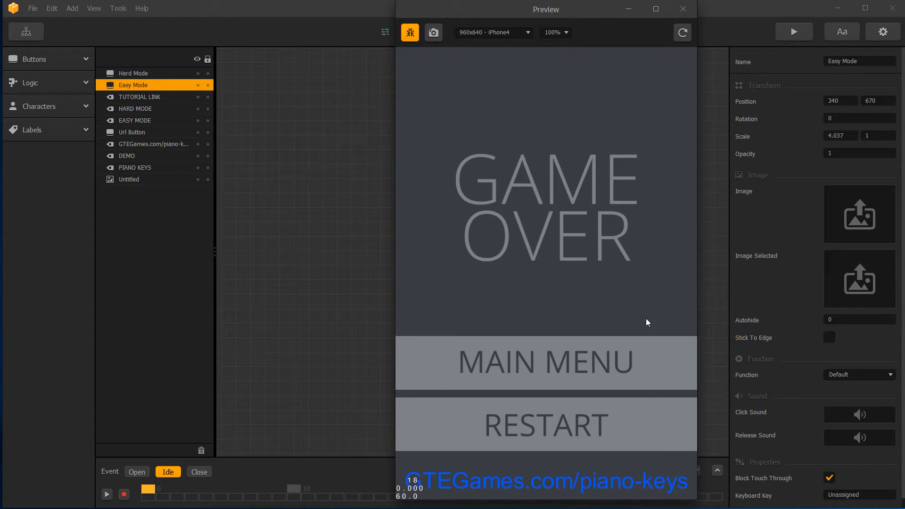
{"action": "mouse_move", "coordinate": [602, 442]}
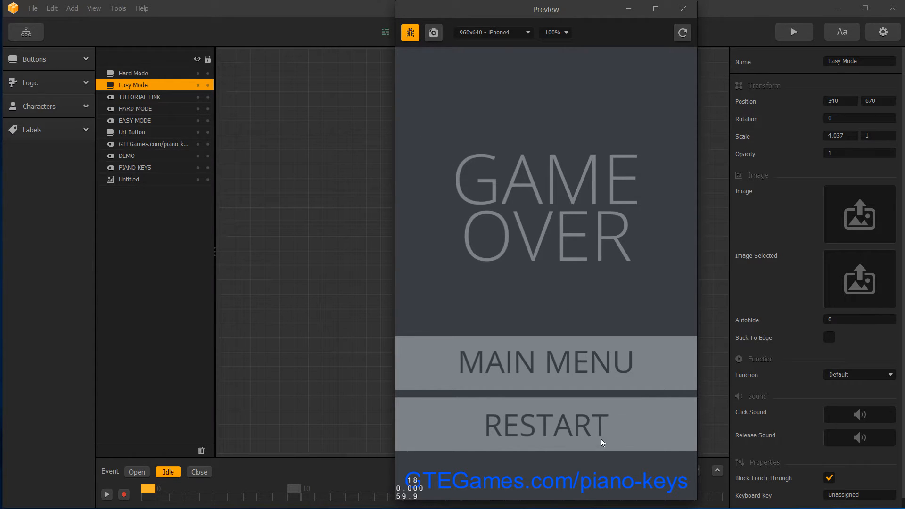
{"action": "left_click", "coordinate": [545, 424]}
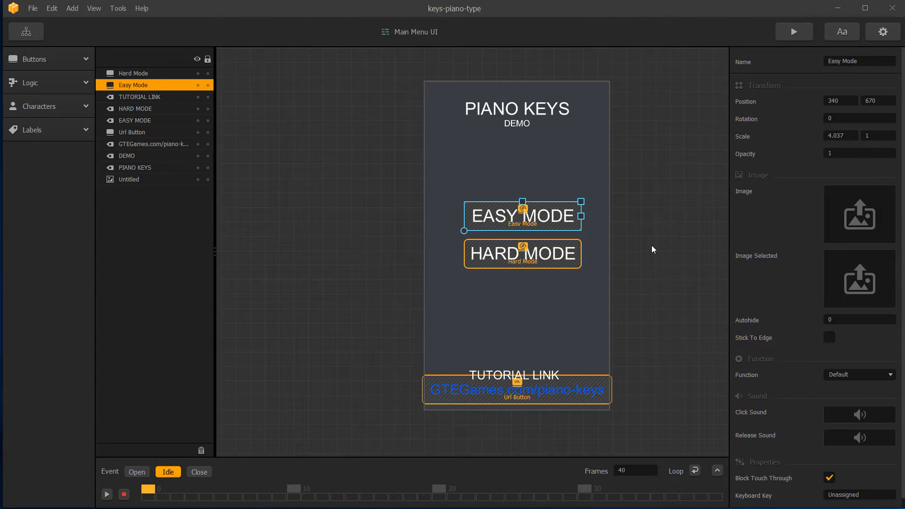
Step: Show the Game Mind Map and select the Easy World node to view its physics settings
{"action": "left_click", "coordinate": [26, 32]}
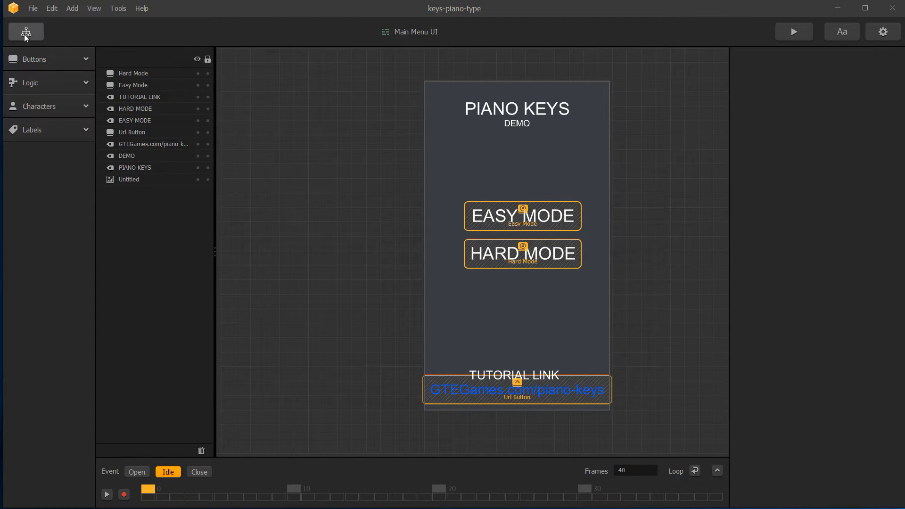
{"action": "mouse_move", "coordinate": [25, 31]}
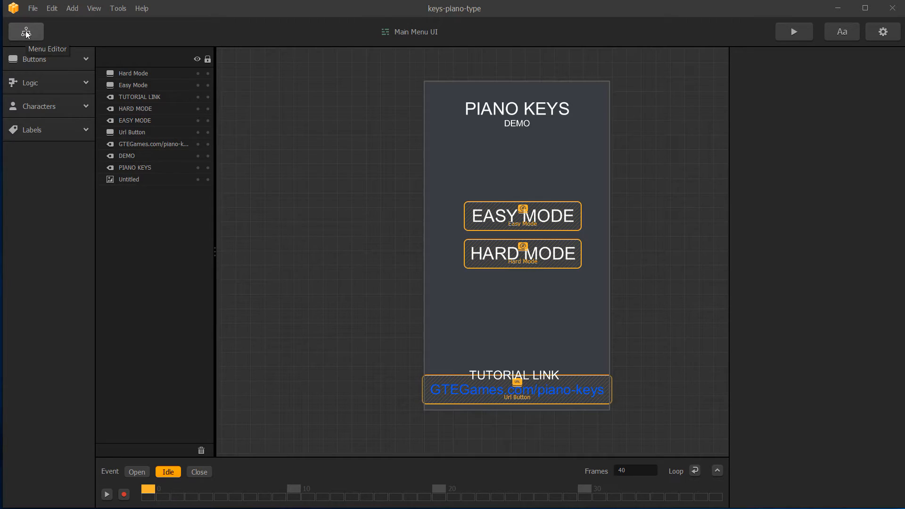
{"action": "left_click", "coordinate": [25, 31]}
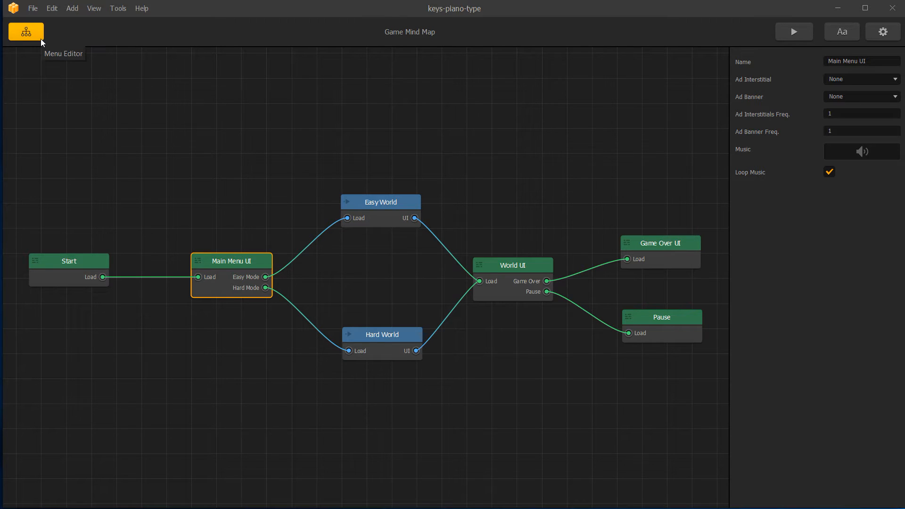
{"action": "mouse_move", "coordinate": [226, 283]}
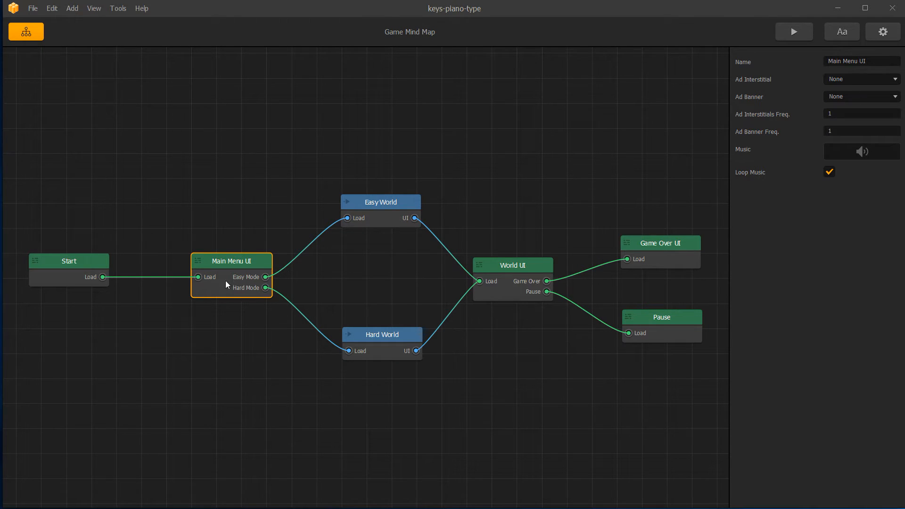
{"action": "left_click", "coordinate": [380, 202]}
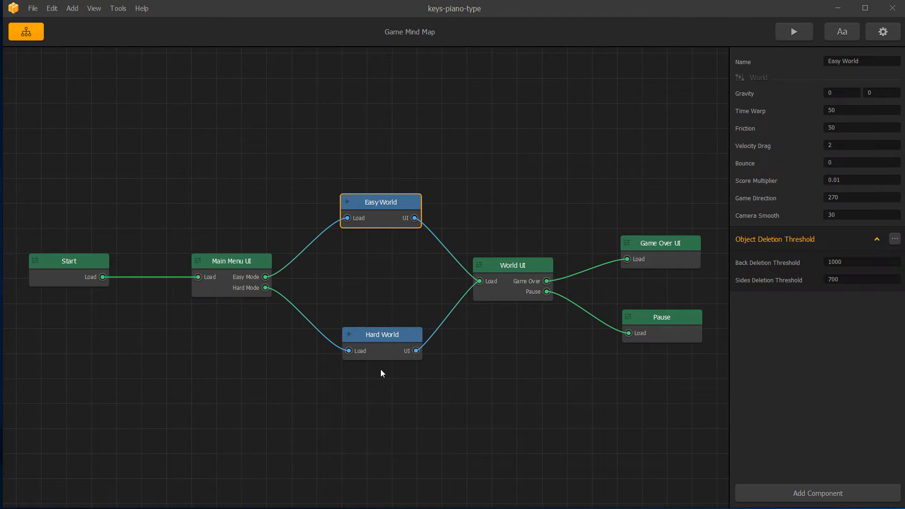
Step: Inspect the Right and Left touch areas and their keyboard key assignments in the World UI
{"action": "double_click", "coordinate": [511, 265]}
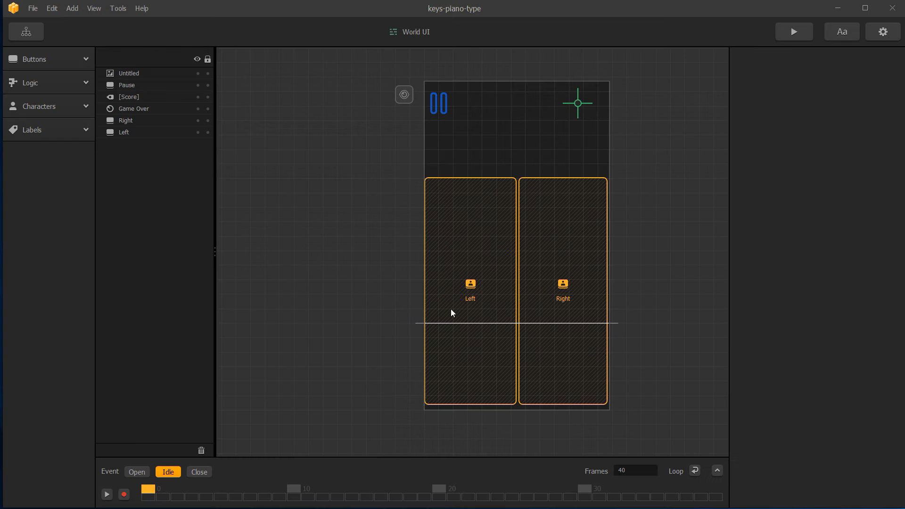
{"action": "mouse_move", "coordinate": [578, 111]}
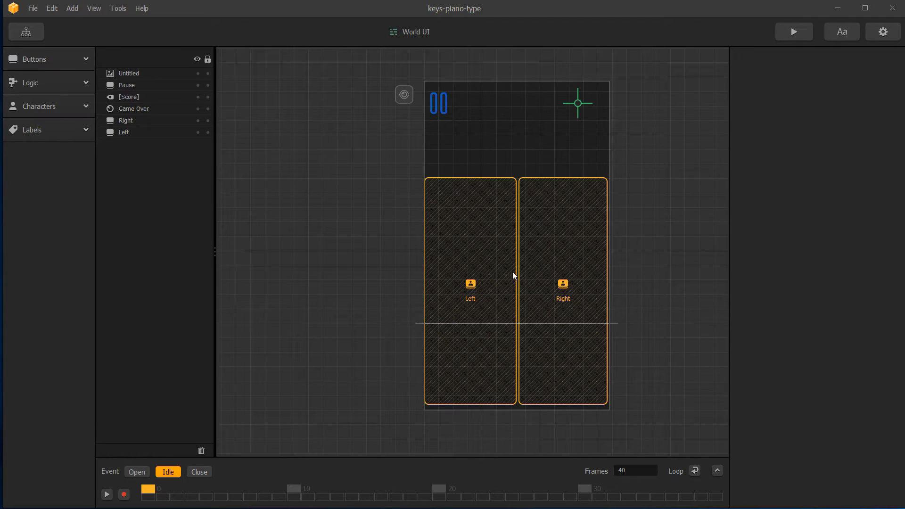
{"action": "left_click", "coordinate": [124, 131]}
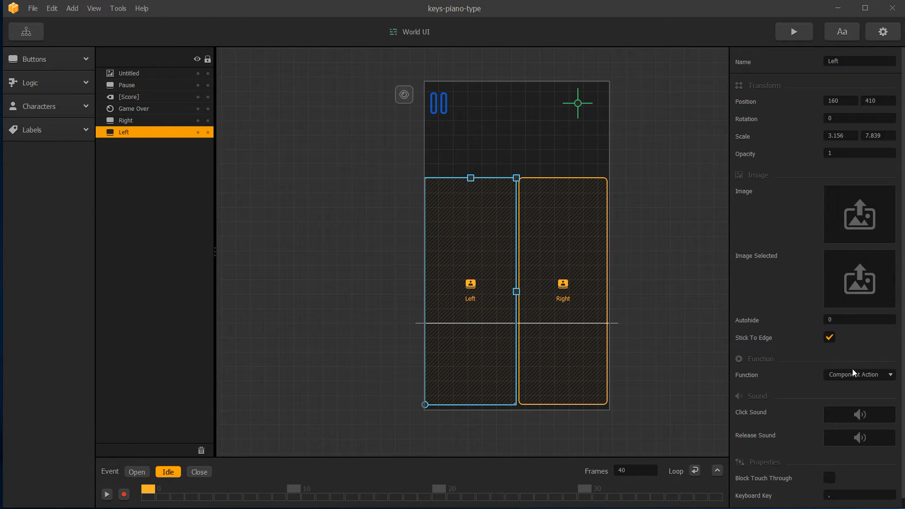
{"action": "mouse_move", "coordinate": [858, 338]}
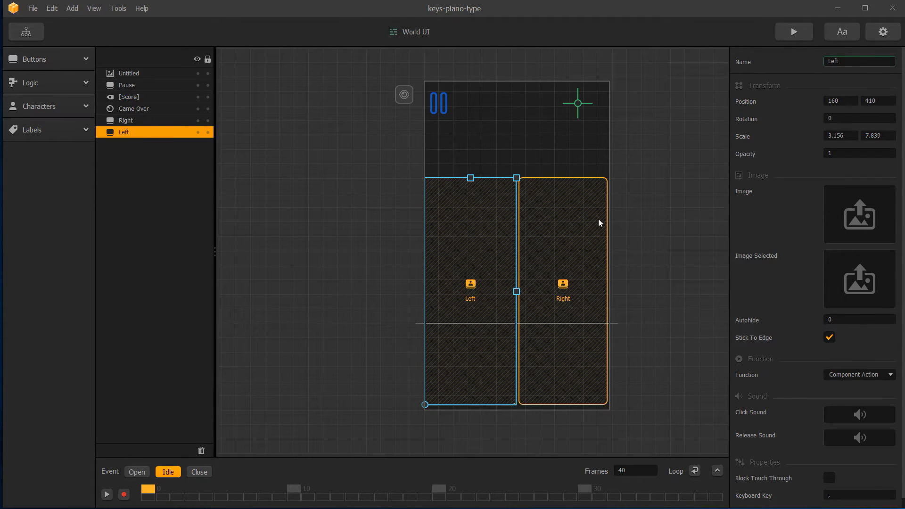
{"action": "left_click", "coordinate": [125, 120]}
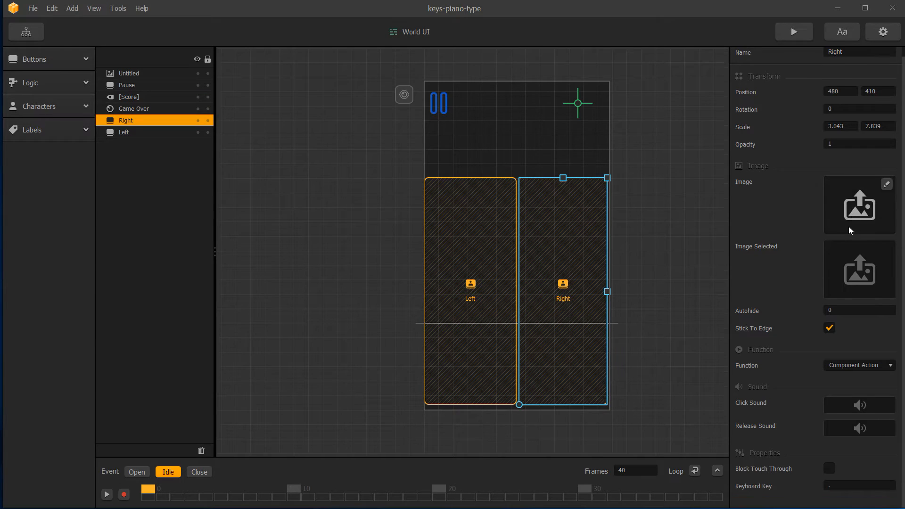
{"action": "left_click", "coordinate": [858, 486]}
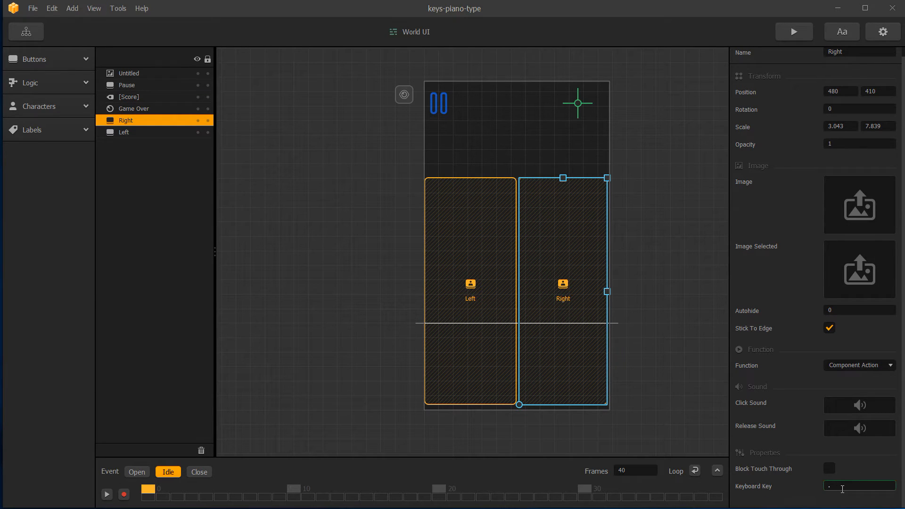
{"action": "left_click", "coordinate": [124, 131]}
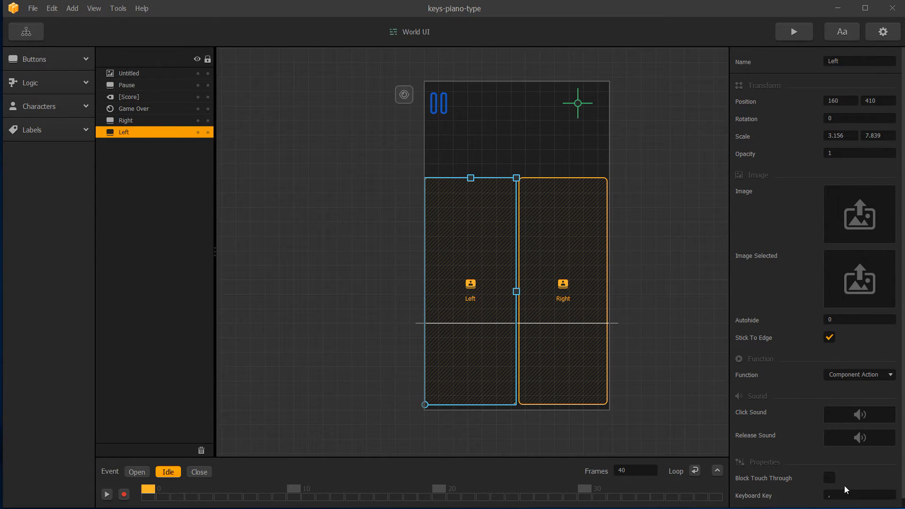
{"action": "left_click", "coordinate": [859, 495]}
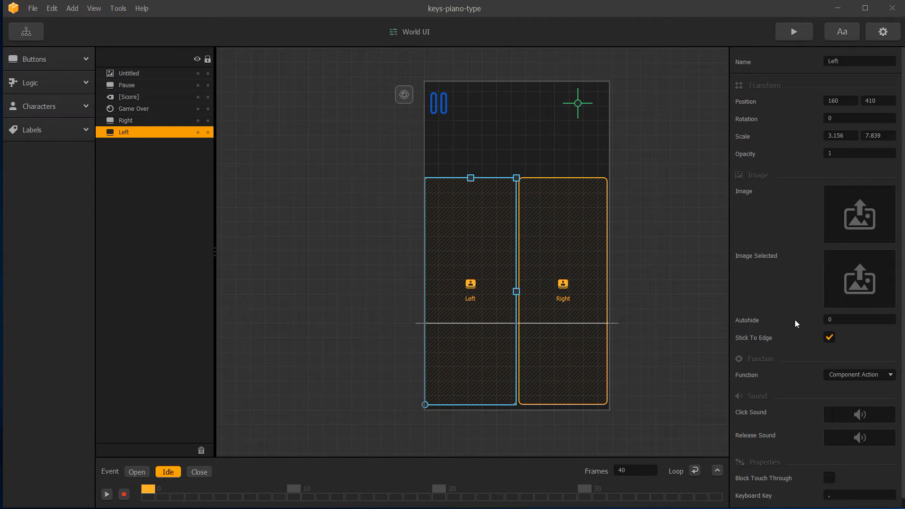
{"action": "mouse_move", "coordinate": [192, 46]}
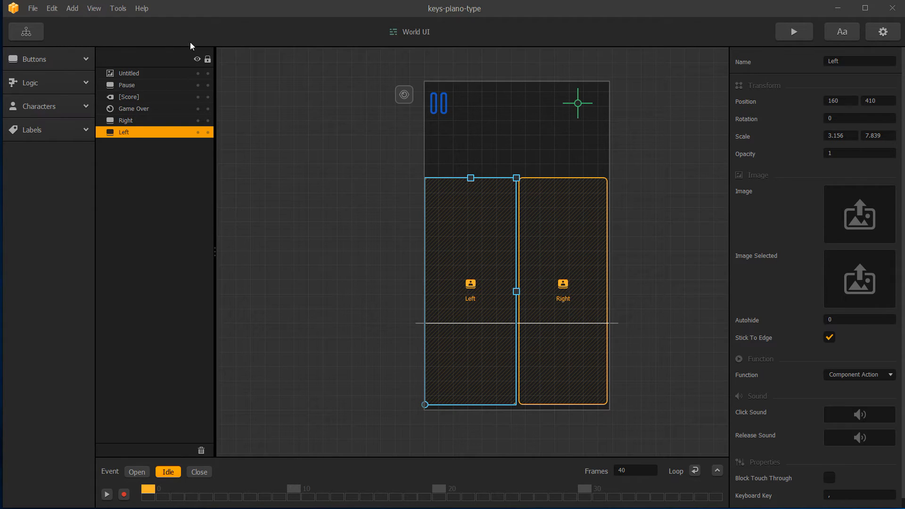
Step: Inspect the Score label, Pause button and Game Over event properties in turn
{"action": "left_click", "coordinate": [129, 96]}
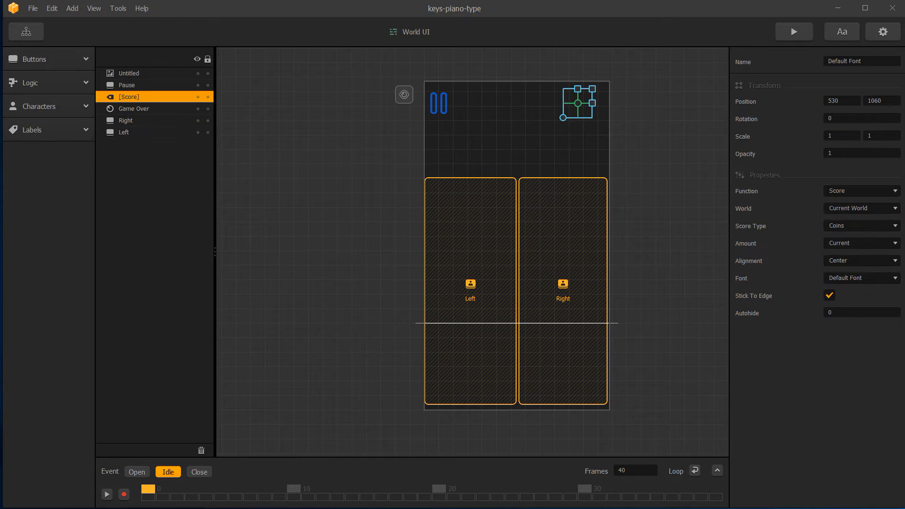
{"action": "mouse_move", "coordinate": [848, 246]}
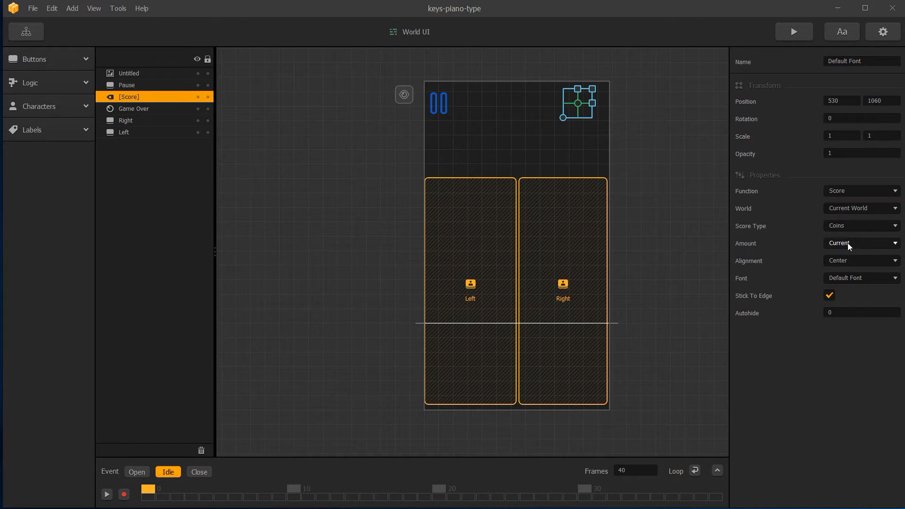
{"action": "mouse_move", "coordinate": [845, 239]}
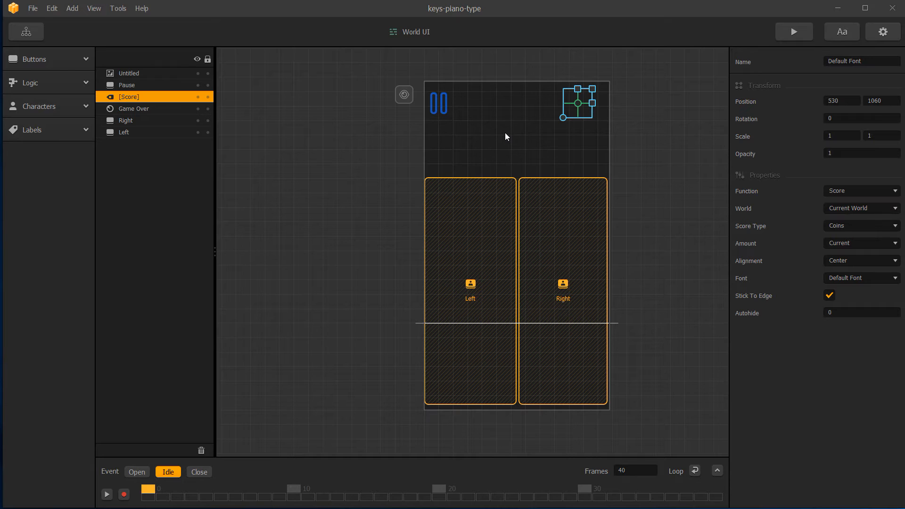
{"action": "mouse_move", "coordinate": [444, 104]}
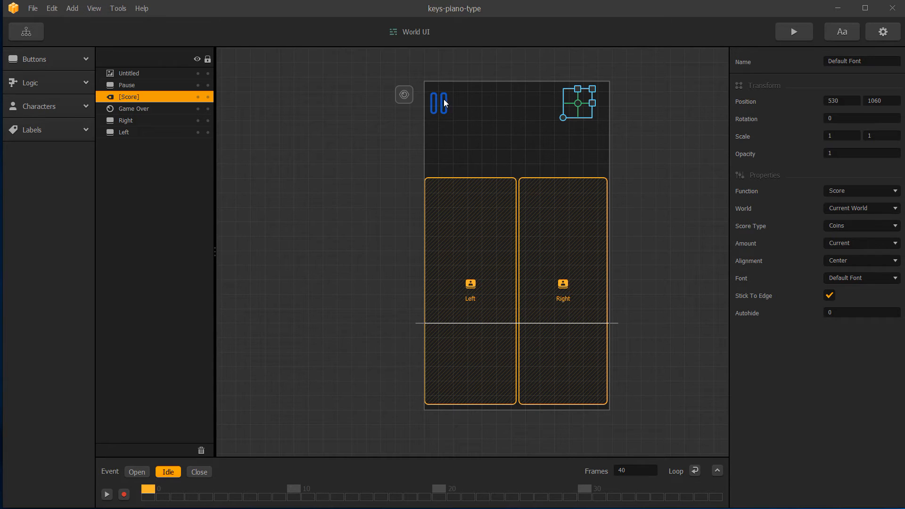
{"action": "left_click", "coordinate": [126, 85]}
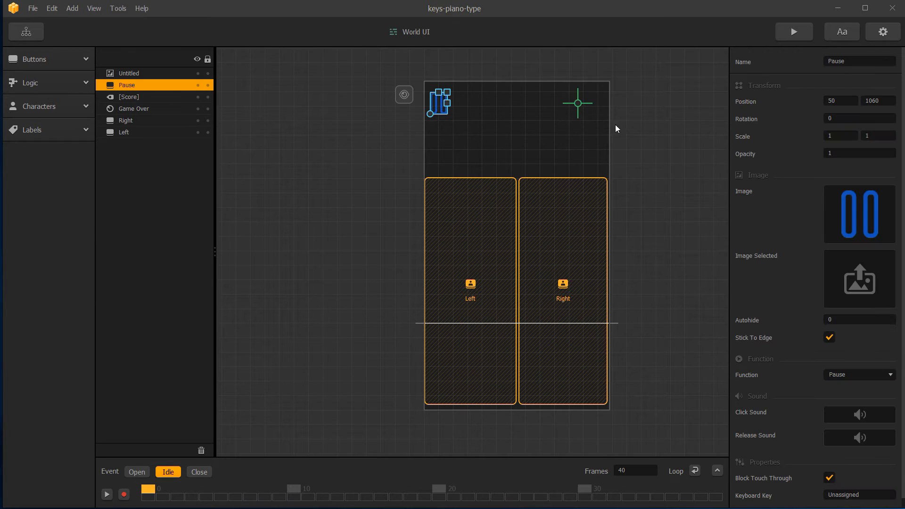
{"action": "mouse_move", "coordinate": [11, 113]}
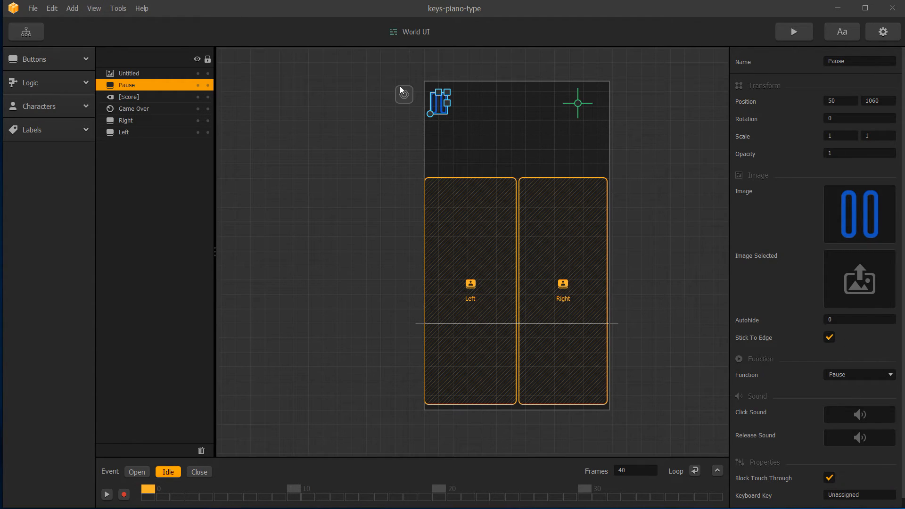
{"action": "left_click", "coordinate": [133, 108]}
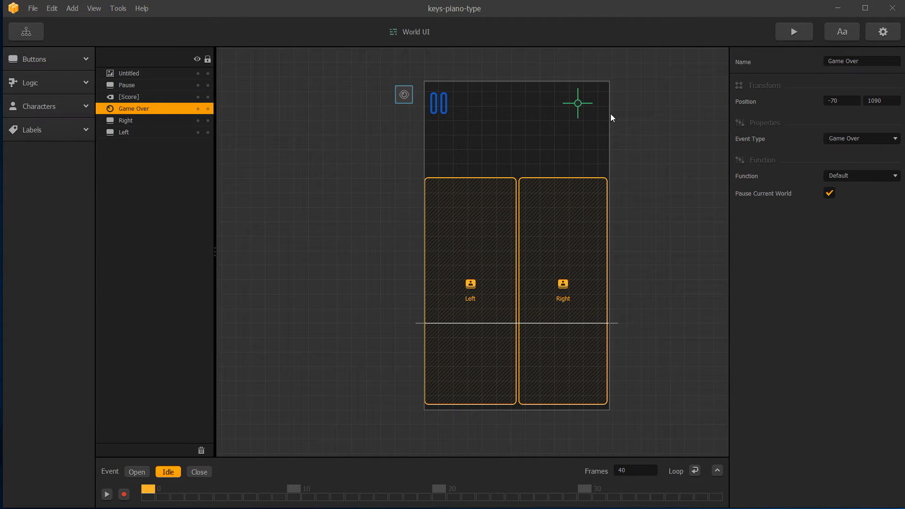
Step: Inspect the Pause screen's Url Button link settings, then return to the Game Mind Map
{"action": "left_click", "coordinate": [26, 31]}
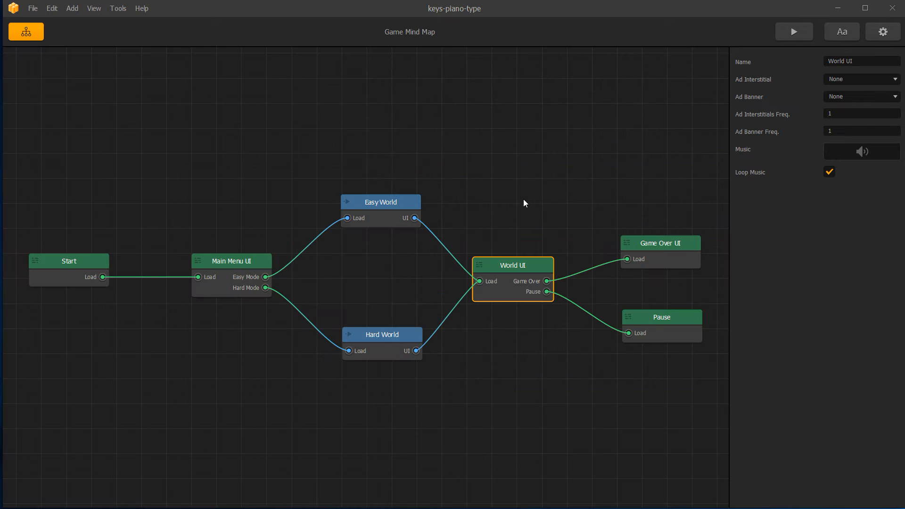
{"action": "left_click", "coordinate": [661, 243]}
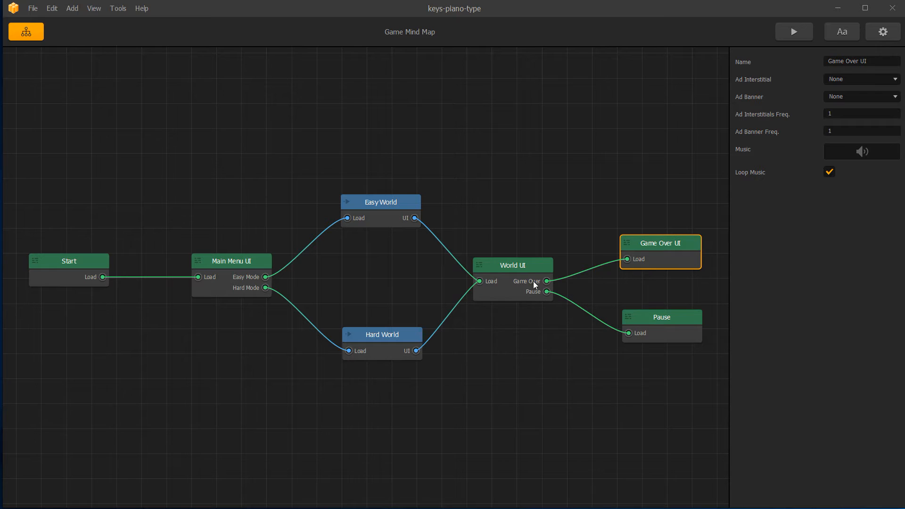
{"action": "mouse_move", "coordinate": [555, 293]}
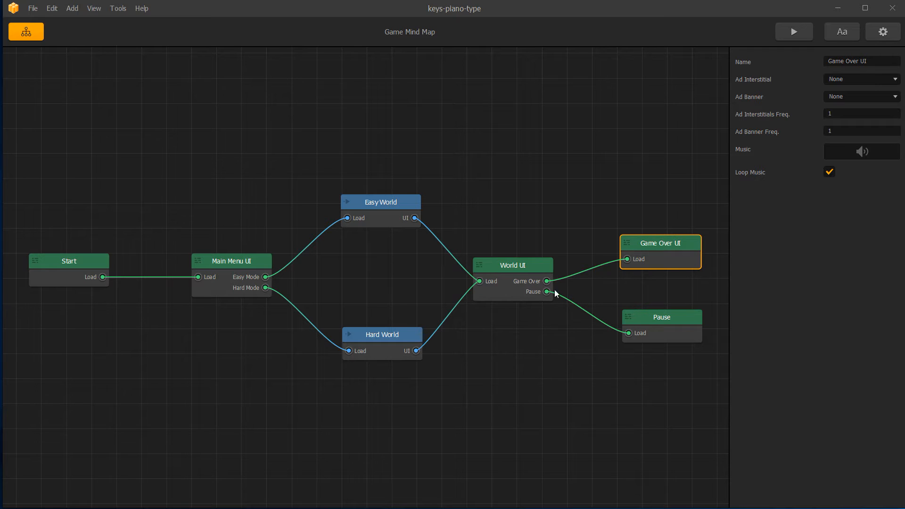
{"action": "double_click", "coordinate": [660, 242]}
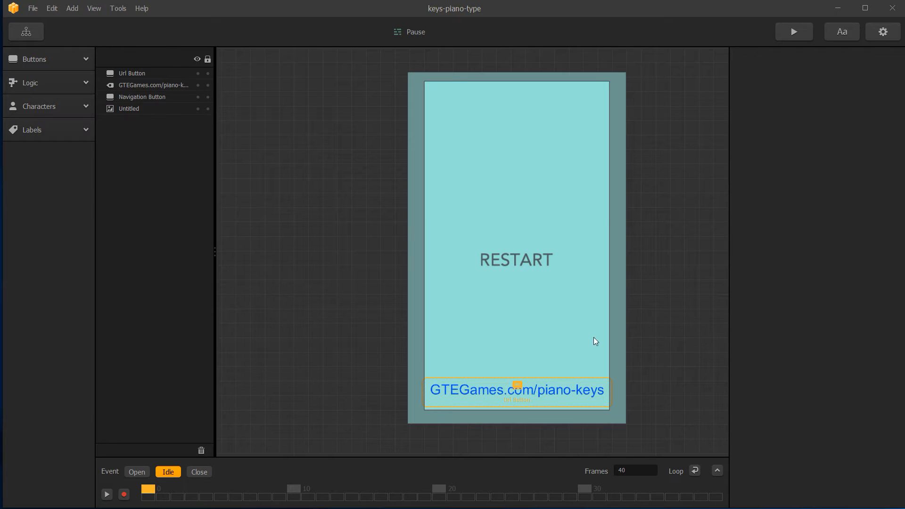
{"action": "mouse_move", "coordinate": [478, 386]}
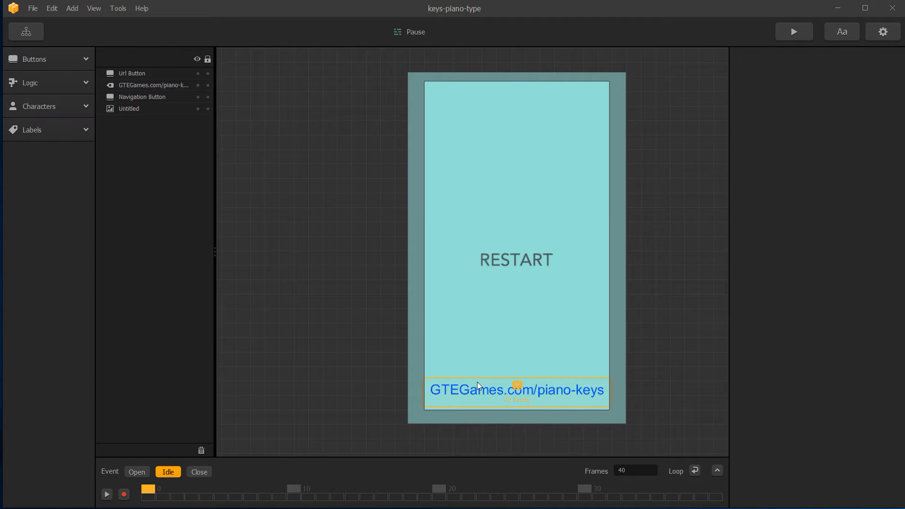
{"action": "left_click", "coordinate": [131, 72]}
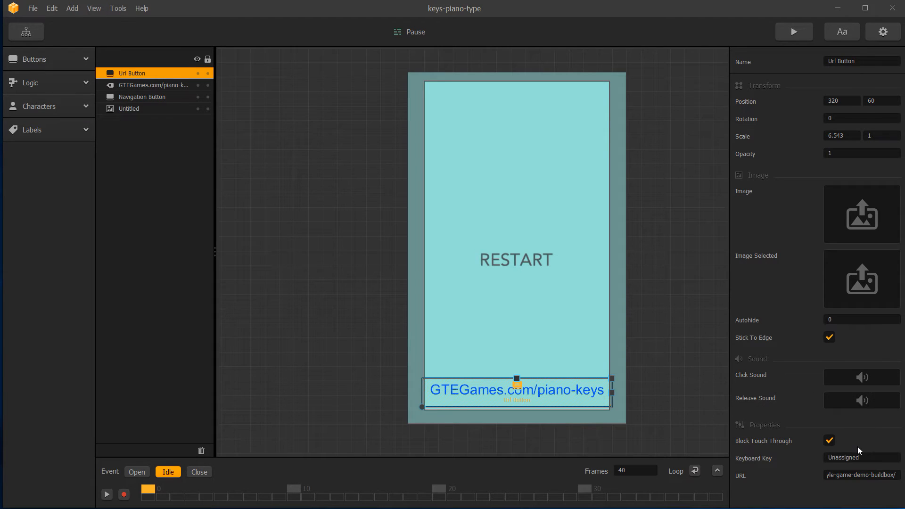
{"action": "mouse_move", "coordinate": [238, 215]}
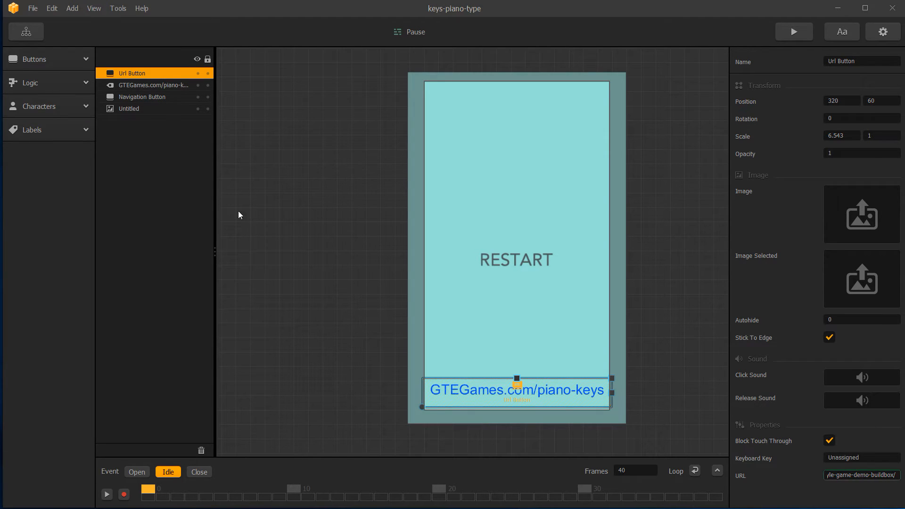
{"action": "left_click", "coordinate": [26, 31]}
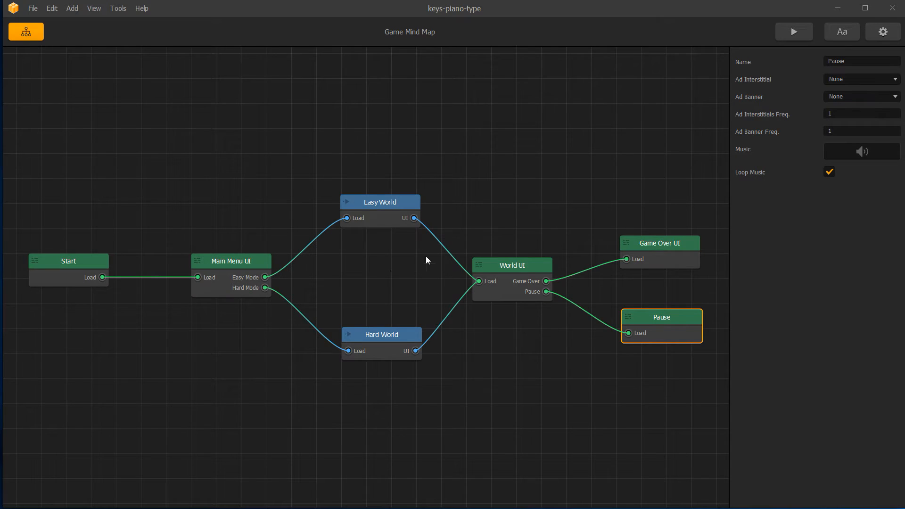
{"action": "mouse_move", "coordinate": [504, 277]}
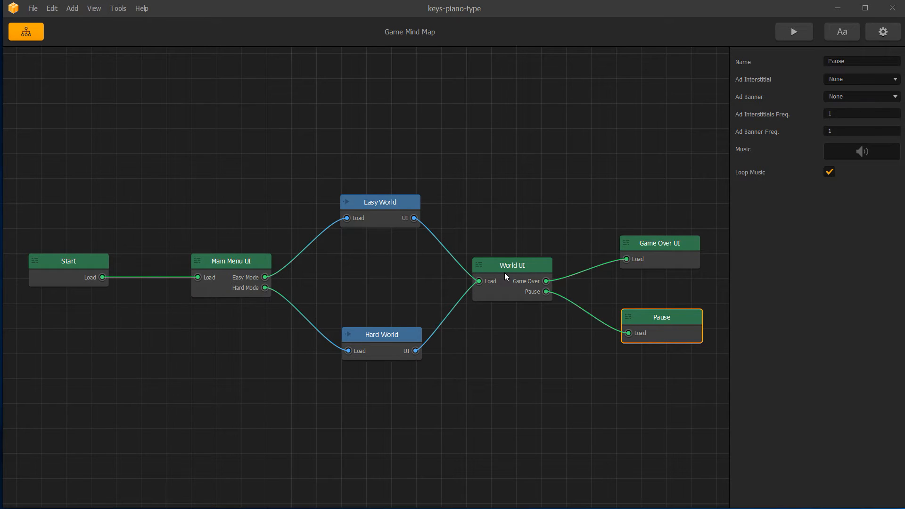
{"action": "mouse_move", "coordinate": [260, 260]}
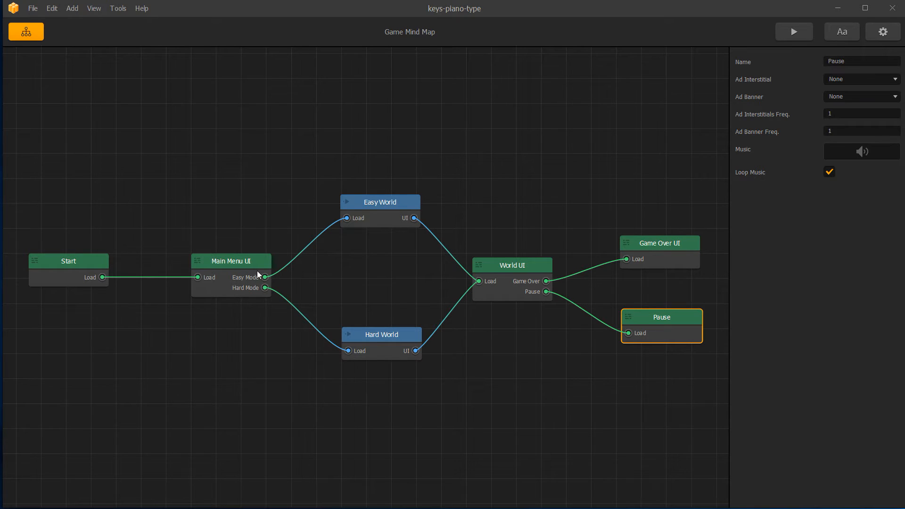
{"action": "double_click", "coordinate": [230, 260]}
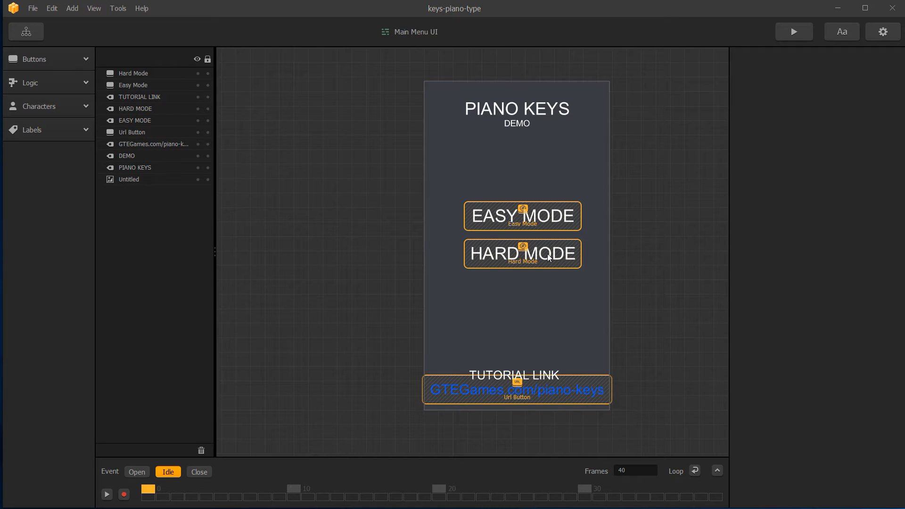
{"action": "mouse_move", "coordinate": [427, 237]}
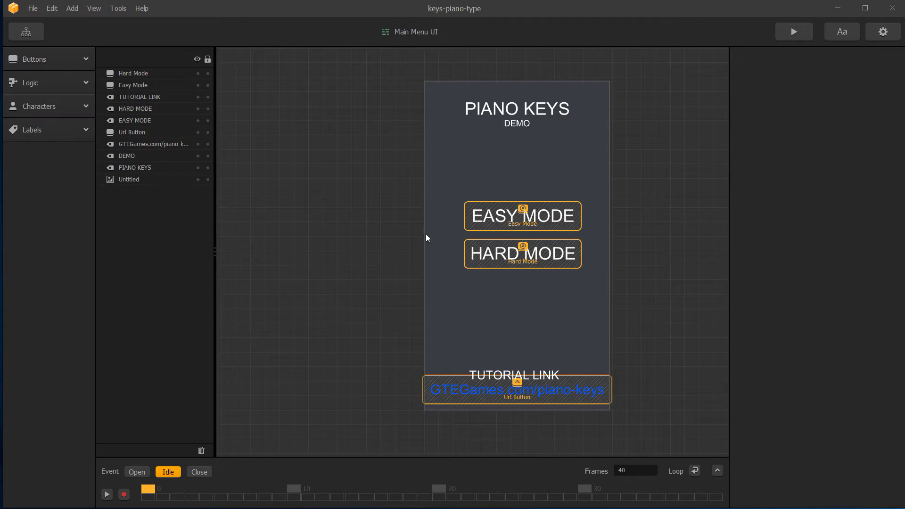
{"action": "left_click", "coordinate": [134, 85]}
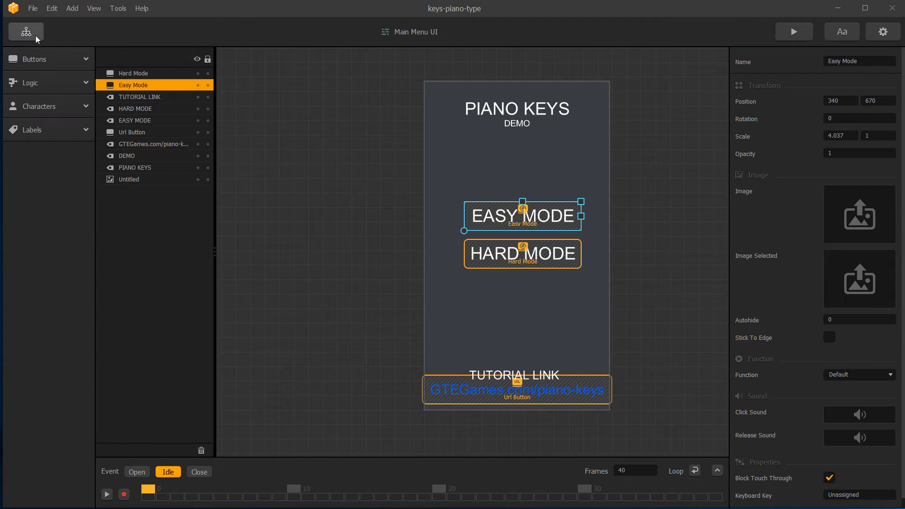
{"action": "left_click", "coordinate": [26, 32]}
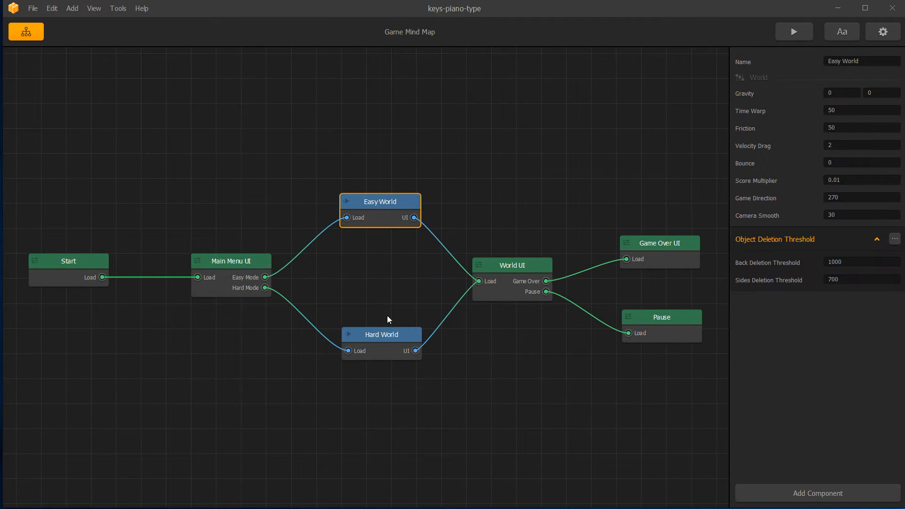
{"action": "mouse_move", "coordinate": [374, 342]}
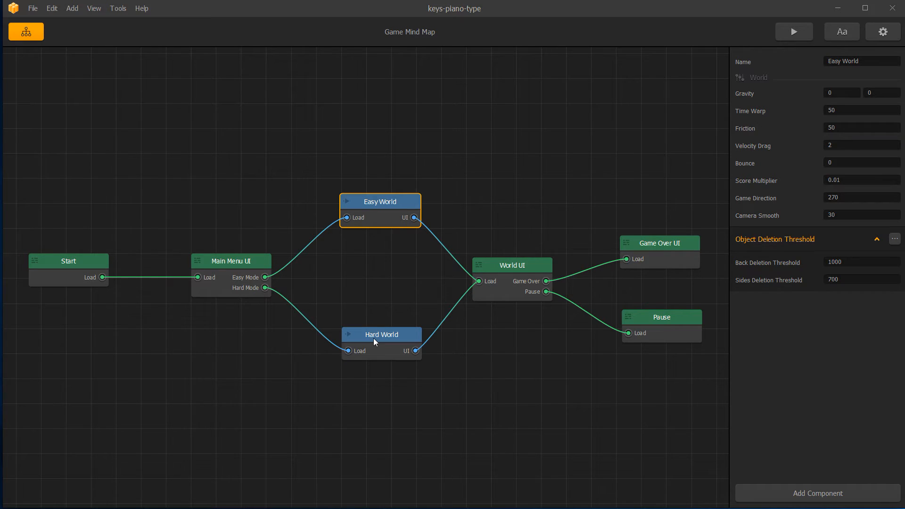
{"action": "mouse_move", "coordinate": [396, 221]}
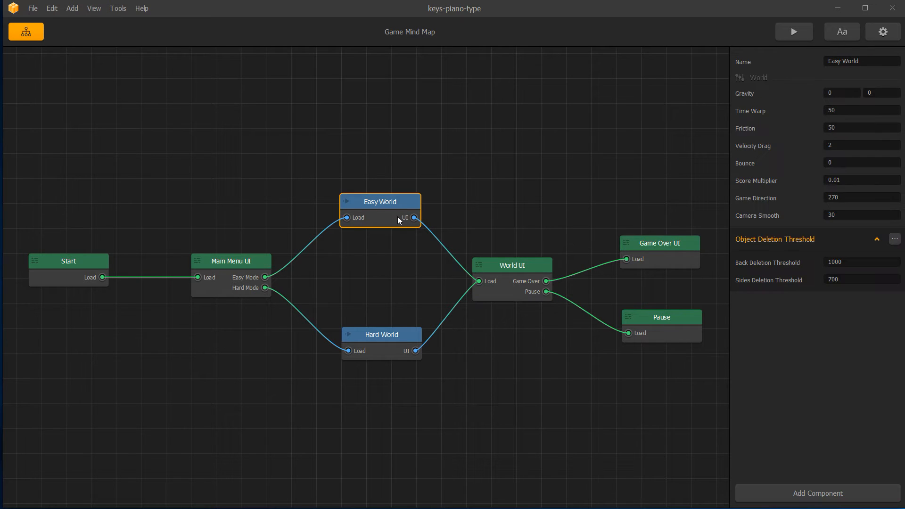
{"action": "double_click", "coordinate": [511, 264]}
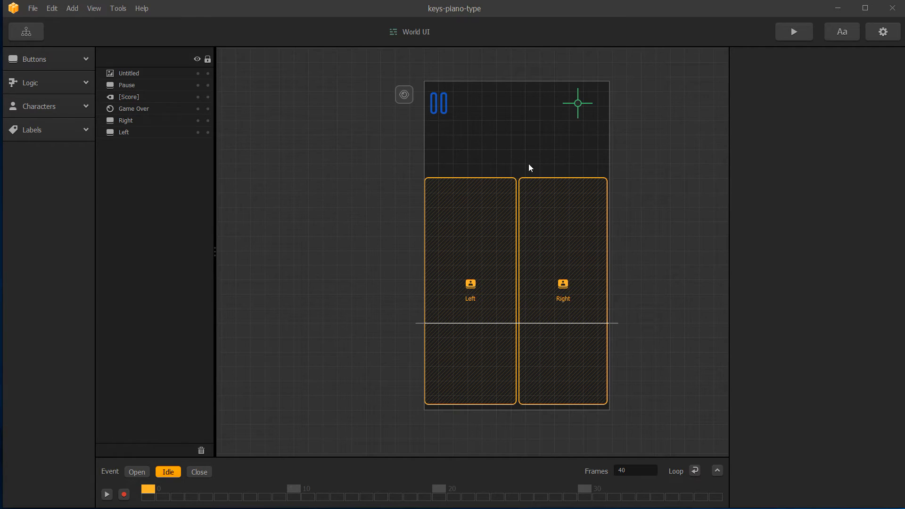
{"action": "left_click", "coordinate": [25, 31]}
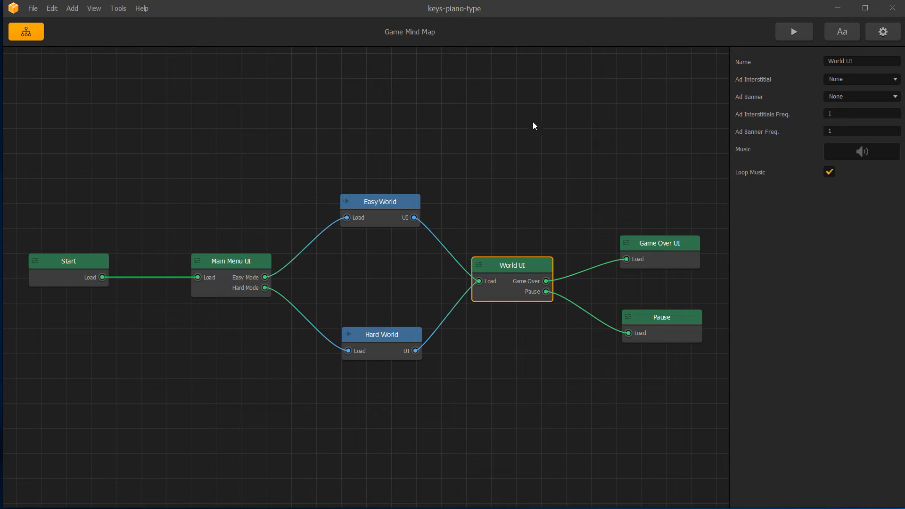
{"action": "double_click", "coordinate": [380, 201]}
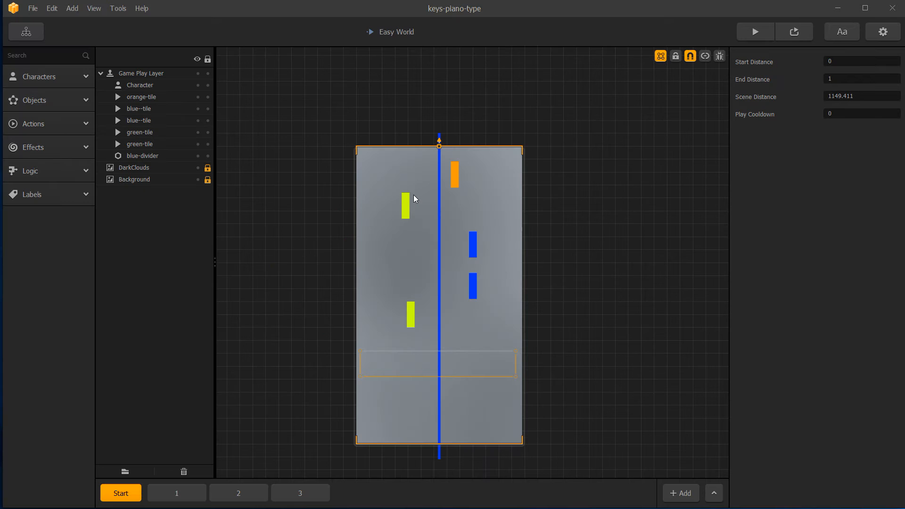
{"action": "mouse_move", "coordinate": [411, 236]}
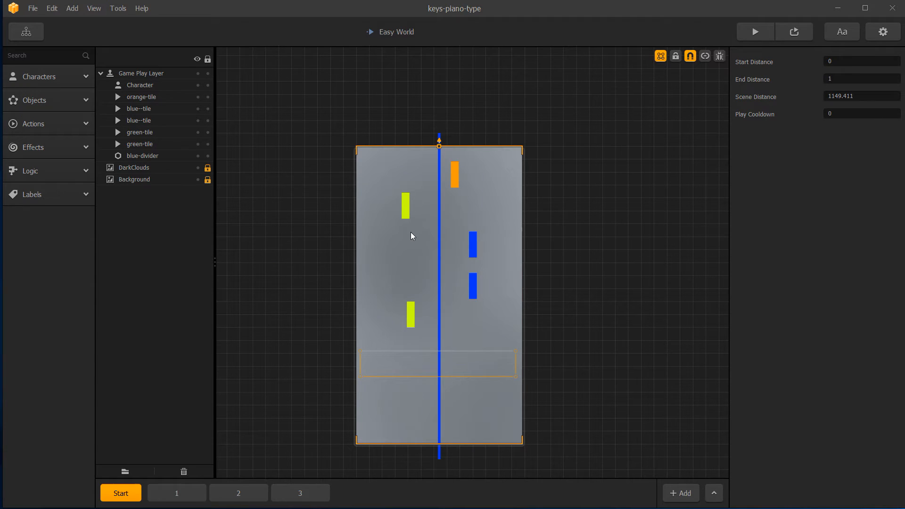
{"action": "left_click", "coordinate": [39, 77]}
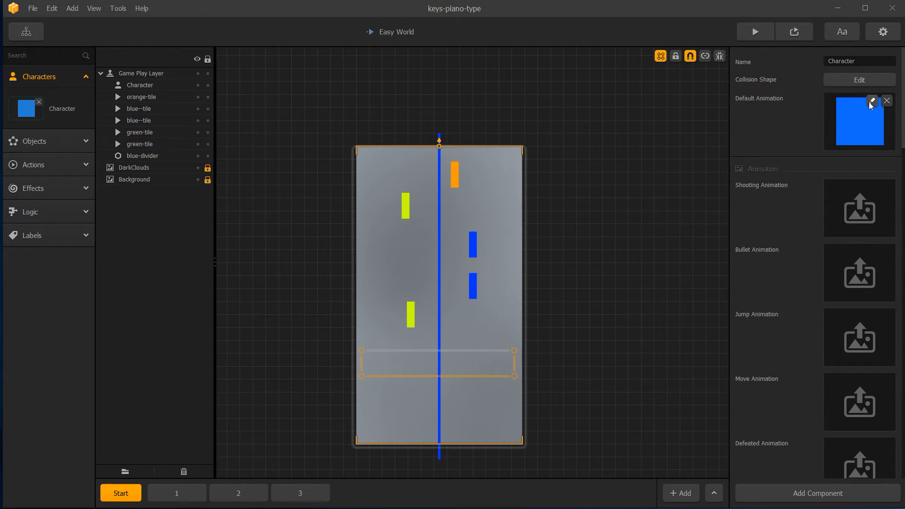
{"action": "left_click", "coordinate": [871, 101]}
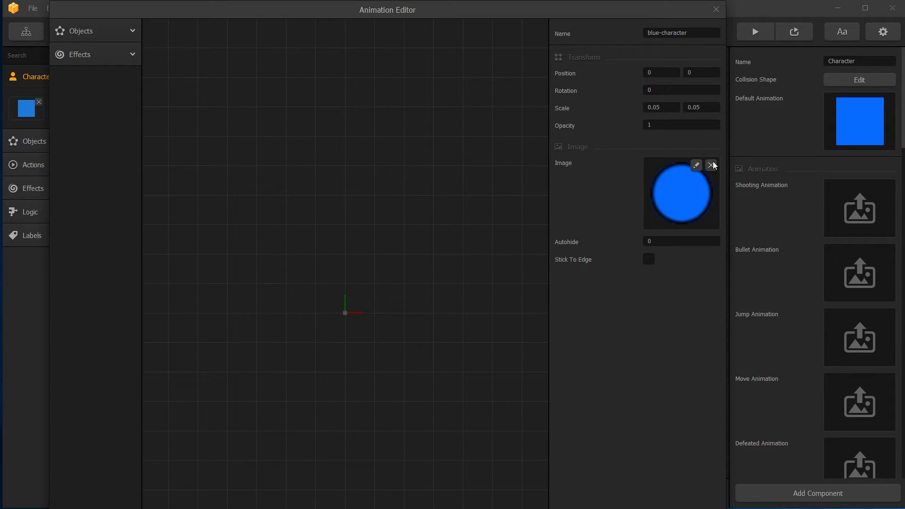
{"action": "mouse_move", "coordinate": [403, 326]}
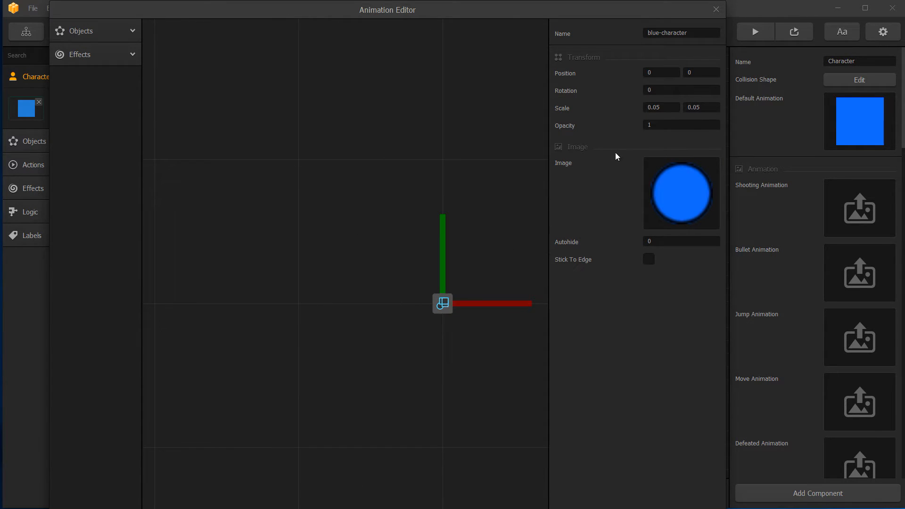
{"action": "left_click", "coordinate": [660, 107]}
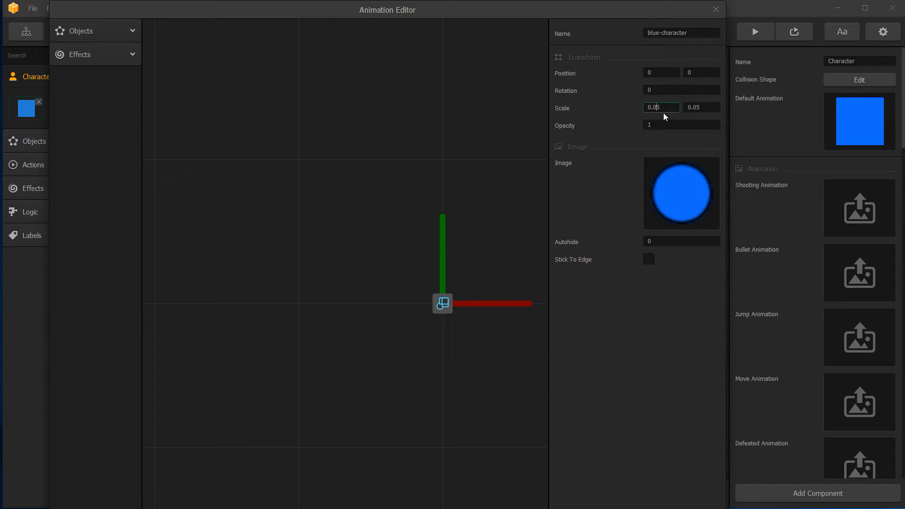
{"action": "left_click", "coordinate": [701, 107]}
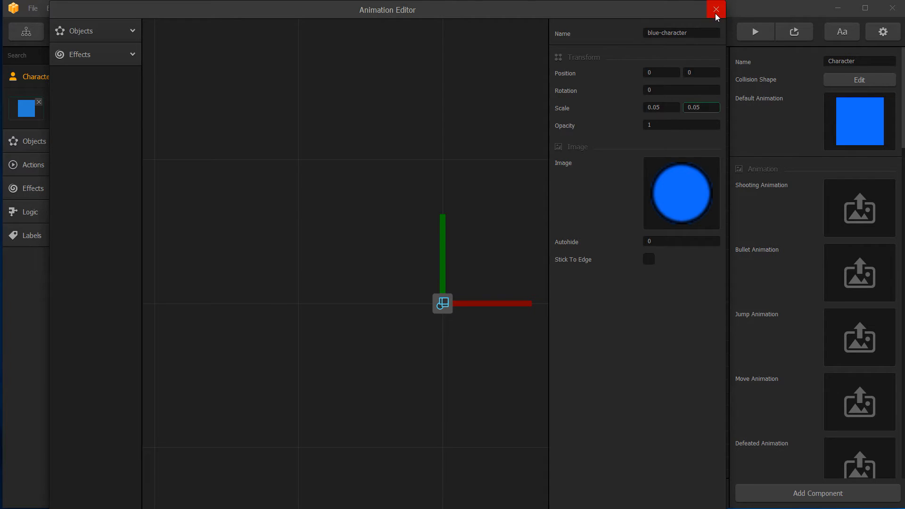
{"action": "left_click", "coordinate": [716, 9]}
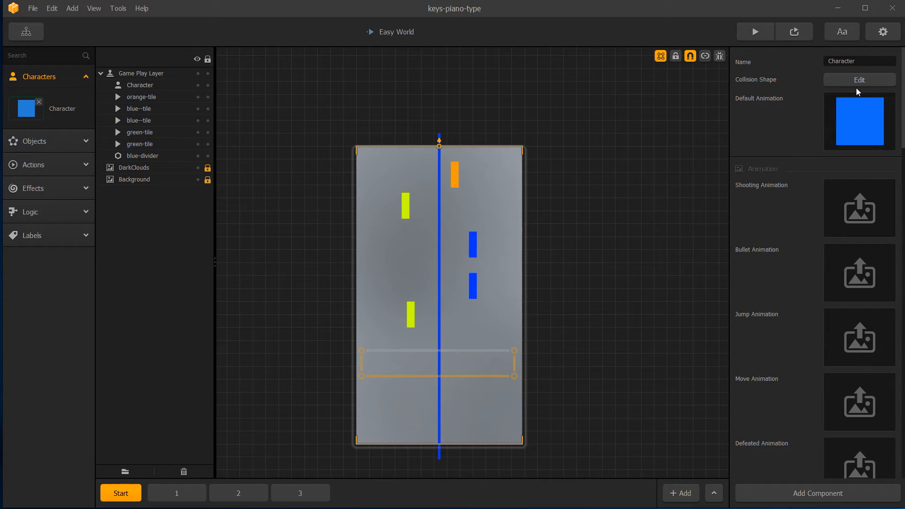
{"action": "left_click", "coordinate": [858, 80]}
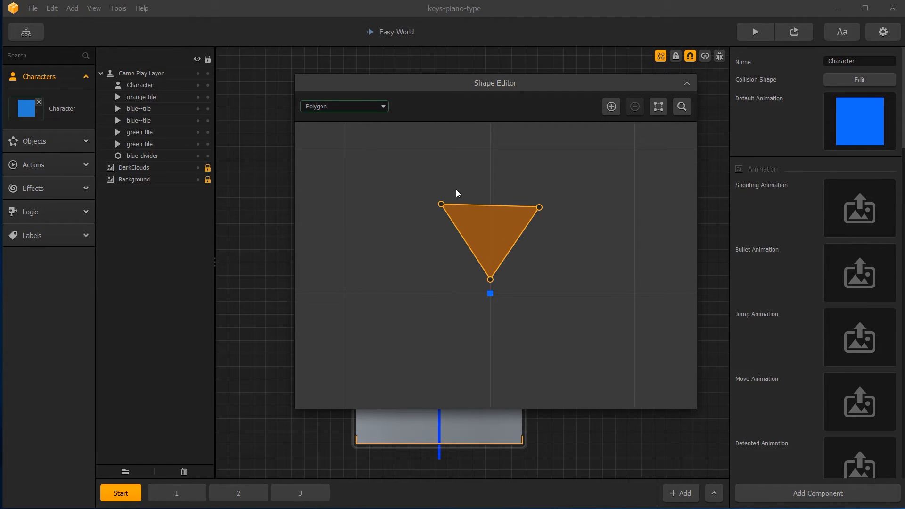
{"action": "mouse_move", "coordinate": [440, 208]}
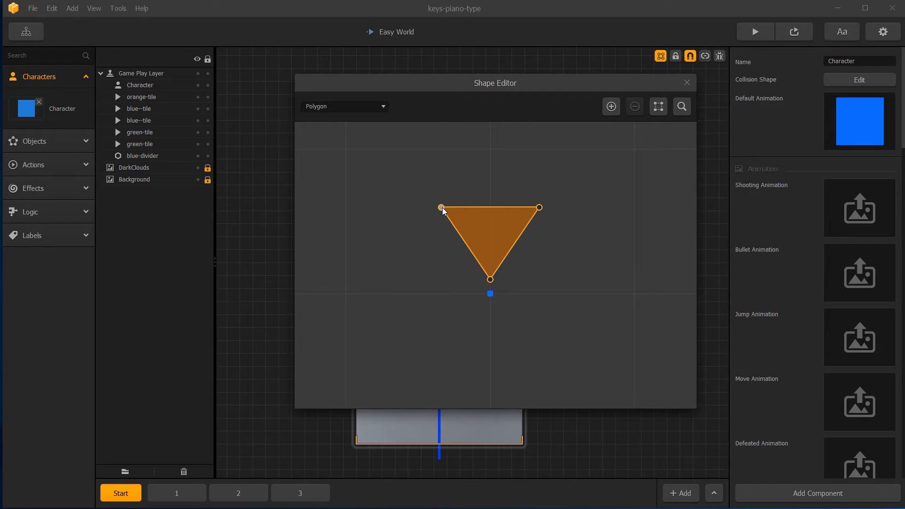
{"action": "mouse_move", "coordinate": [623, 170]}
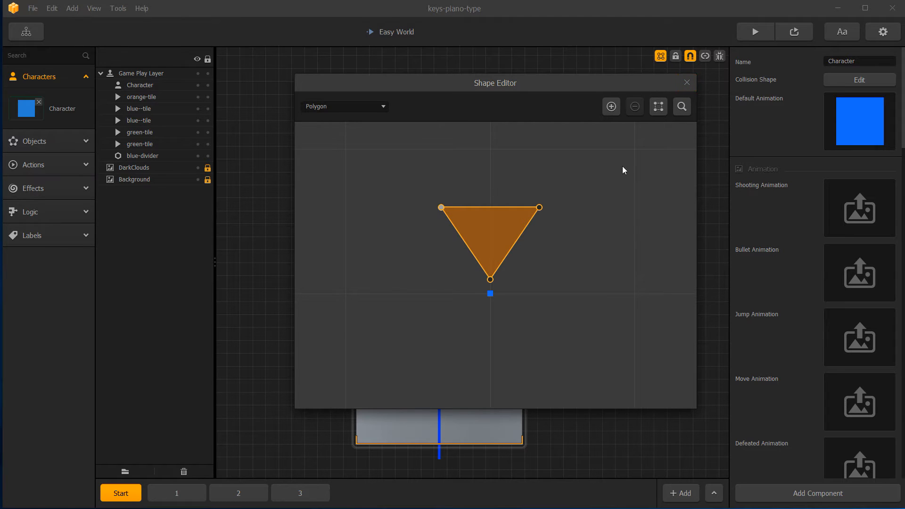
{"action": "left_click", "coordinate": [686, 82]}
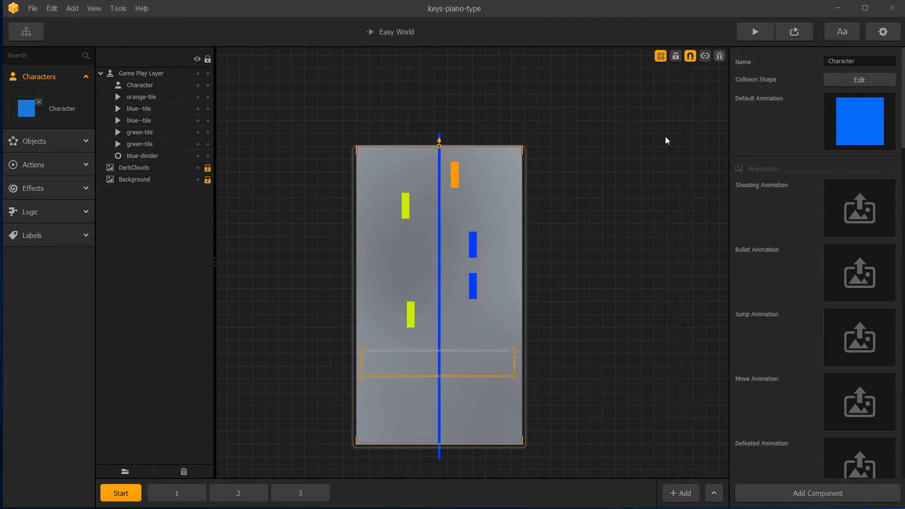
{"action": "mouse_move", "coordinate": [611, 300]}
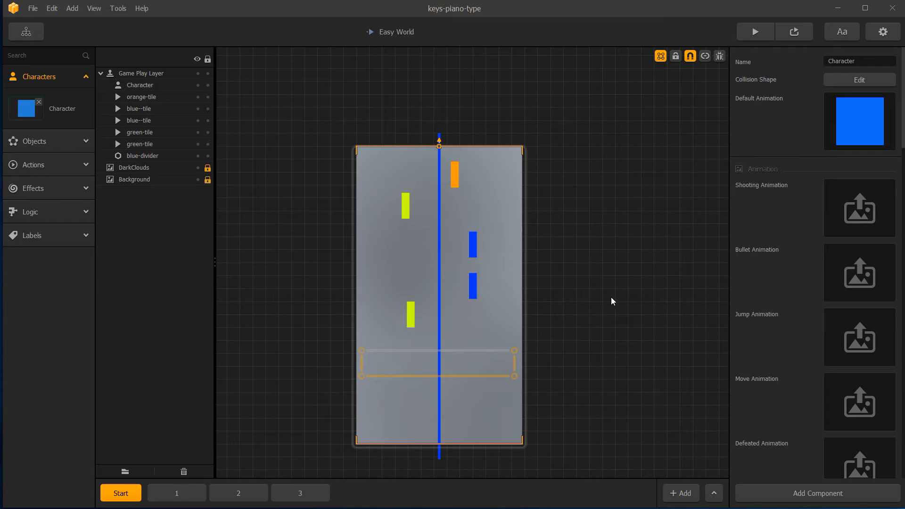
{"action": "mouse_move", "coordinate": [493, 349]}
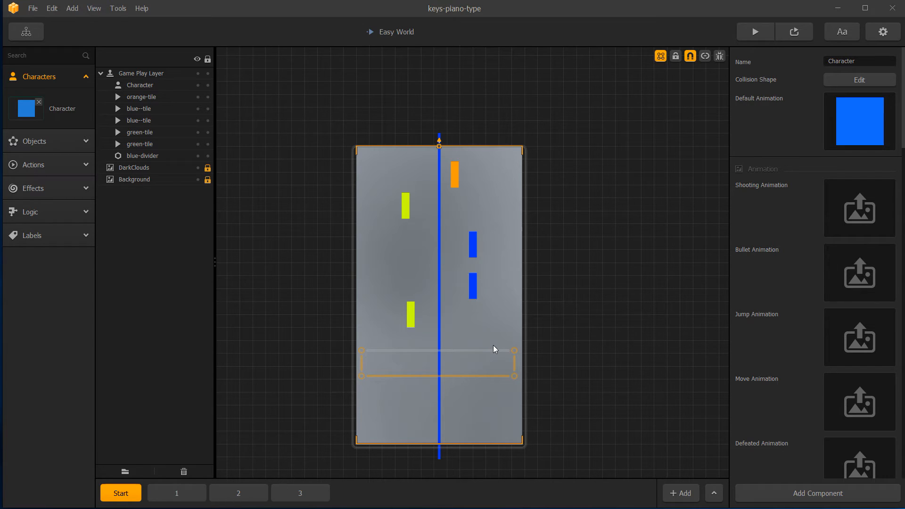
{"action": "scroll", "scroll_direction": "down", "scroll_amount": 3}
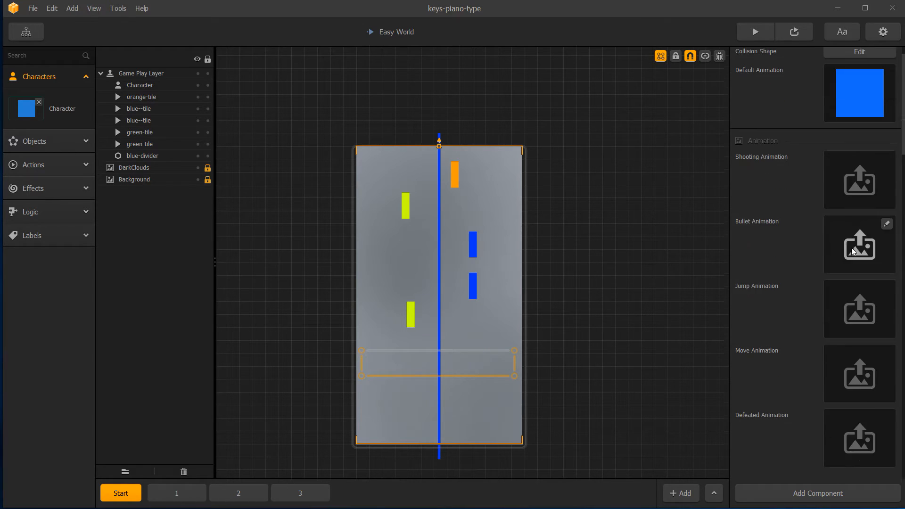
{"action": "scroll", "scroll_direction": "down", "scroll_amount": 3}
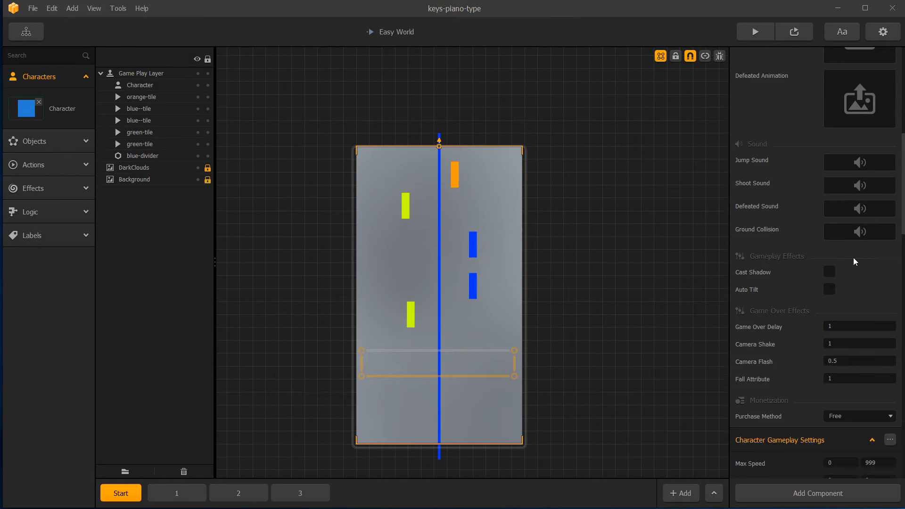
{"action": "scroll", "scroll_direction": "down", "scroll_amount": 3}
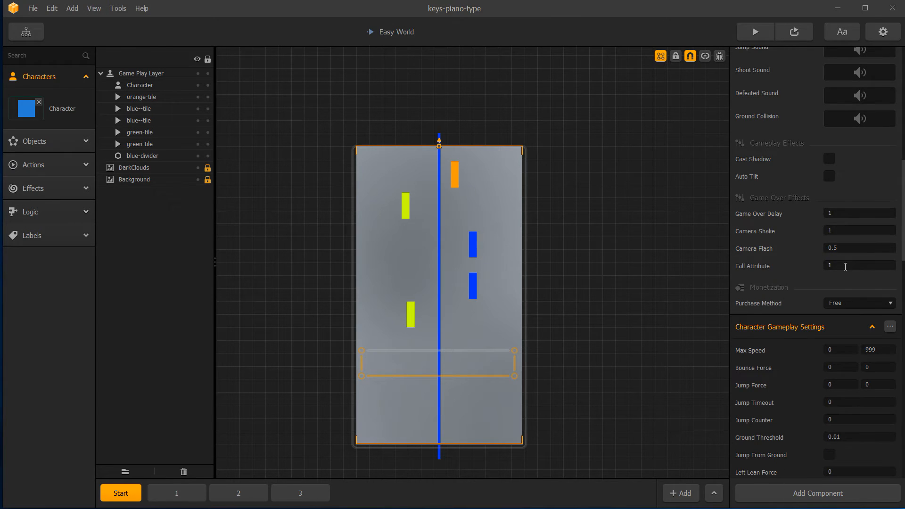
{"action": "scroll", "scroll_direction": "down", "scroll_amount": 3}
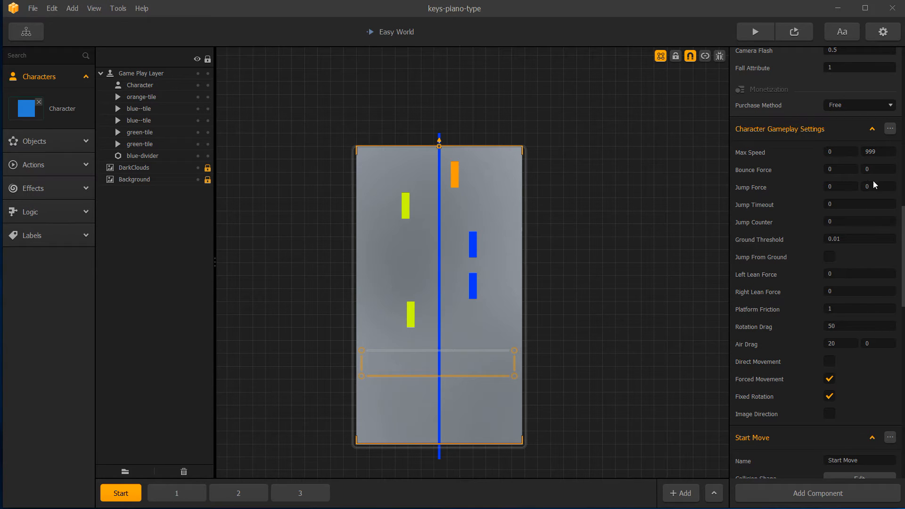
{"action": "scroll", "scroll_direction": "down", "scroll_amount": 3}
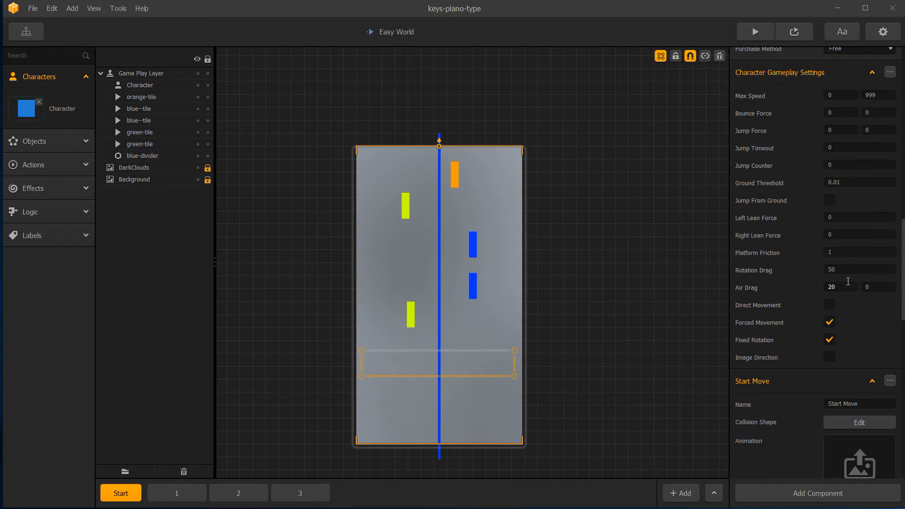
{"action": "left_click", "coordinate": [858, 252]}
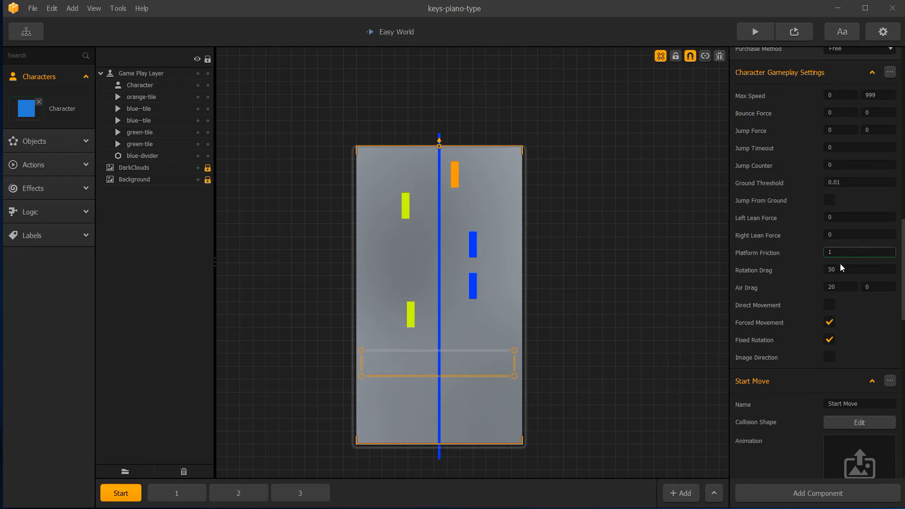
{"action": "mouse_move", "coordinate": [871, 303]}
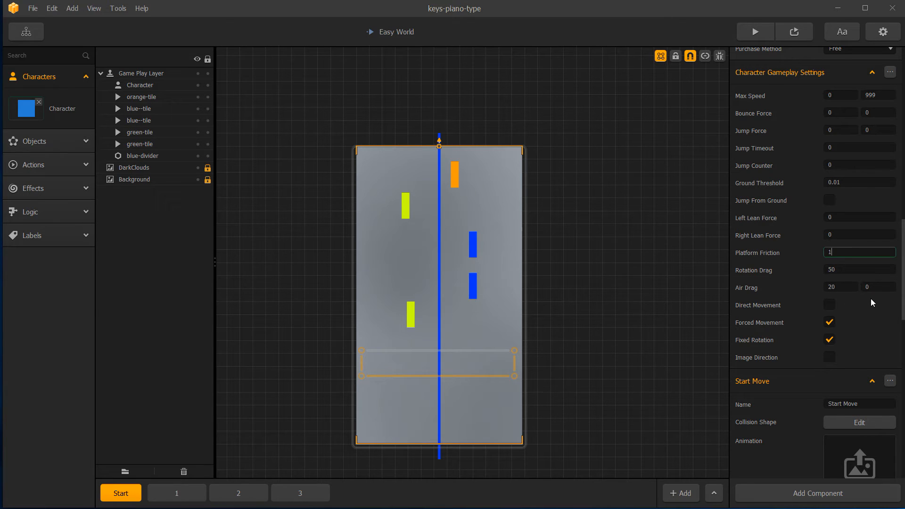
{"action": "mouse_move", "coordinate": [831, 307]}
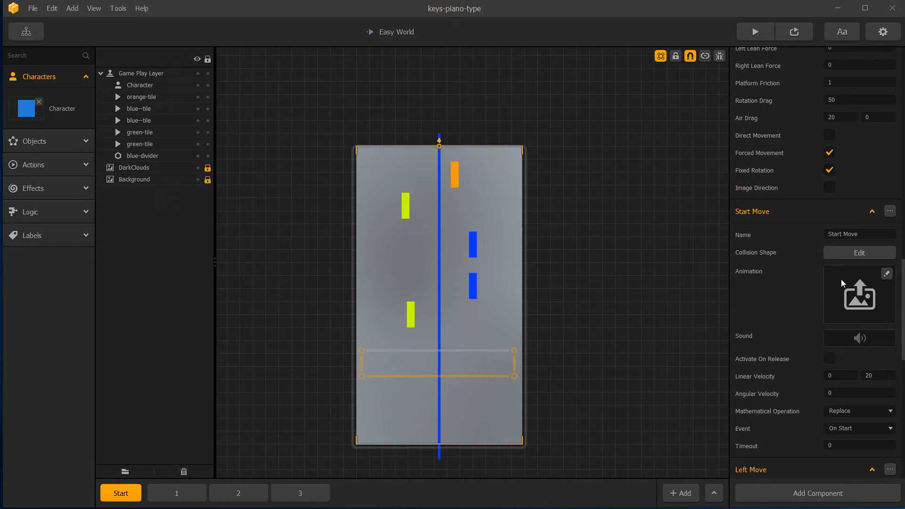
{"action": "scroll", "scroll_direction": "down", "scroll_amount": 3}
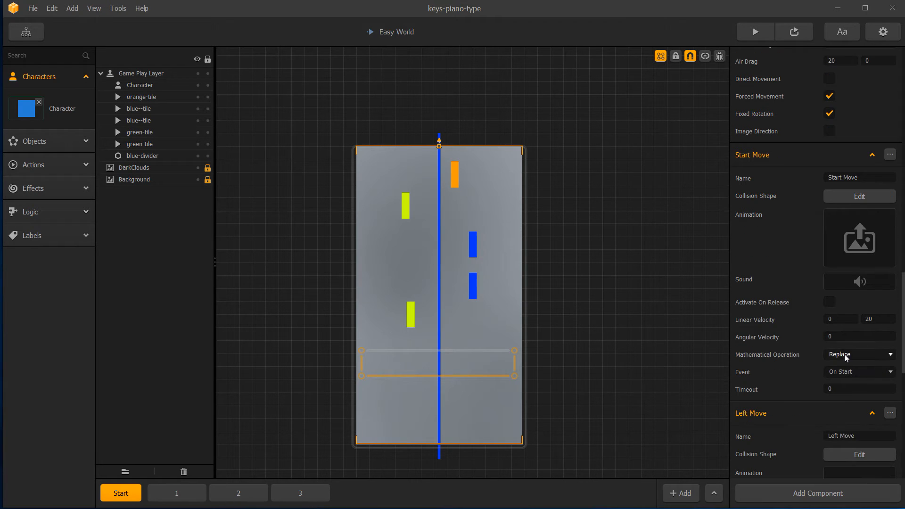
{"action": "mouse_move", "coordinate": [751, 371]}
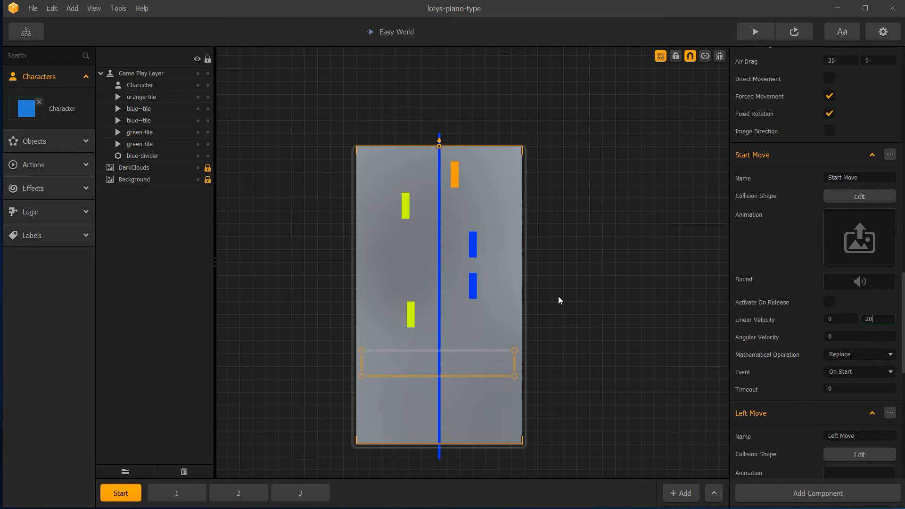
{"action": "mouse_move", "coordinate": [570, 321]}
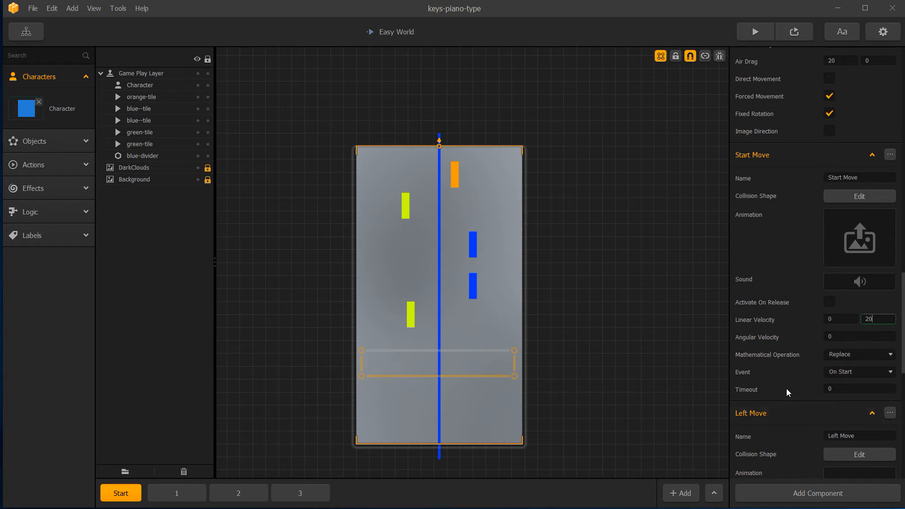
{"action": "mouse_move", "coordinate": [820, 385]}
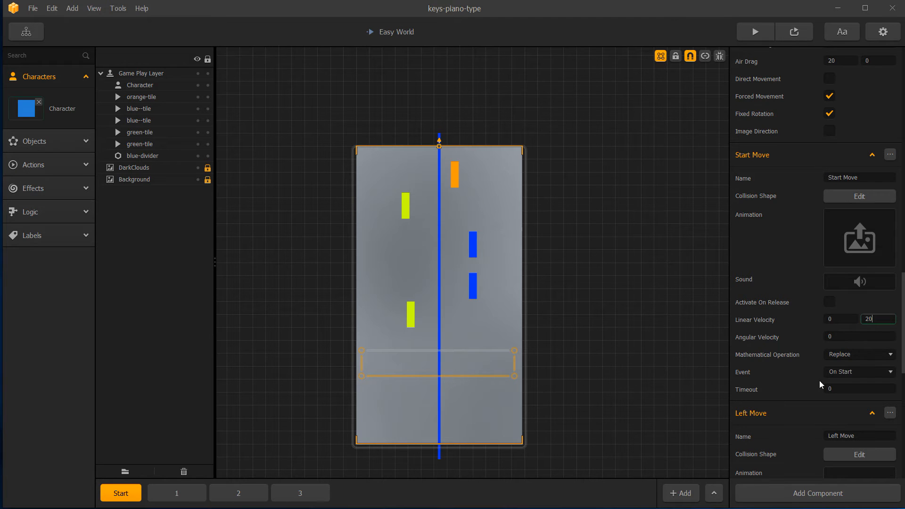
Step: Open the Left Move component's half-blue animation in the Animation Editor
{"action": "scroll", "scroll_direction": "down", "scroll_amount": 3}
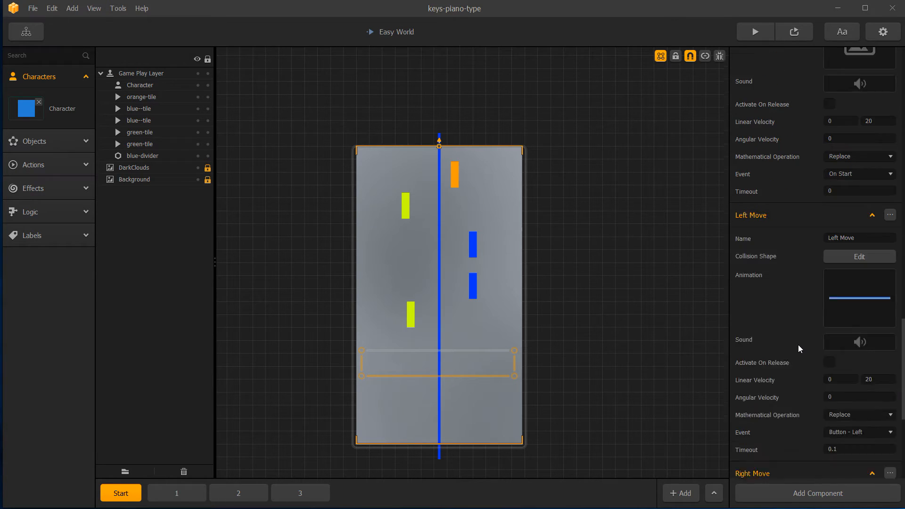
{"action": "scroll", "scroll_direction": "down", "scroll_amount": 3}
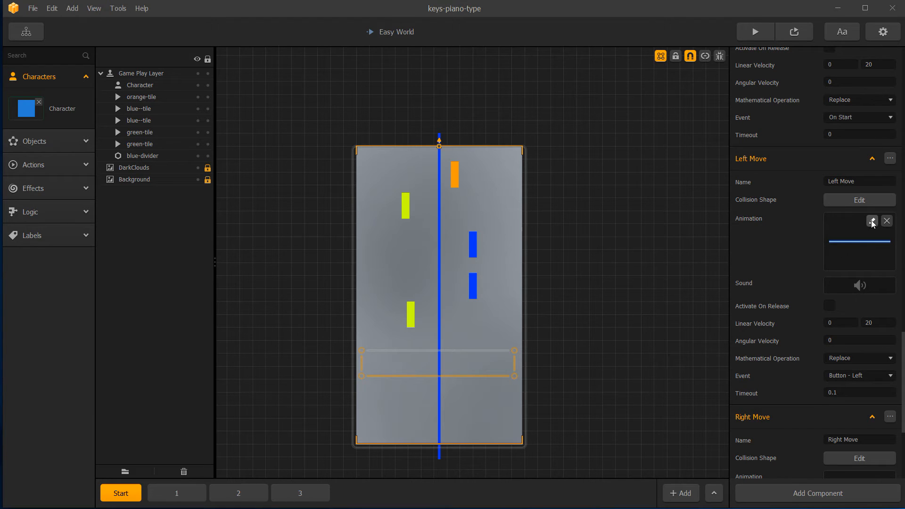
{"action": "left_click", "coordinate": [871, 221]}
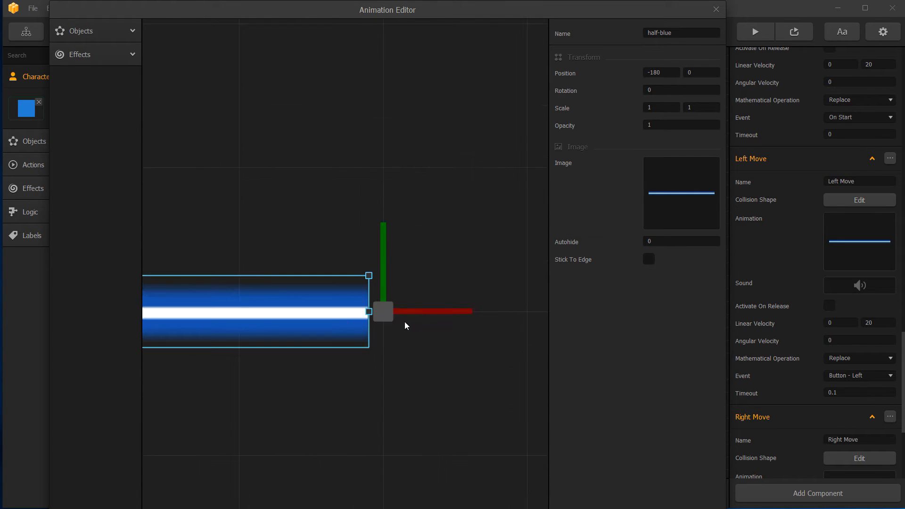
{"action": "mouse_move", "coordinate": [848, 242]}
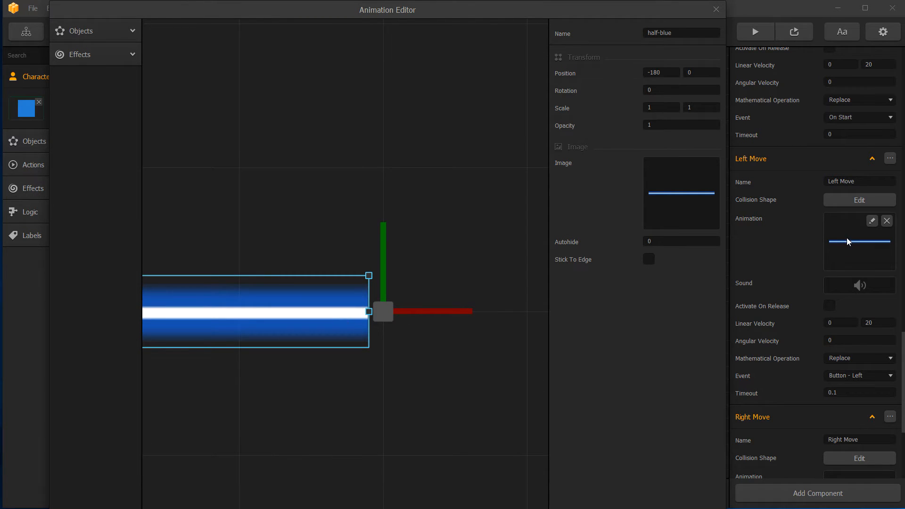
{"action": "mouse_move", "coordinate": [521, 255]}
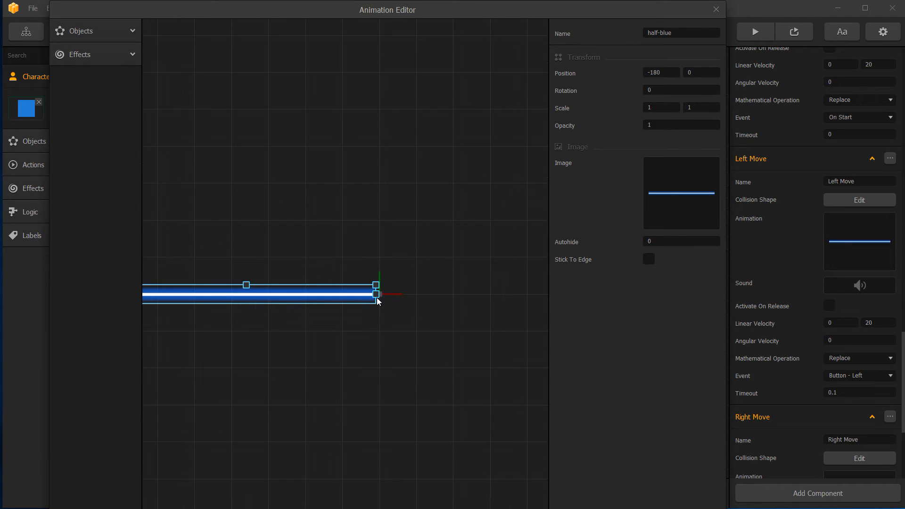
{"action": "mouse_move", "coordinate": [731, 15]}
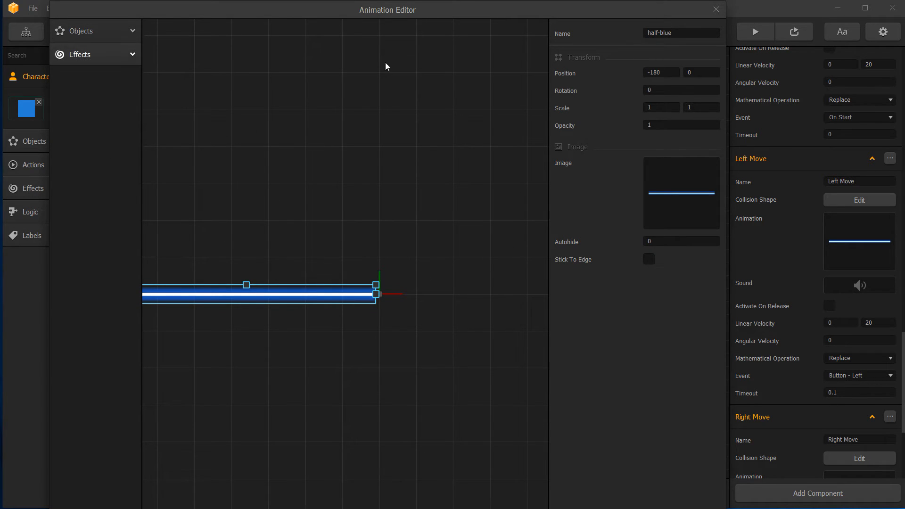
{"action": "left_click", "coordinate": [716, 9]}
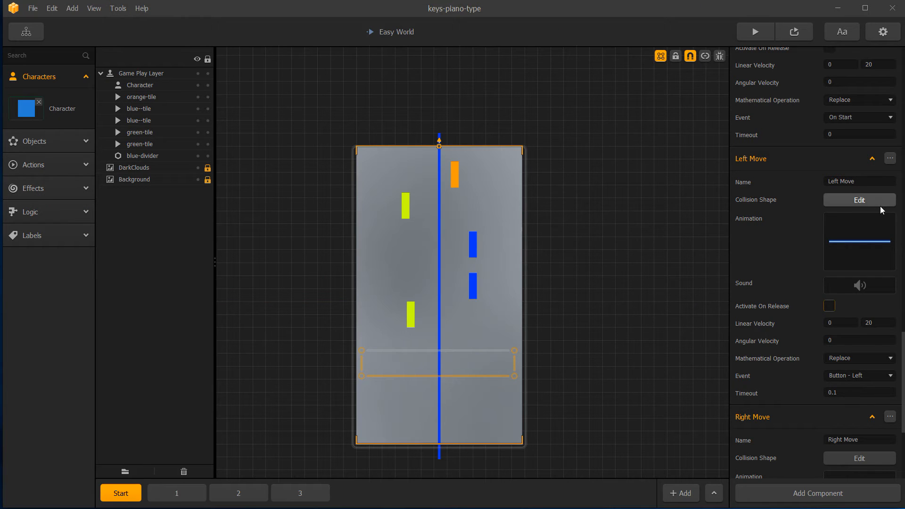
{"action": "left_click", "coordinate": [858, 200]}
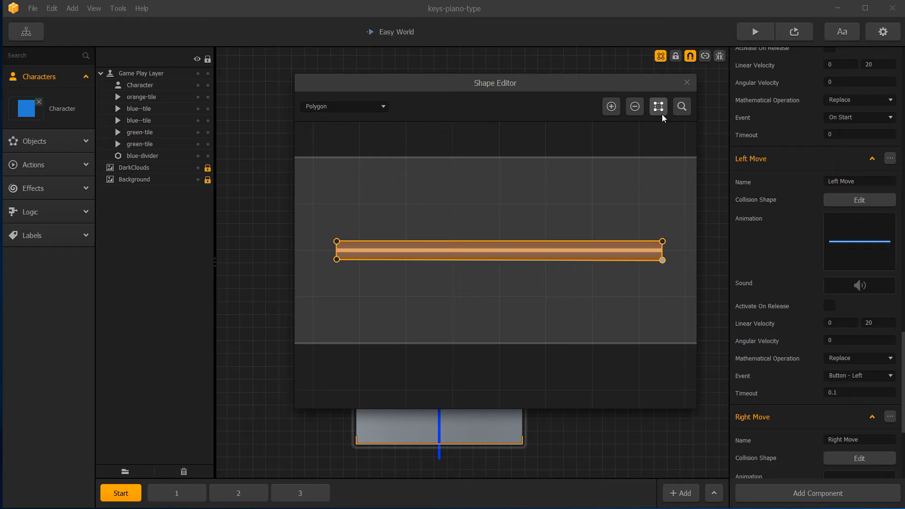
{"action": "left_click", "coordinate": [687, 82]}
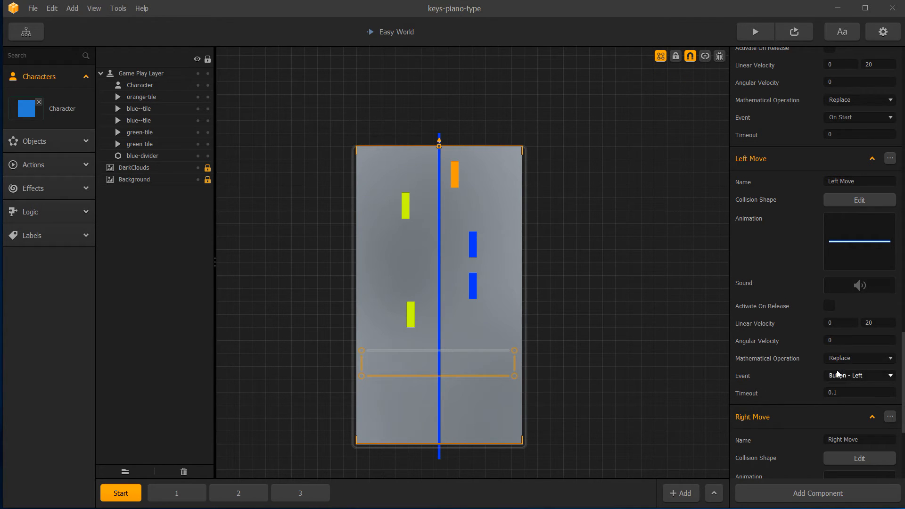
{"action": "left_click", "coordinate": [859, 375]}
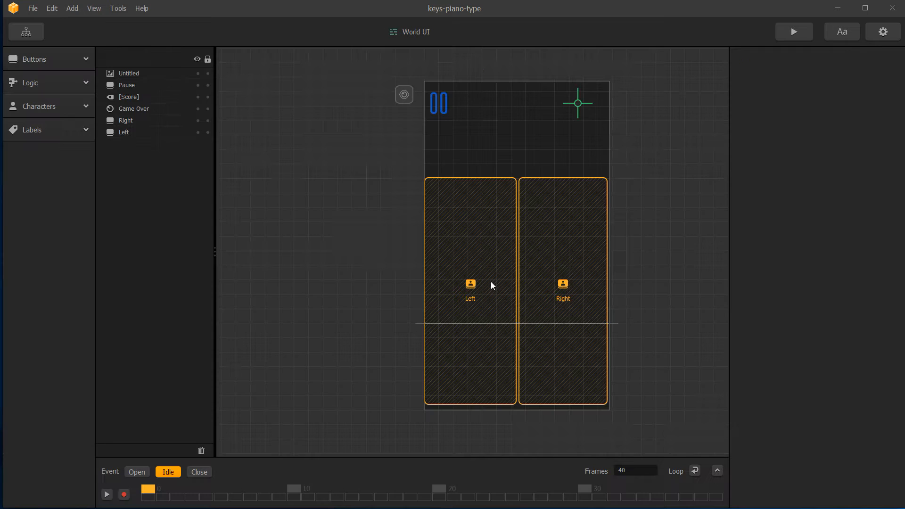
{"action": "left_click", "coordinate": [470, 291]}
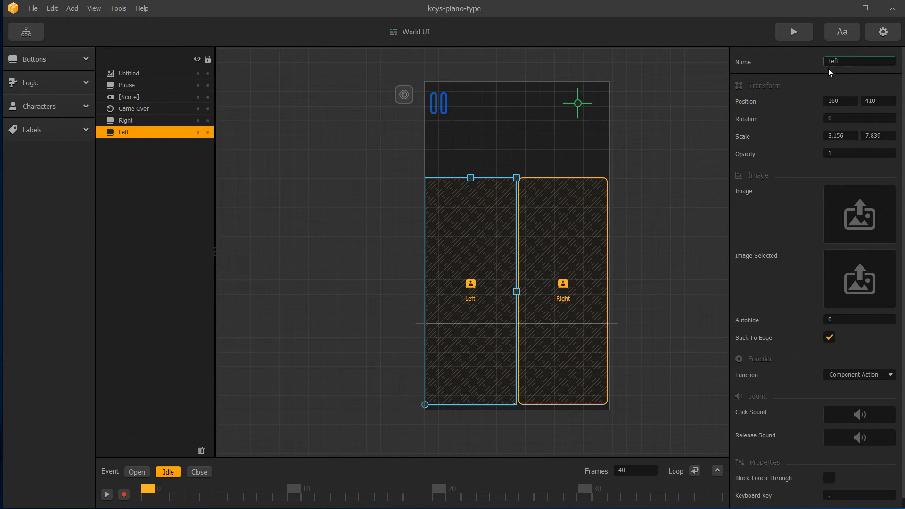
{"action": "left_click", "coordinate": [25, 31]}
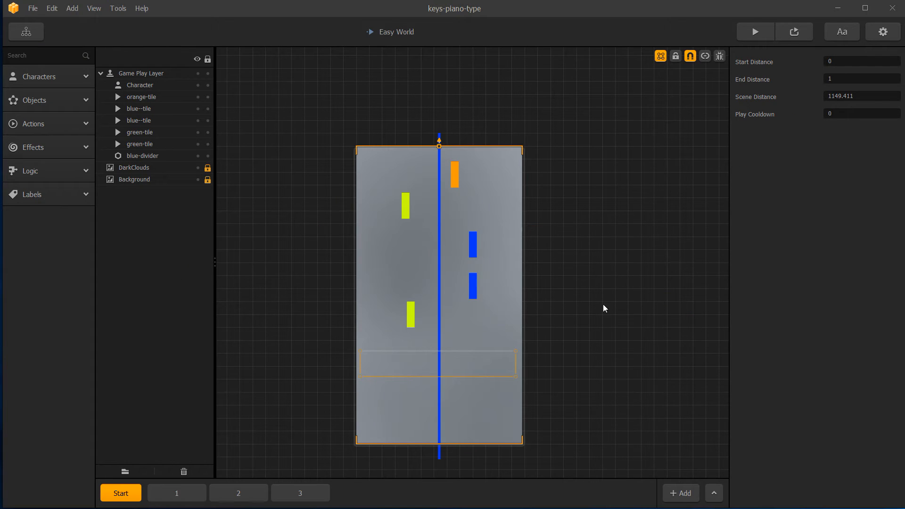
{"action": "left_click", "coordinate": [39, 76]}
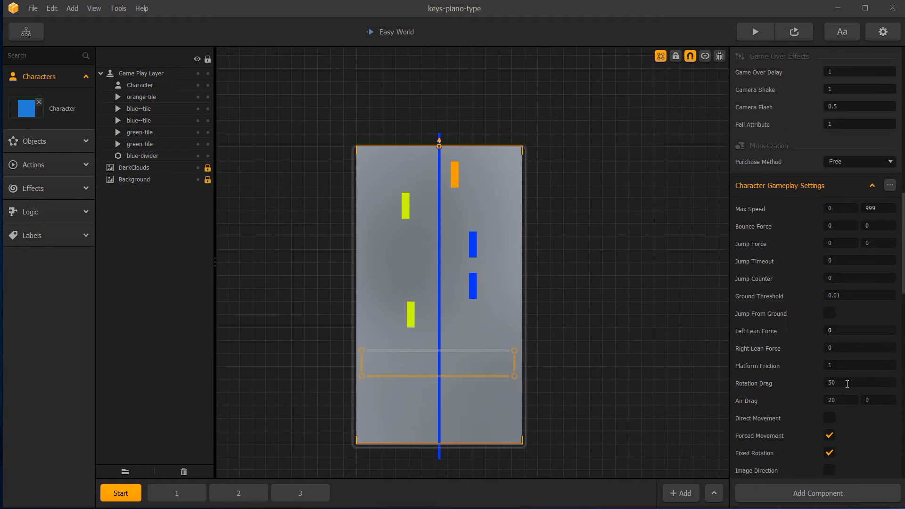
{"action": "scroll", "scroll_direction": "down", "scroll_amount": 3}
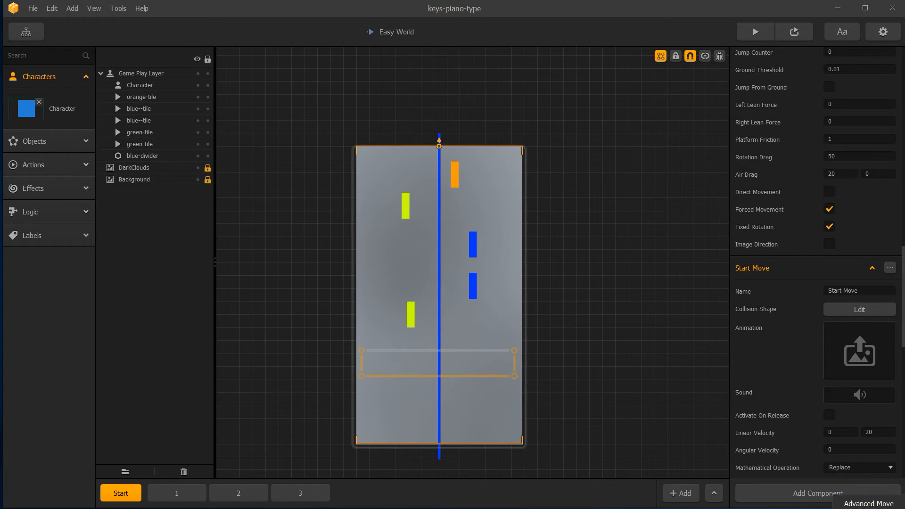
{"action": "scroll", "scroll_direction": "down", "scroll_amount": 3}
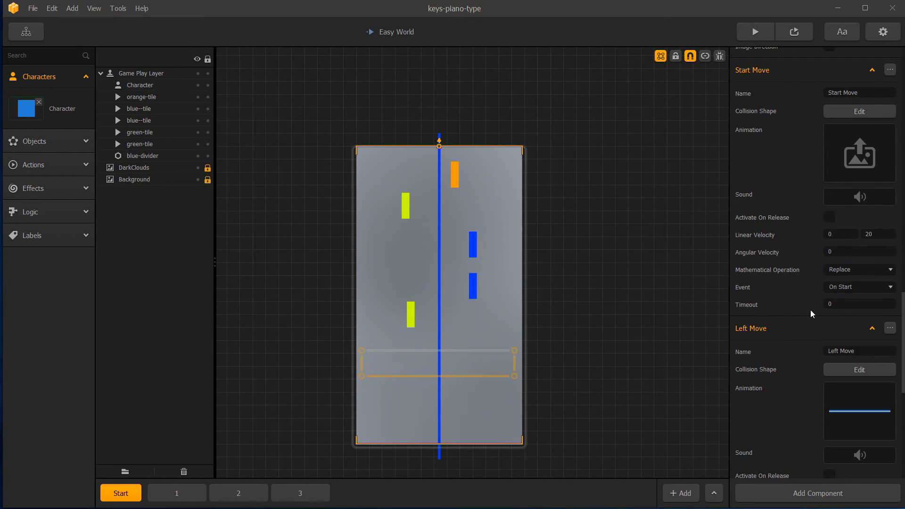
{"action": "scroll", "scroll_direction": "down", "scroll_amount": 3}
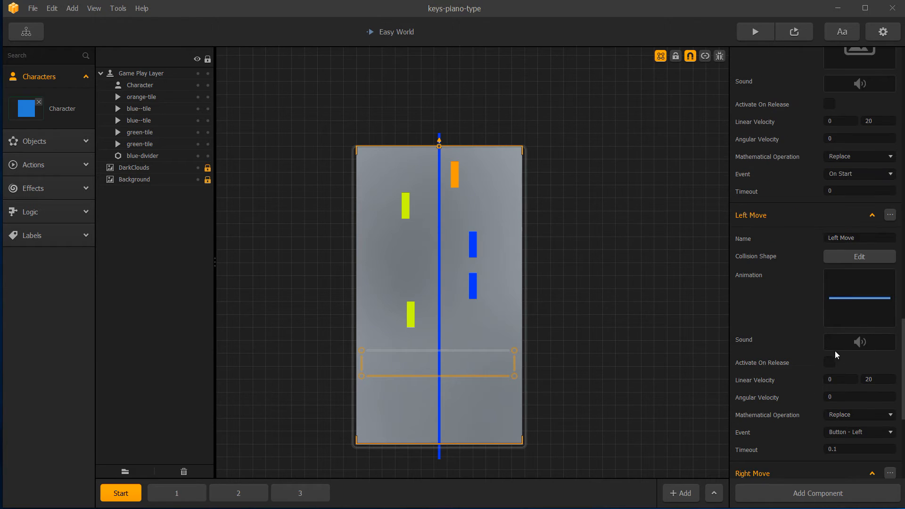
{"action": "scroll", "scroll_direction": "down", "scroll_amount": 3}
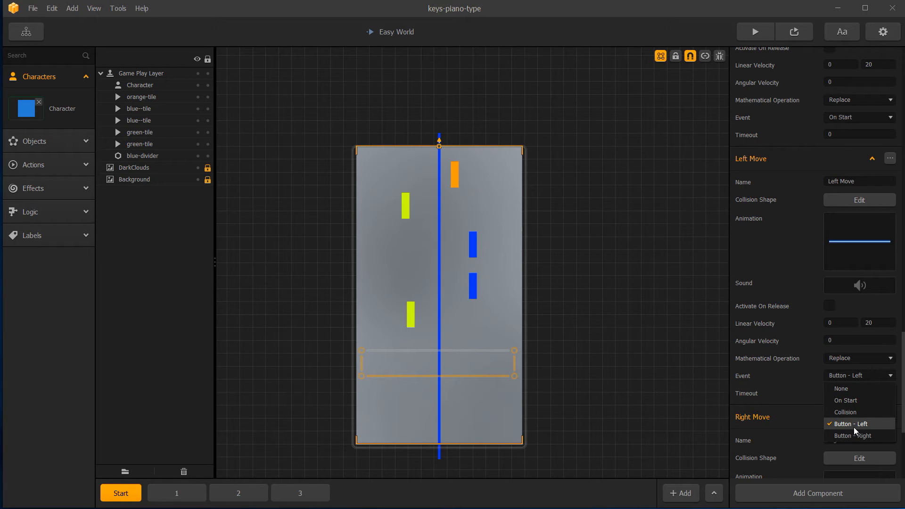
{"action": "left_click", "coordinate": [848, 423]}
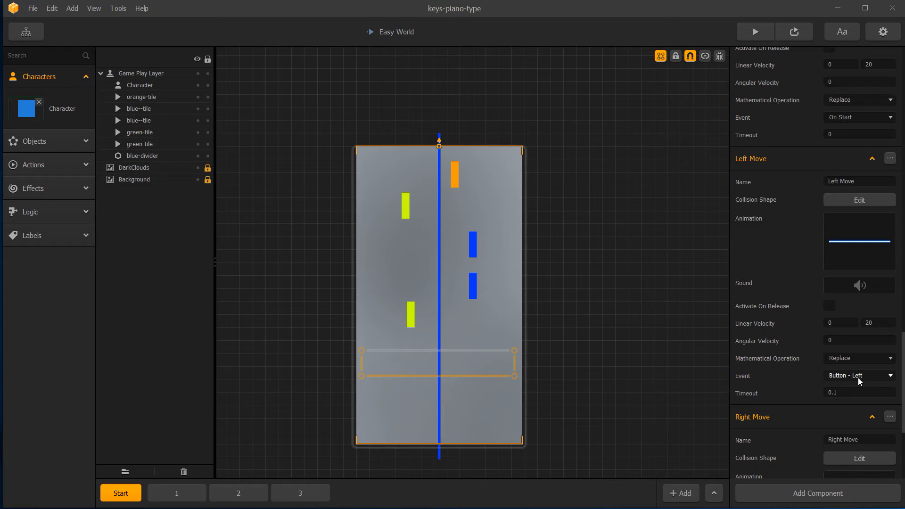
{"action": "mouse_move", "coordinate": [822, 280]}
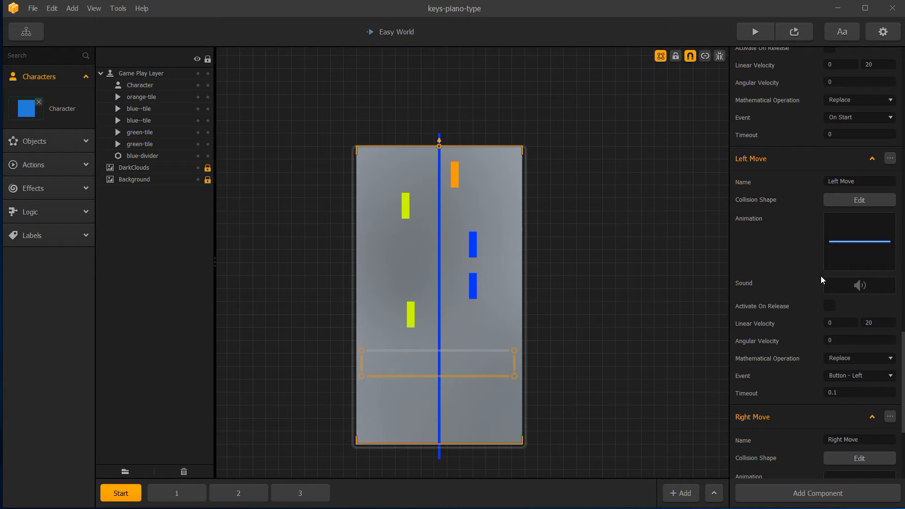
{"action": "mouse_move", "coordinate": [858, 201]}
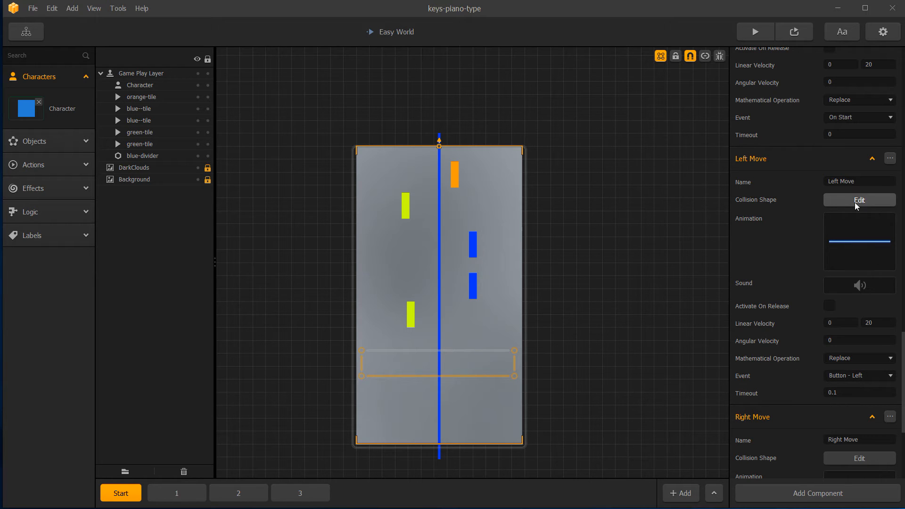
{"action": "mouse_move", "coordinate": [443, 363]}
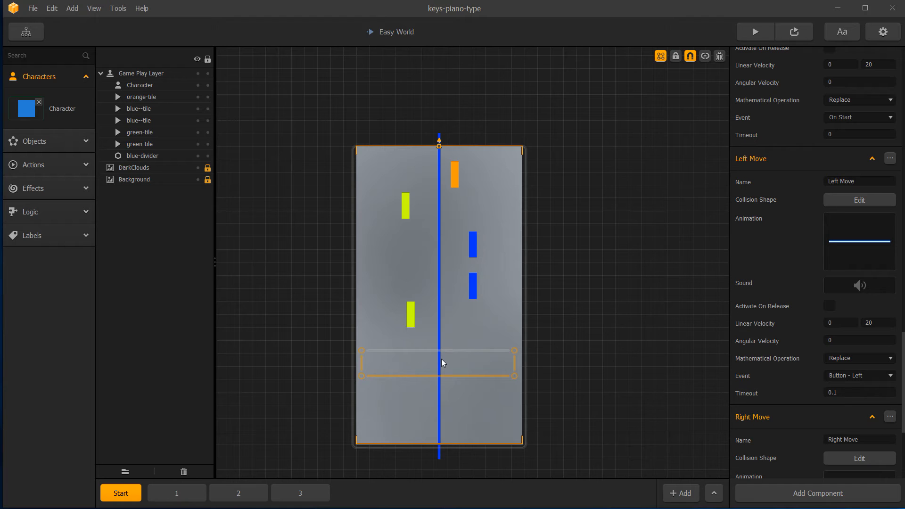
{"action": "mouse_move", "coordinate": [439, 367]}
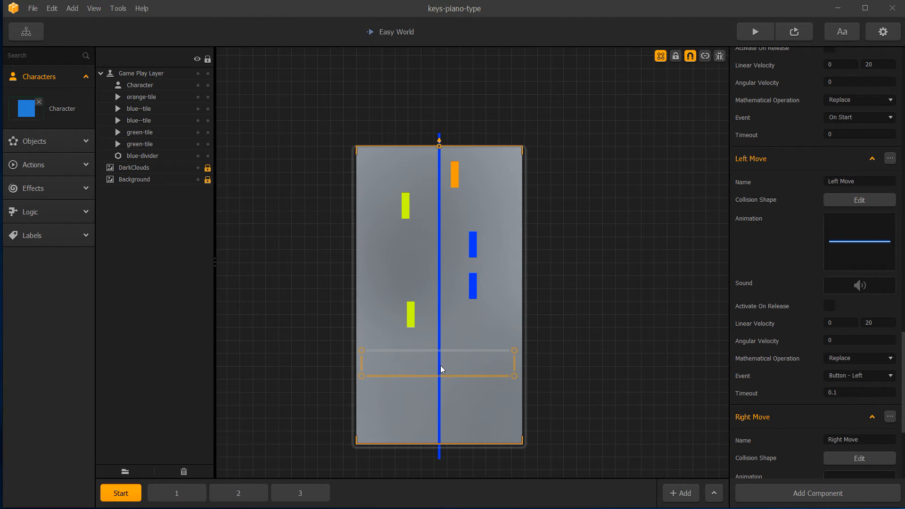
{"action": "scroll", "scroll_direction": "down", "scroll_amount": 3}
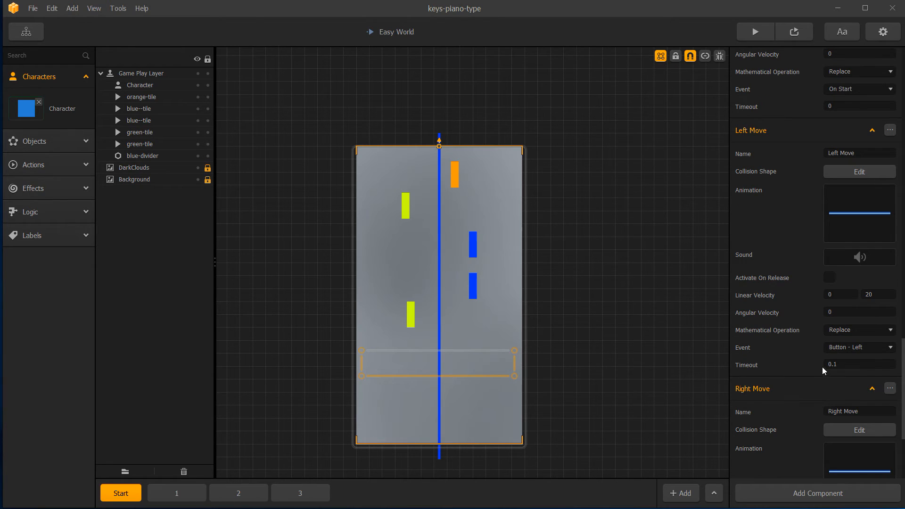
{"action": "left_click", "coordinate": [858, 365]}
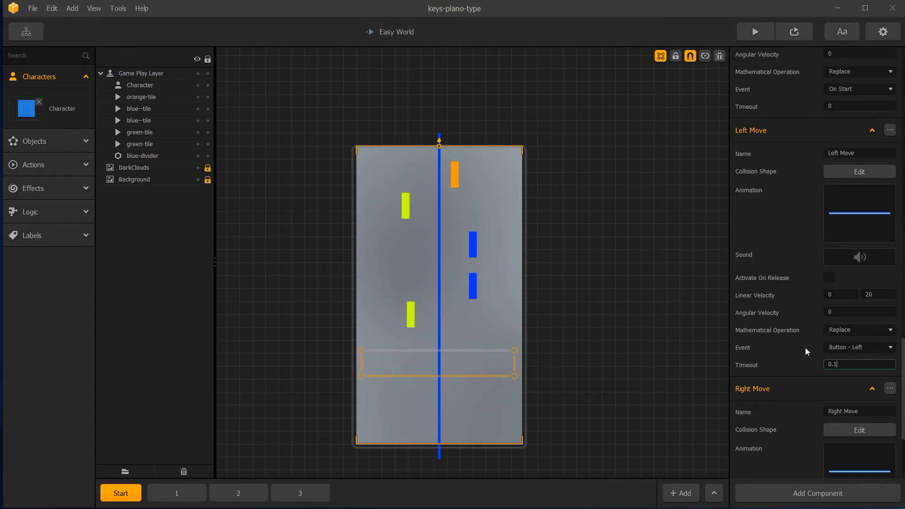
{"action": "scroll", "scroll_direction": "down", "scroll_amount": 3}
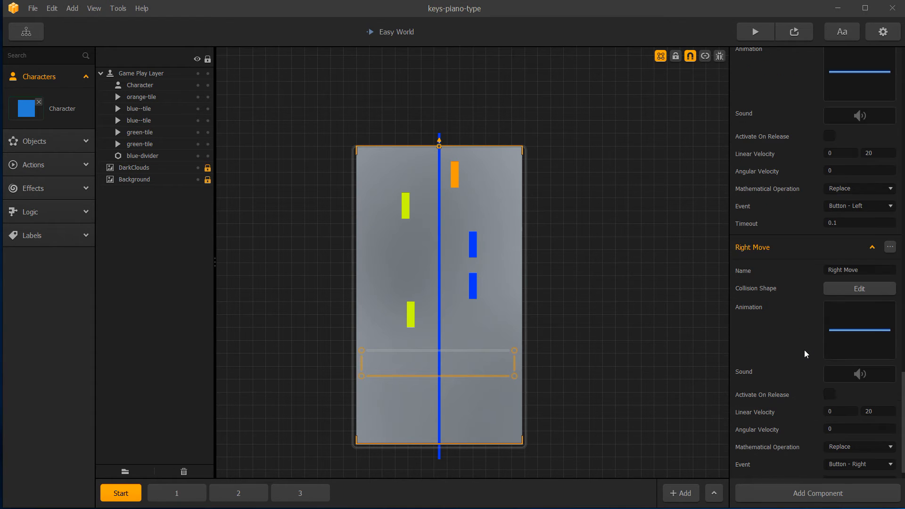
{"action": "scroll", "scroll_direction": "up", "scroll_amount": 3}
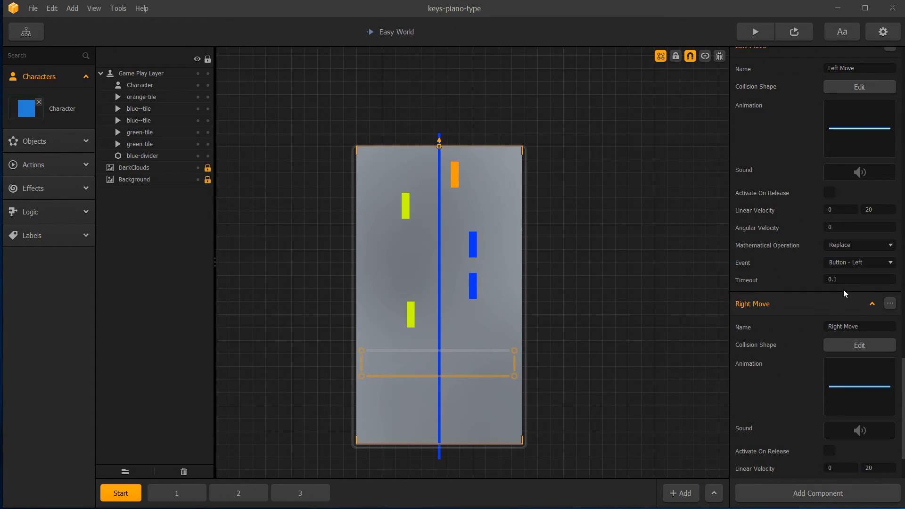
{"action": "scroll", "scroll_direction": "down", "scroll_amount": 3}
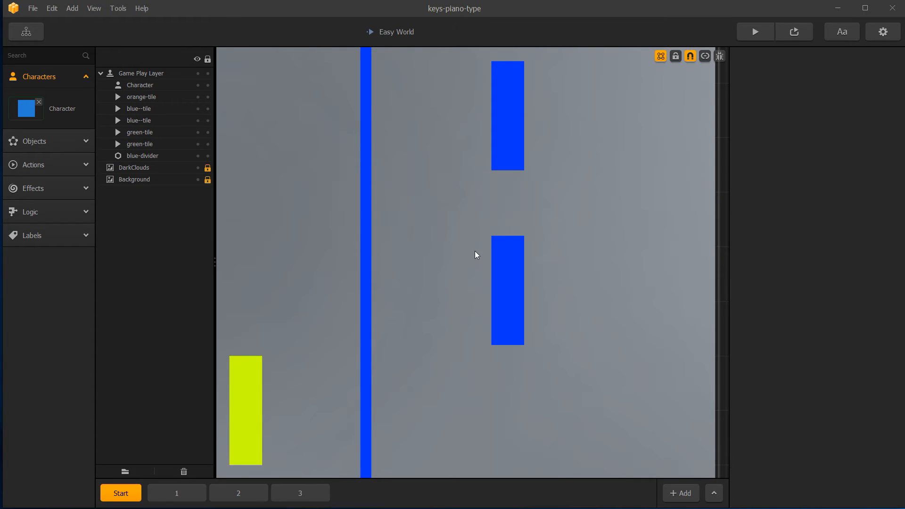
{"action": "mouse_move", "coordinate": [485, 257]}
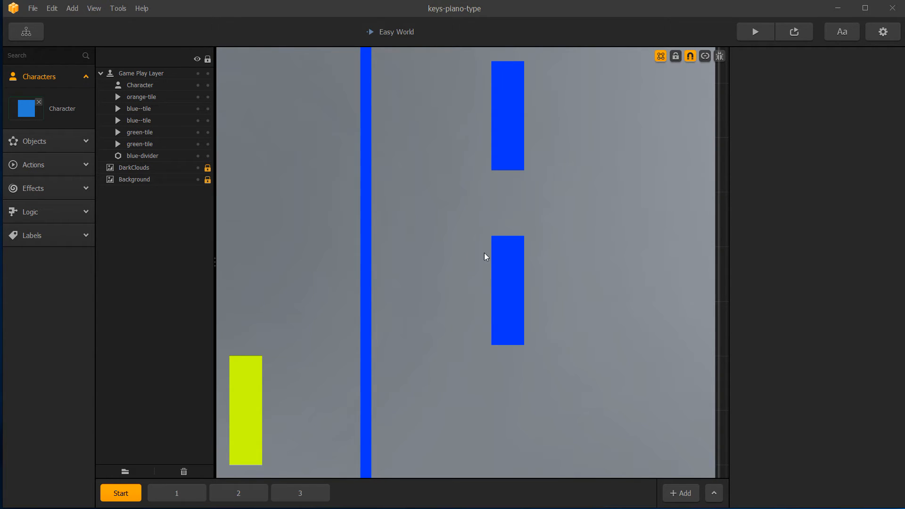
{"action": "mouse_move", "coordinate": [537, 165]}
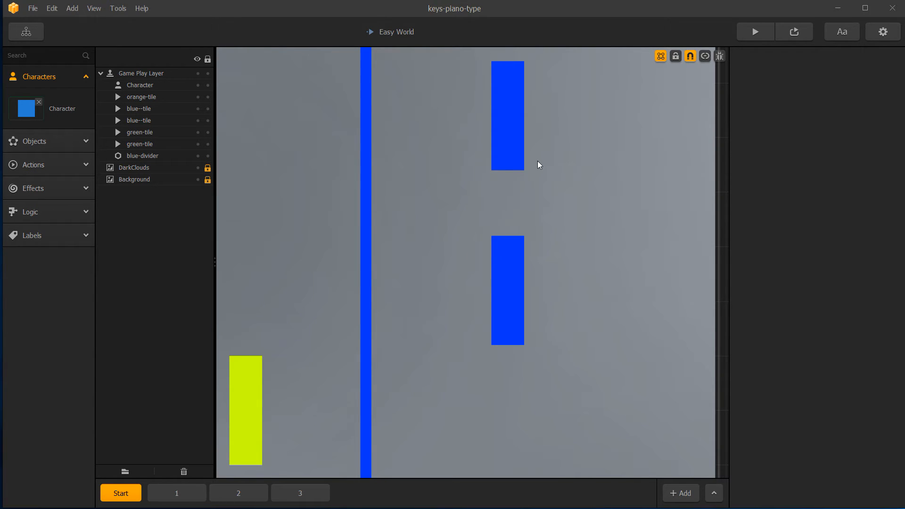
{"action": "mouse_move", "coordinate": [504, 162]}
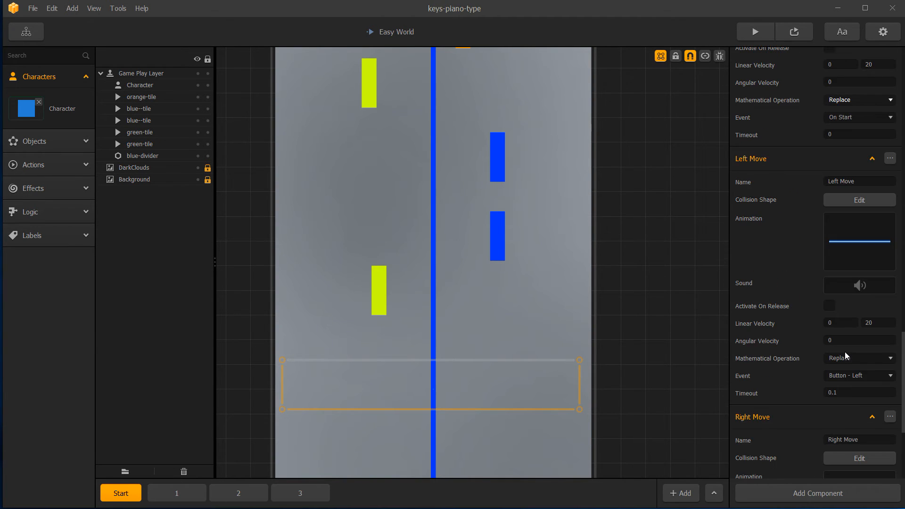
Step: Scroll the Character inspector from Start Move up to Gameplay Settings, speed and drag values
{"action": "scroll", "scroll_direction": "up", "scroll_amount": 3}
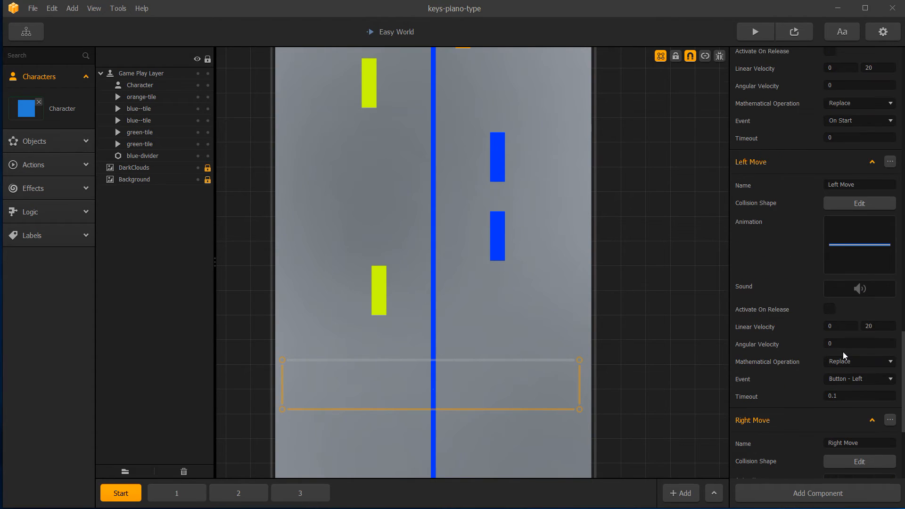
{"action": "scroll", "scroll_direction": "up", "scroll_amount": 3}
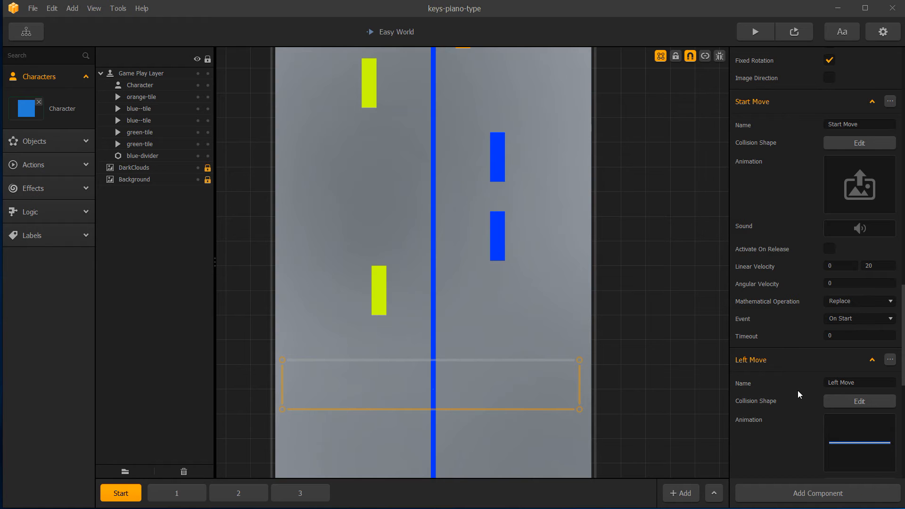
{"action": "scroll", "scroll_direction": "down", "scroll_amount": 3}
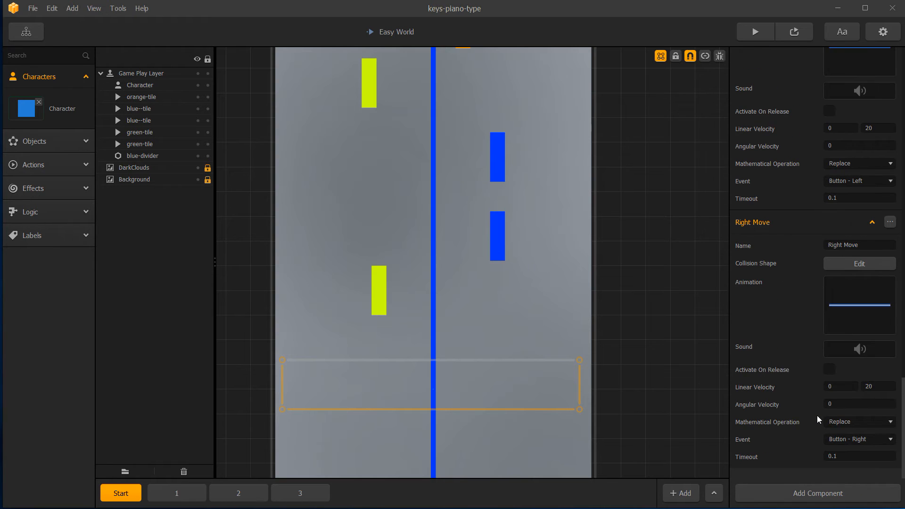
{"action": "scroll", "scroll_direction": "up", "scroll_amount": 3}
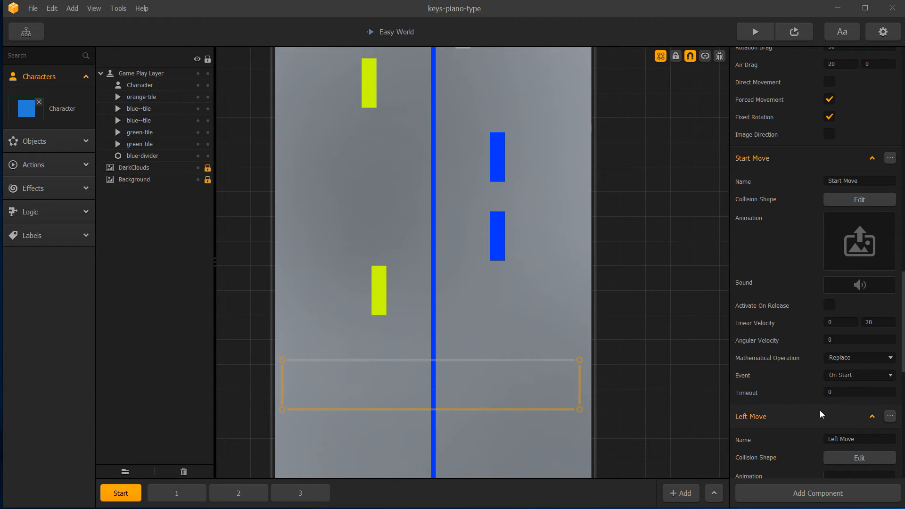
{"action": "scroll", "scroll_direction": "up", "scroll_amount": 3}
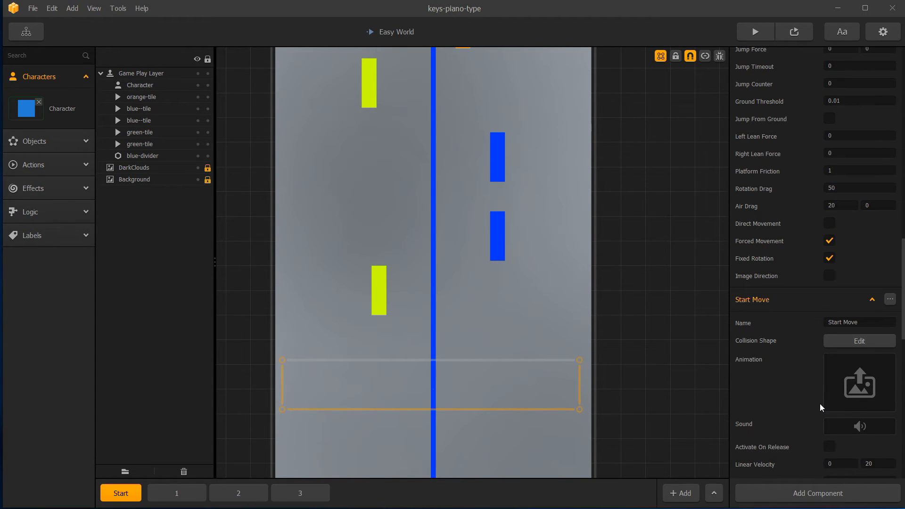
{"action": "mouse_move", "coordinate": [821, 388]}
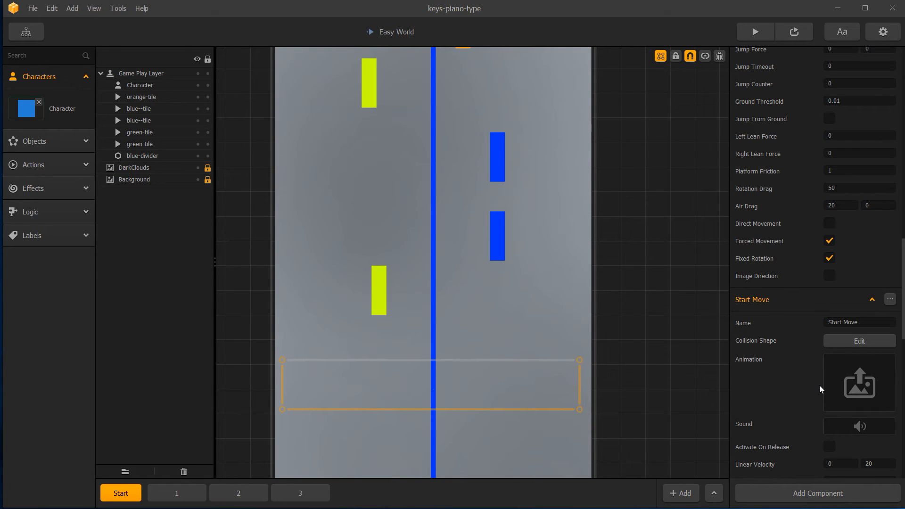
{"action": "scroll", "scroll_direction": "up", "scroll_amount": 3}
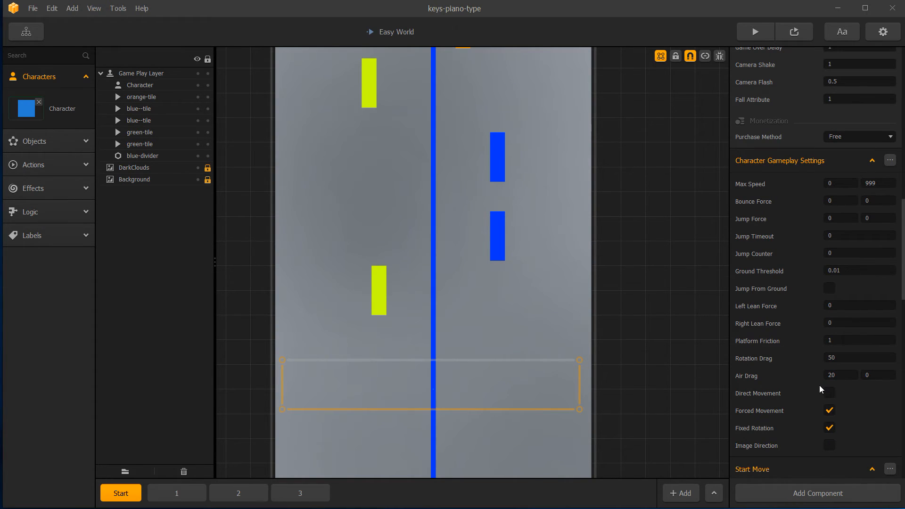
{"action": "mouse_move", "coordinate": [812, 389]}
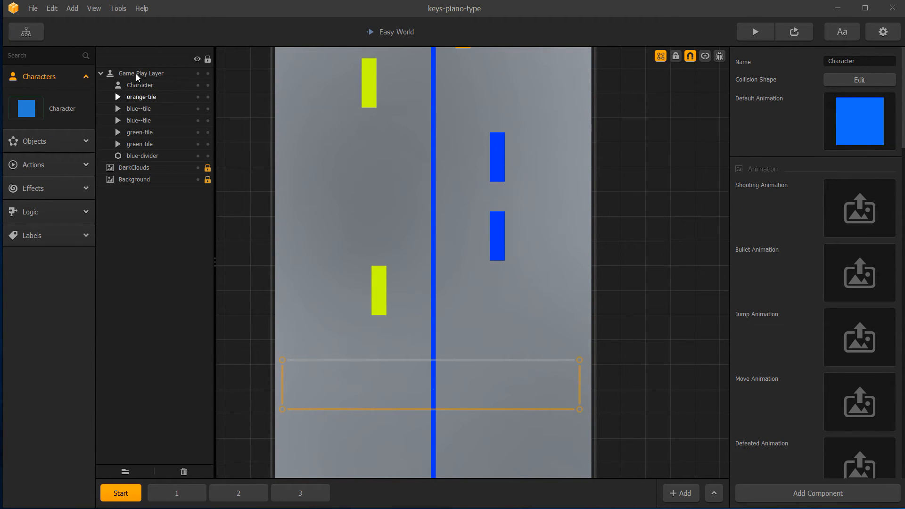
Step: Review Easy World's time warp and velocity drag values, then show Hard World's settings
{"action": "left_click", "coordinate": [25, 31]}
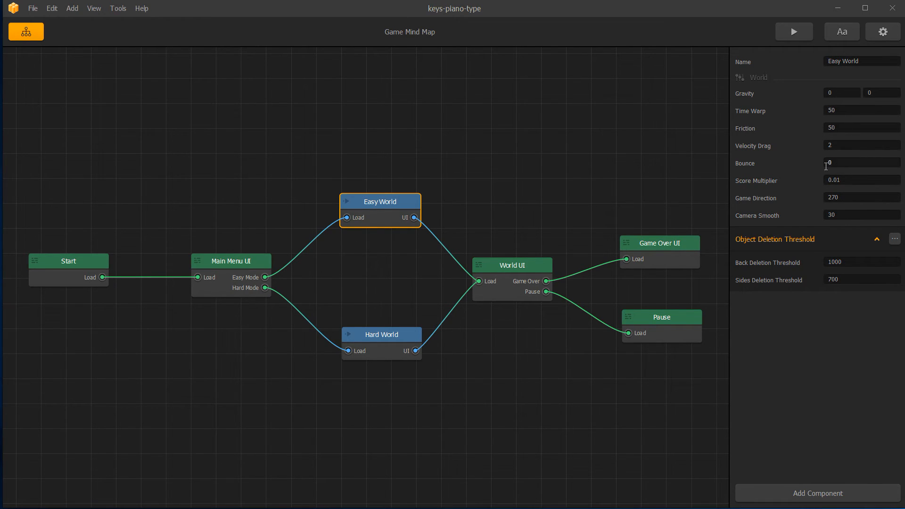
{"action": "mouse_move", "coordinate": [873, 174]}
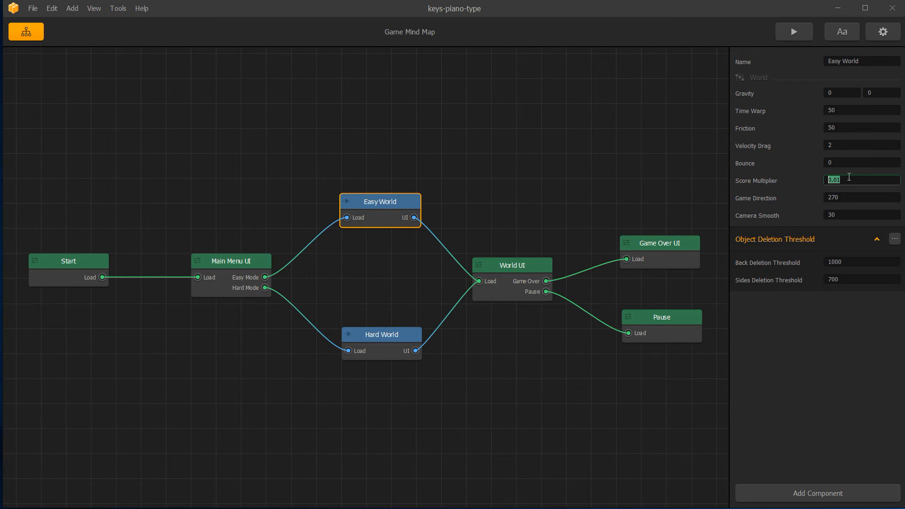
{"action": "left_click", "coordinate": [860, 110]}
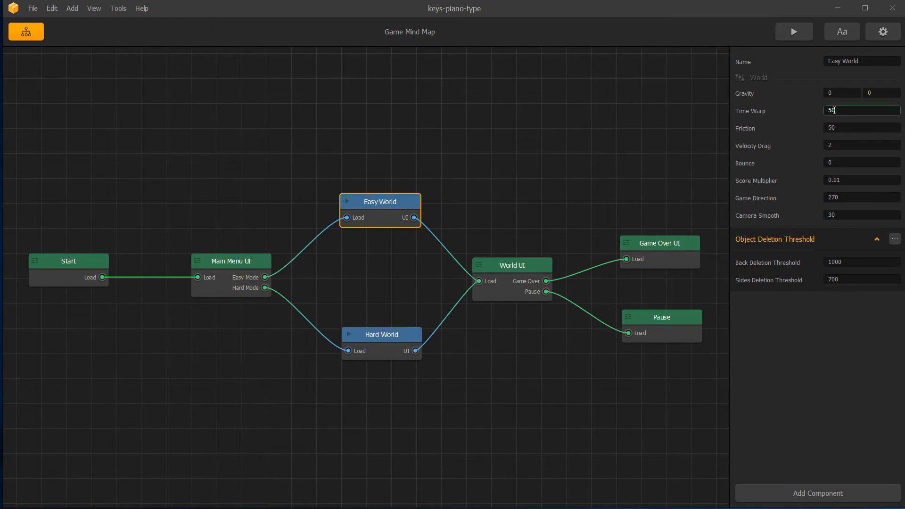
{"action": "mouse_move", "coordinate": [855, 156]}
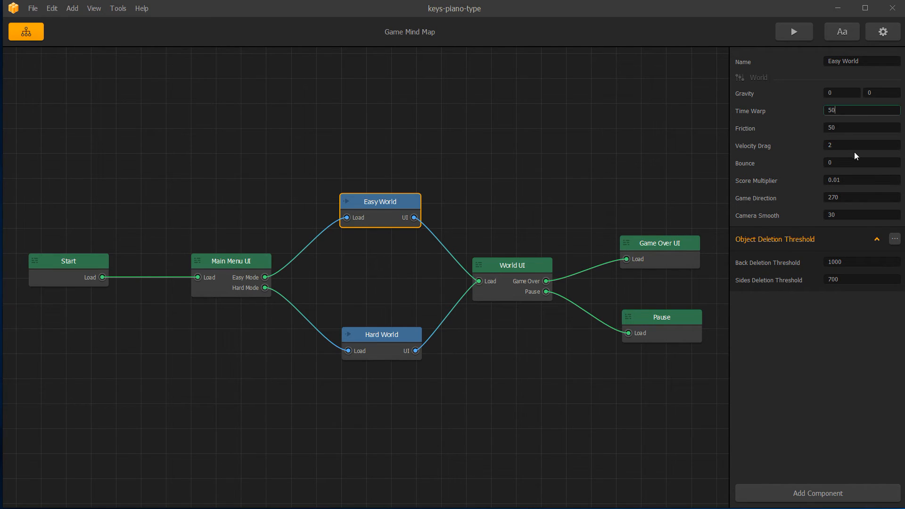
{"action": "left_click", "coordinate": [860, 145]}
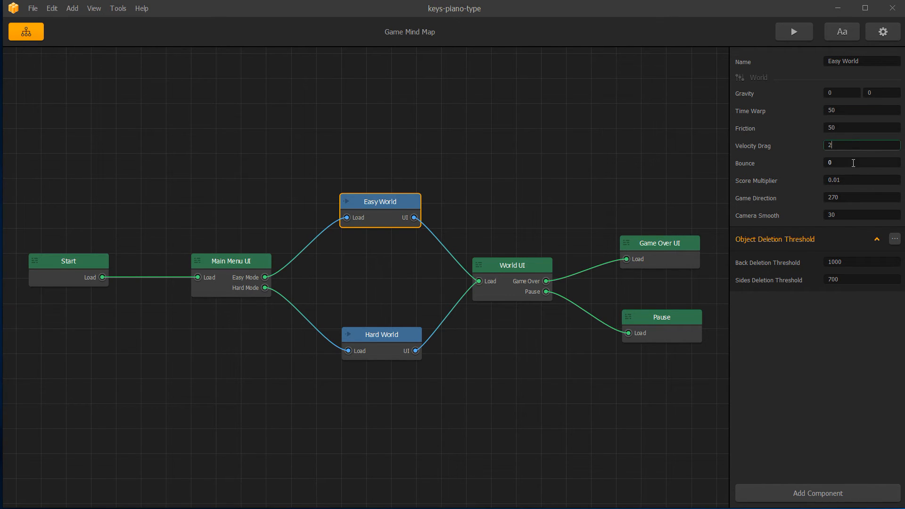
{"action": "mouse_move", "coordinate": [848, 179]}
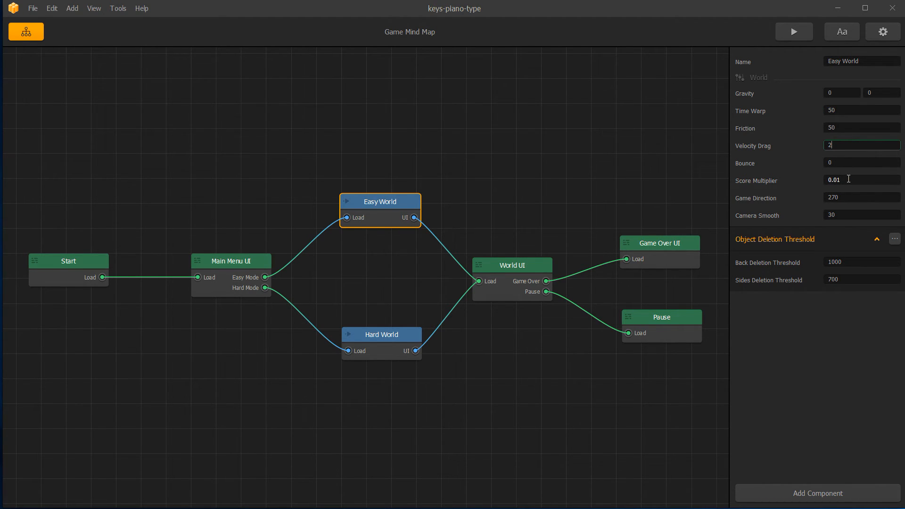
{"action": "mouse_move", "coordinate": [670, 241]}
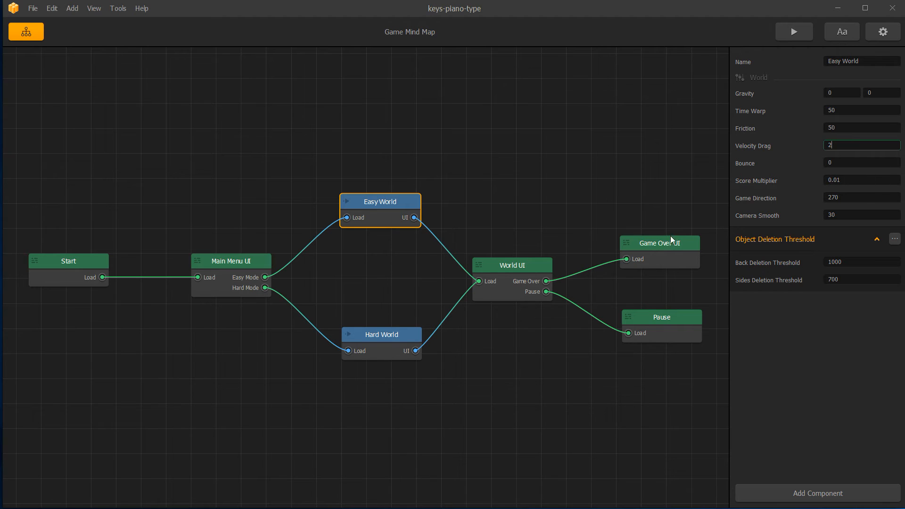
{"action": "left_click", "coordinate": [380, 334]}
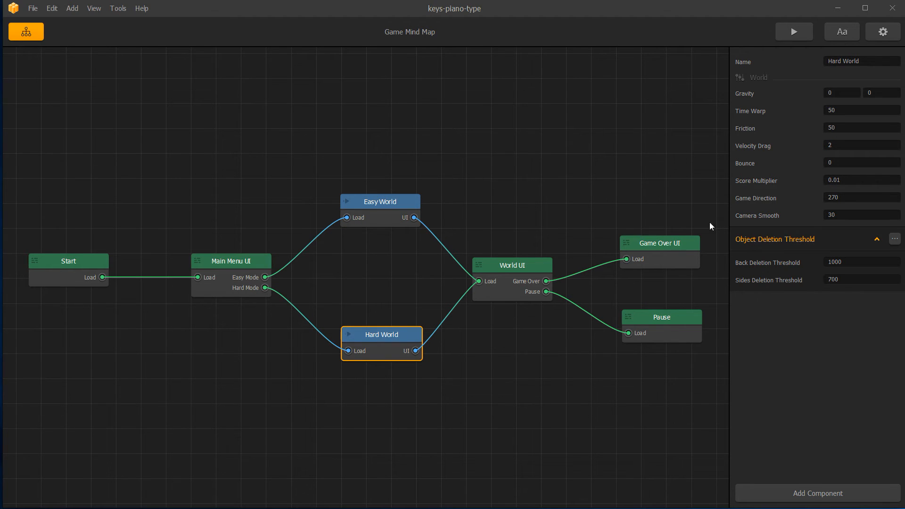
Step: Select the Character in the Easy World scene and switch on connection mode
{"action": "double_click", "coordinate": [380, 201]}
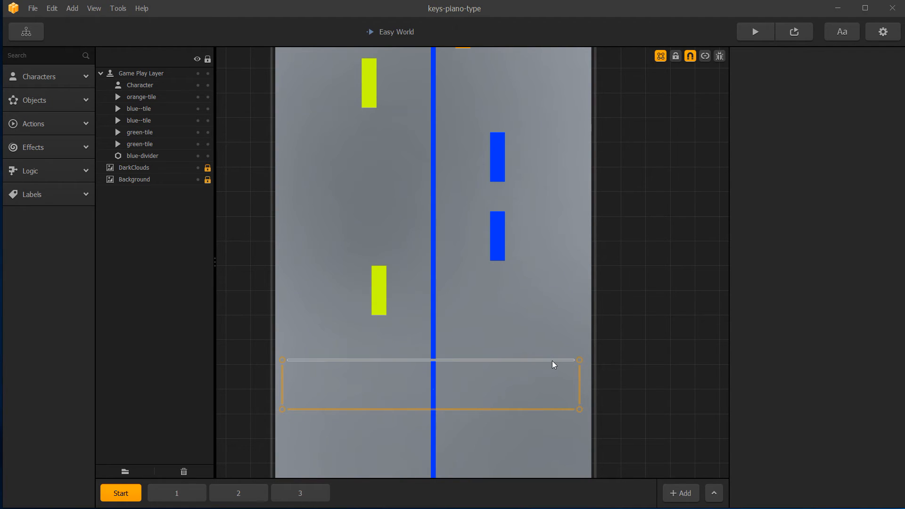
{"action": "mouse_move", "coordinate": [283, 384]}
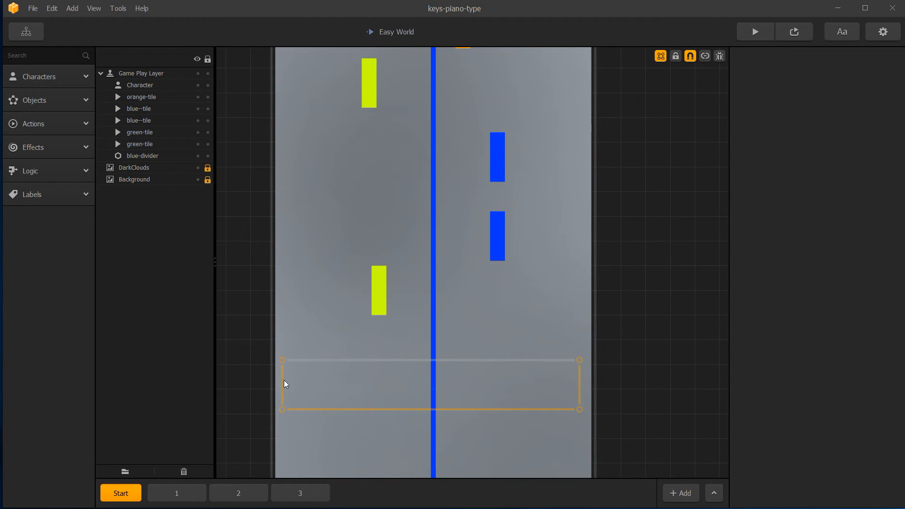
{"action": "mouse_move", "coordinate": [347, 363]}
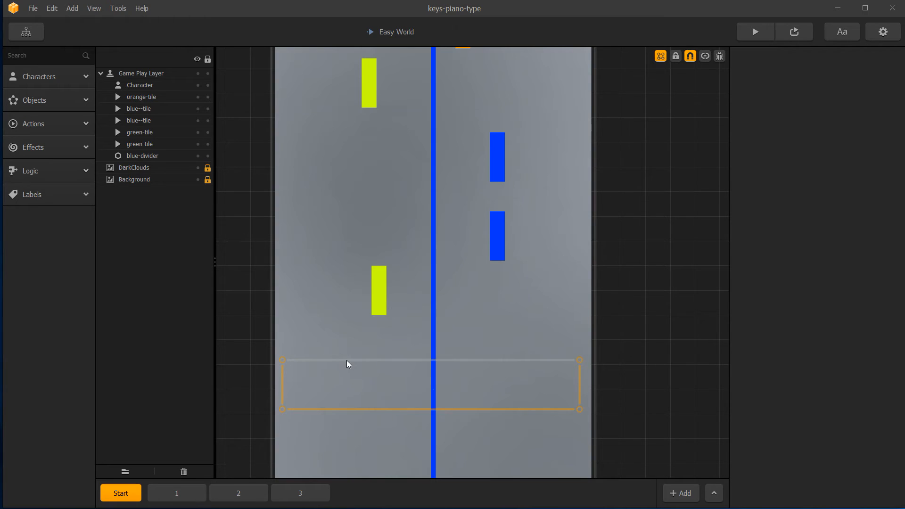
{"action": "mouse_move", "coordinate": [611, 370]}
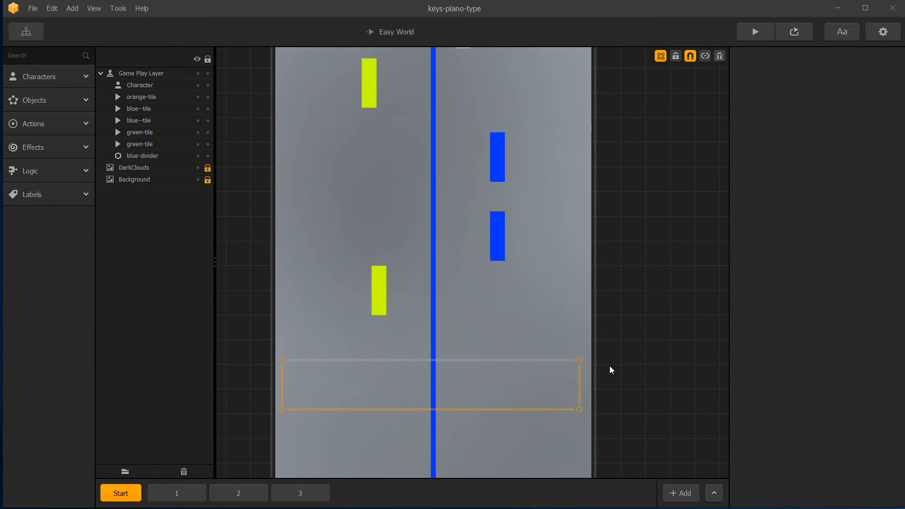
{"action": "mouse_move", "coordinate": [276, 386]}
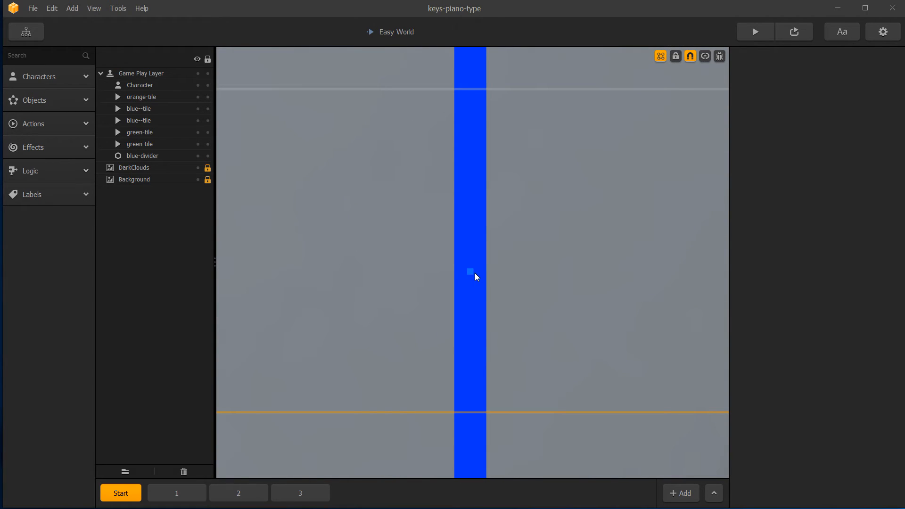
{"action": "left_click", "coordinate": [140, 85]}
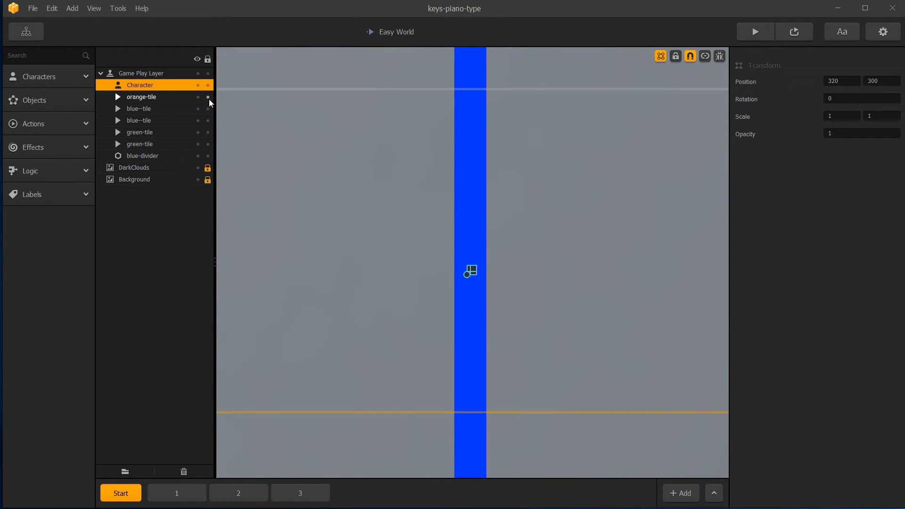
{"action": "mouse_move", "coordinate": [470, 277]}
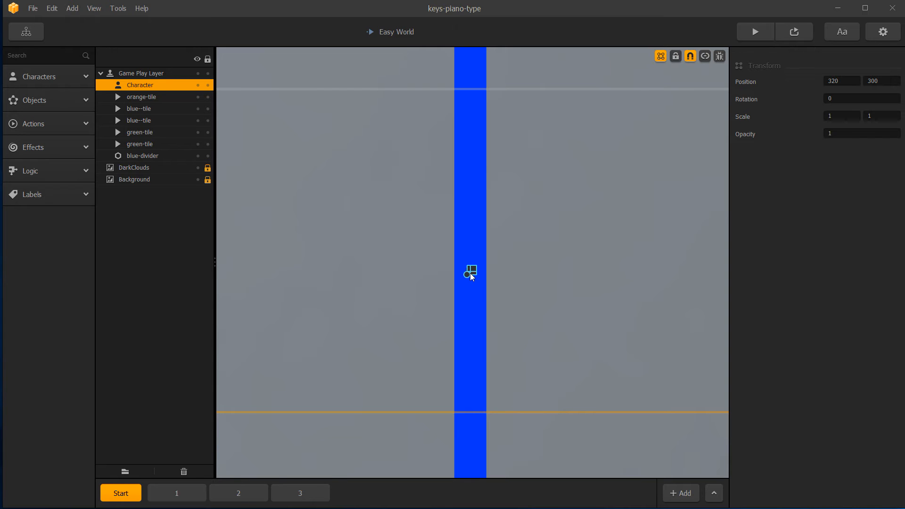
{"action": "mouse_move", "coordinate": [705, 56]}
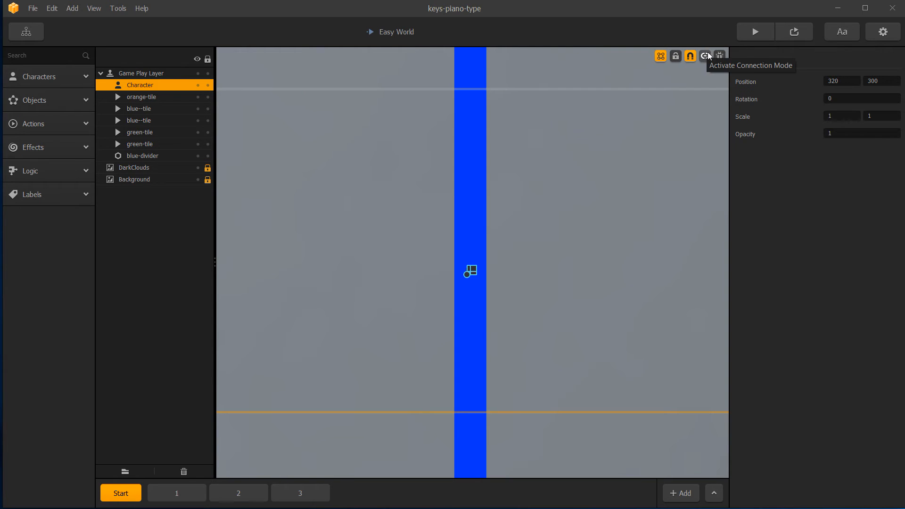
{"action": "left_click", "coordinate": [705, 56]}
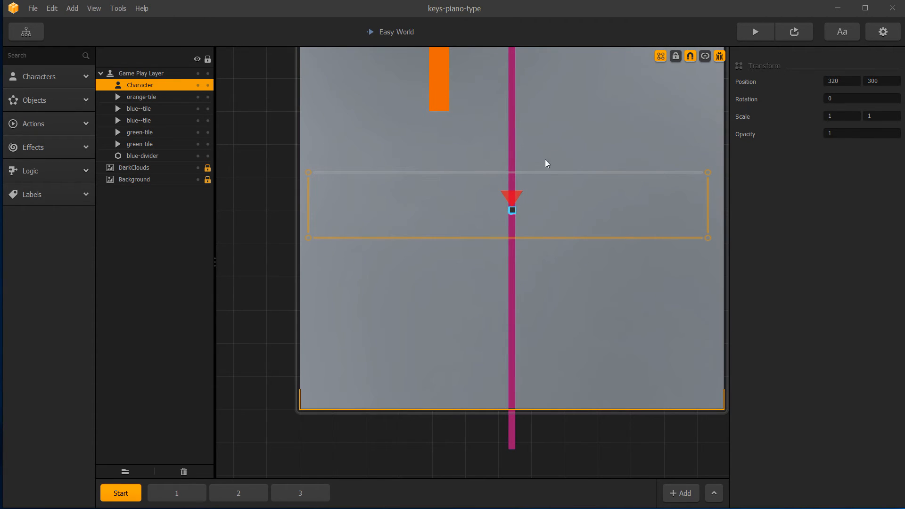
{"action": "mouse_move", "coordinate": [516, 199]}
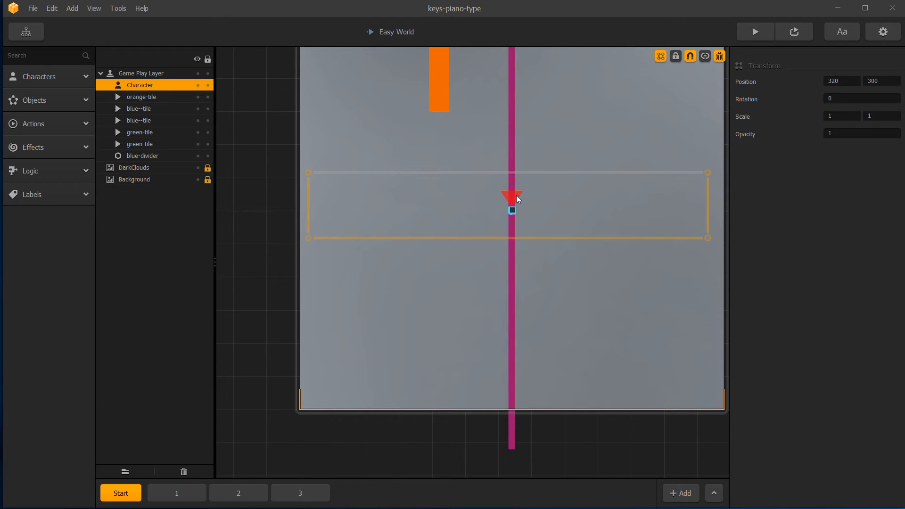
{"action": "mouse_move", "coordinate": [764, 45]}
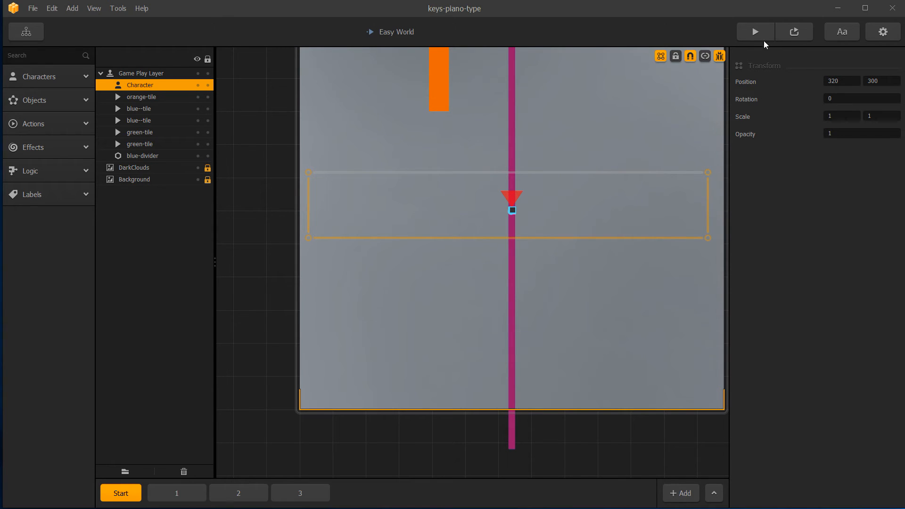
{"action": "left_click", "coordinate": [754, 32]}
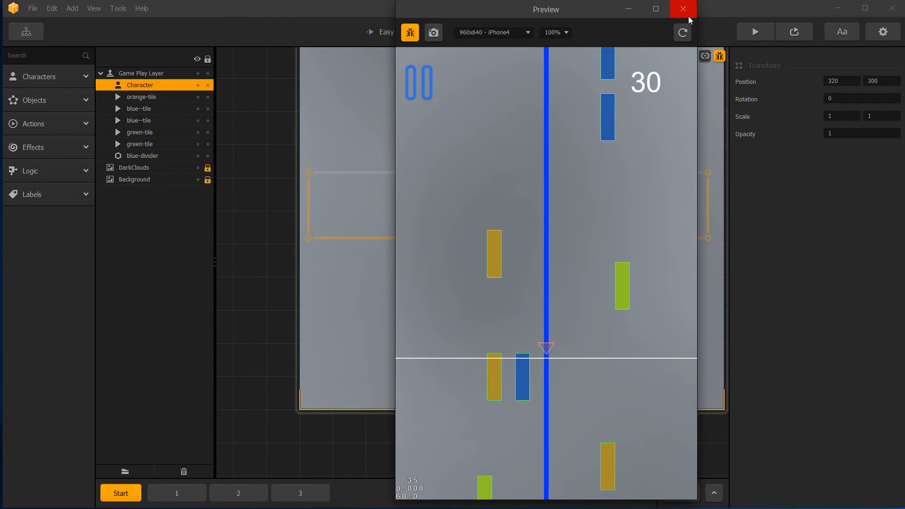
{"action": "left_click", "coordinate": [683, 9]}
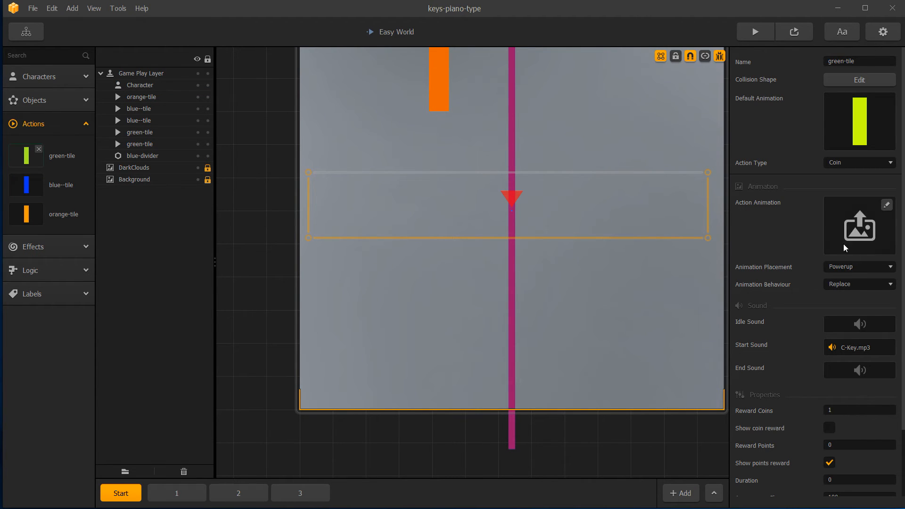
{"action": "left_click", "coordinate": [859, 267]}
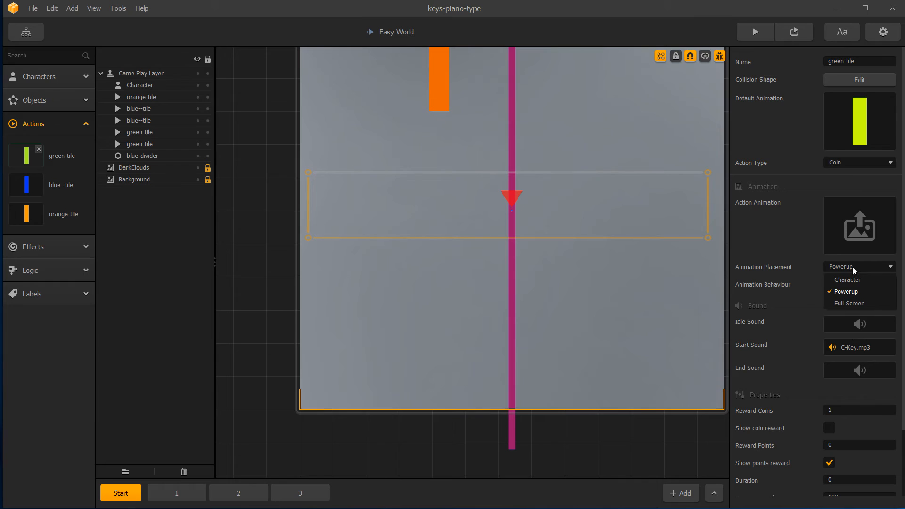
{"action": "mouse_move", "coordinate": [845, 291]}
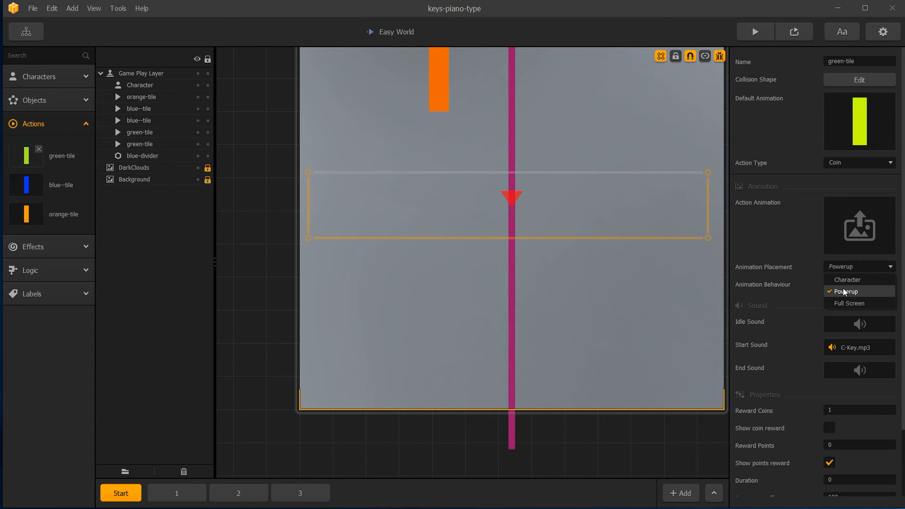
{"action": "left_click", "coordinate": [844, 291]}
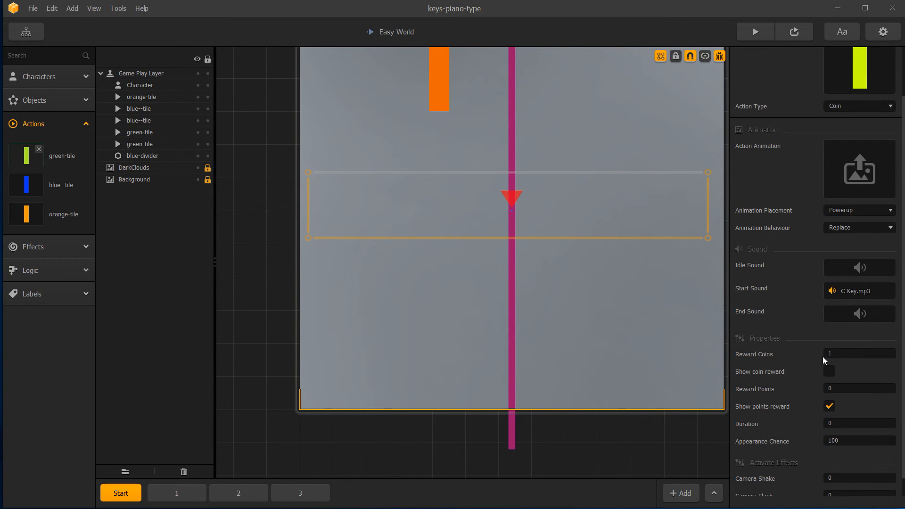
{"action": "left_click", "coordinate": [858, 423]}
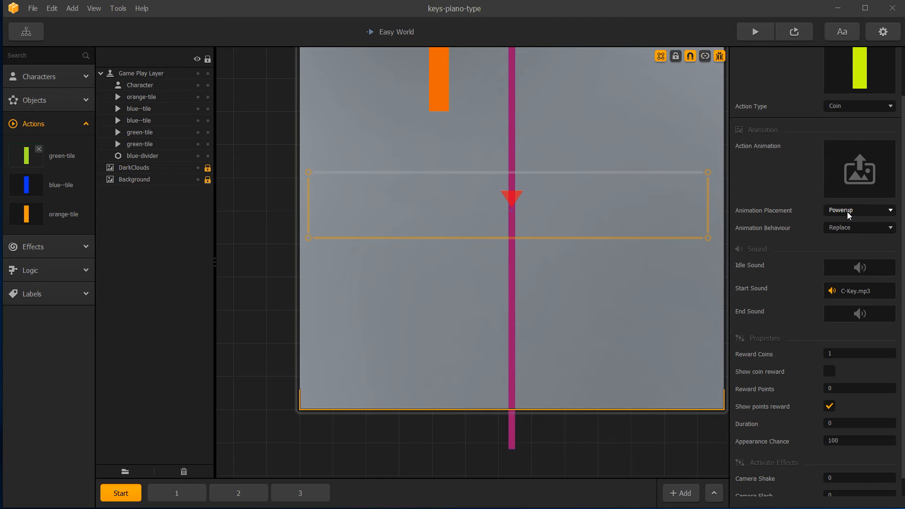
{"action": "mouse_move", "coordinate": [825, 218]}
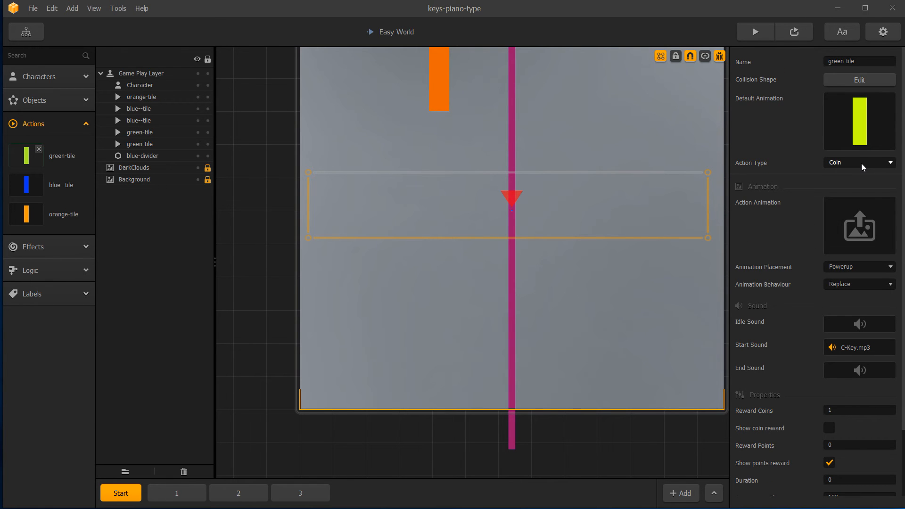
{"action": "left_click", "coordinate": [859, 410]}
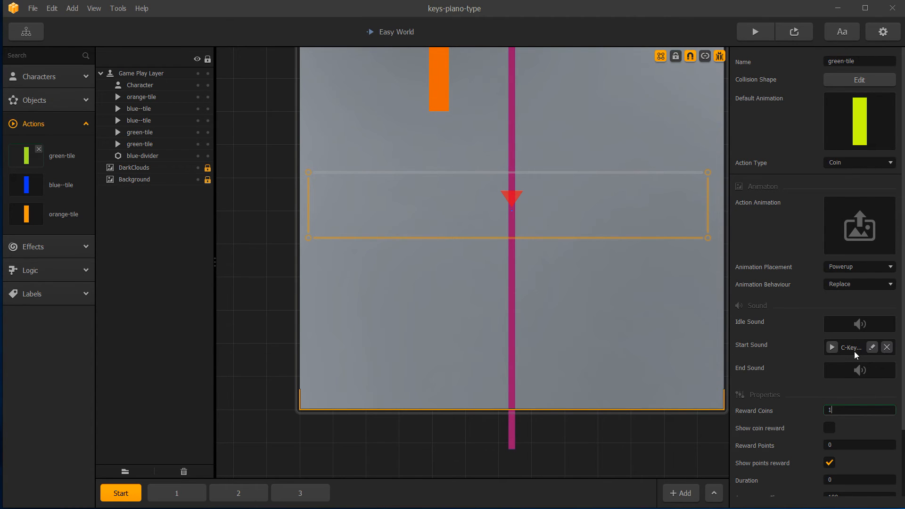
{"action": "left_click", "coordinate": [831, 347]}
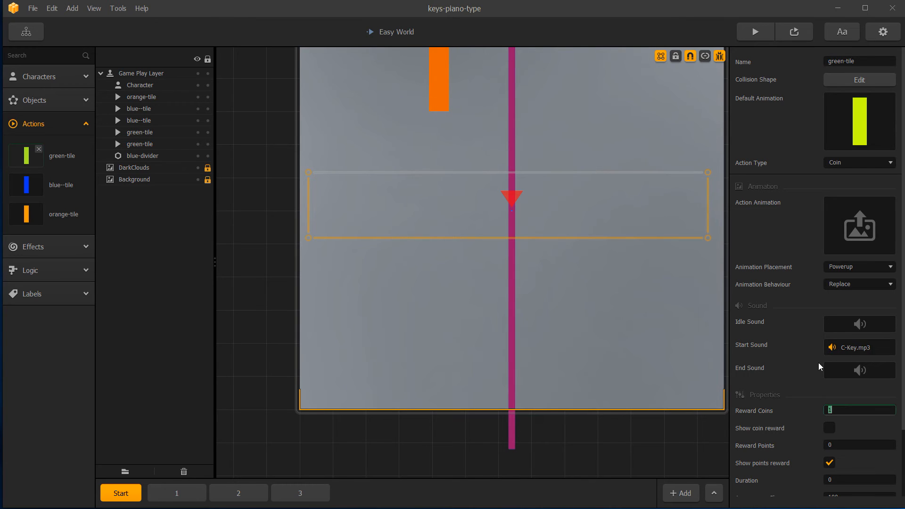
{"action": "mouse_move", "coordinate": [800, 358]}
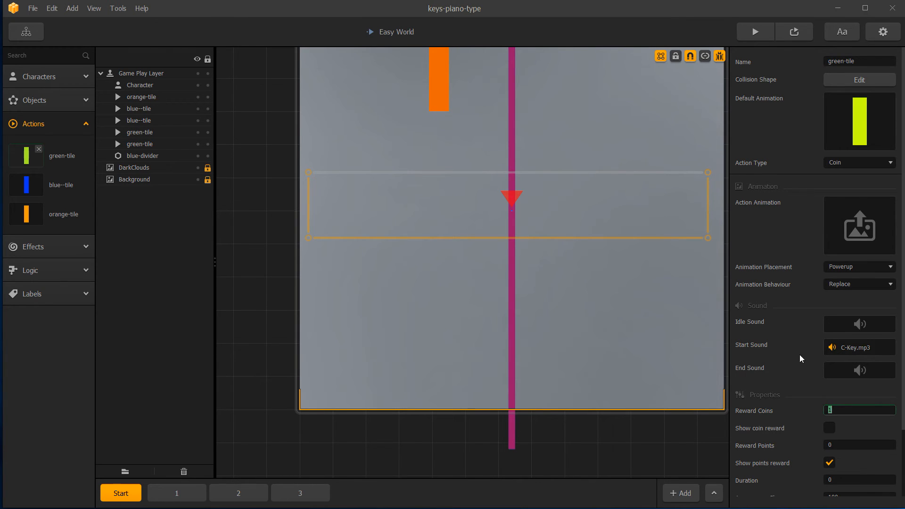
{"action": "mouse_move", "coordinate": [815, 361]}
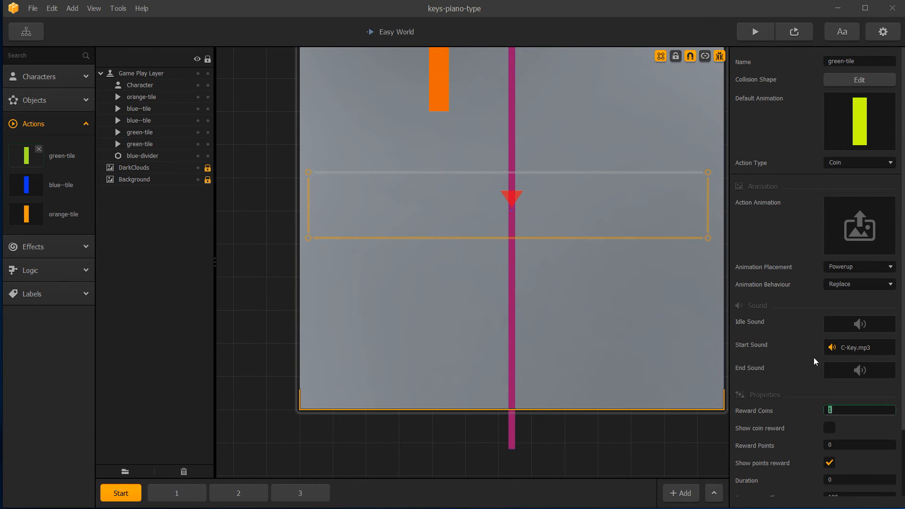
{"action": "mouse_move", "coordinate": [628, 371]}
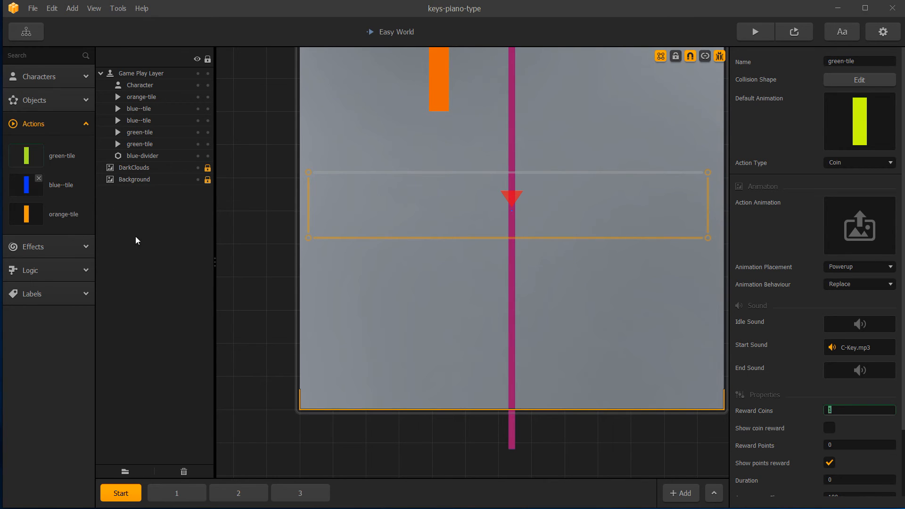
{"action": "mouse_move", "coordinate": [774, 318]}
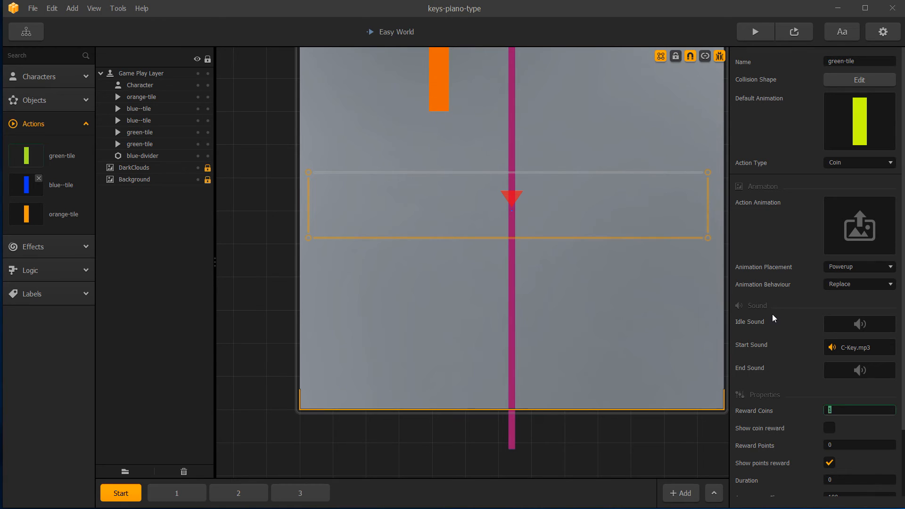
{"action": "mouse_move", "coordinate": [772, 342]}
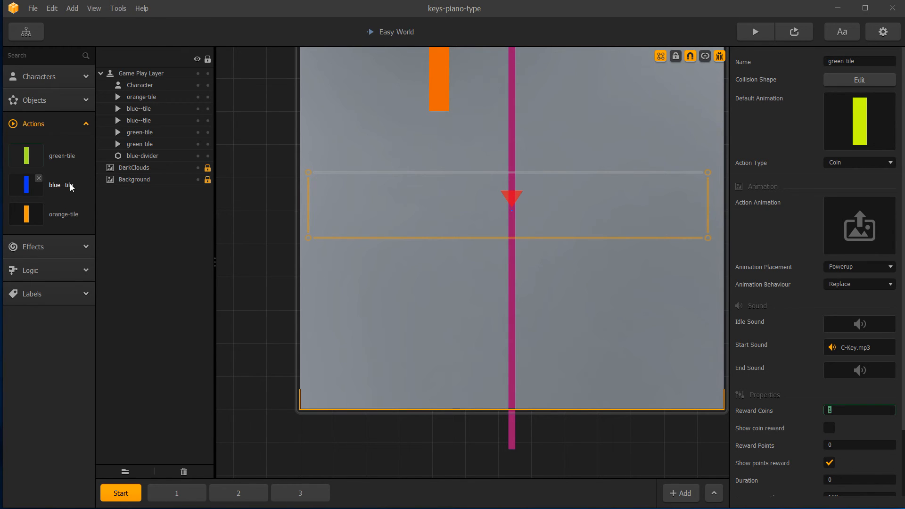
{"action": "mouse_move", "coordinate": [72, 210]}
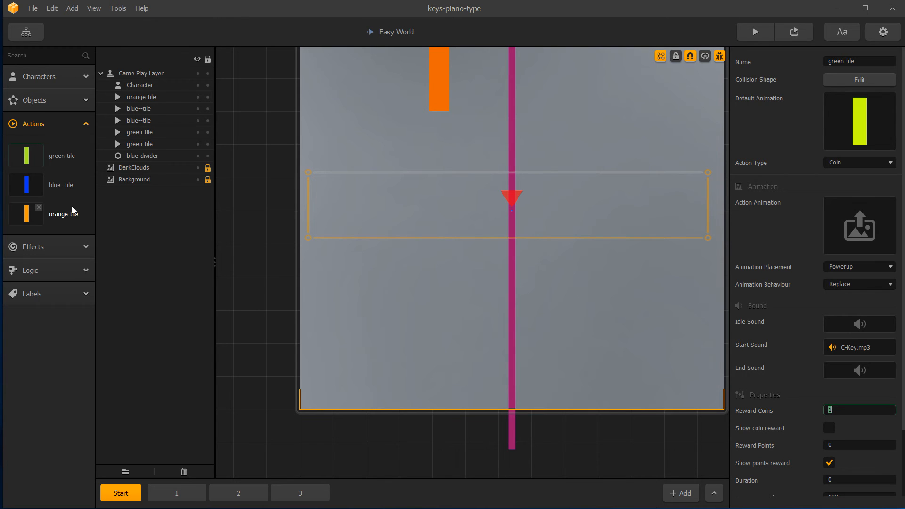
{"action": "mouse_move", "coordinate": [259, 256]}
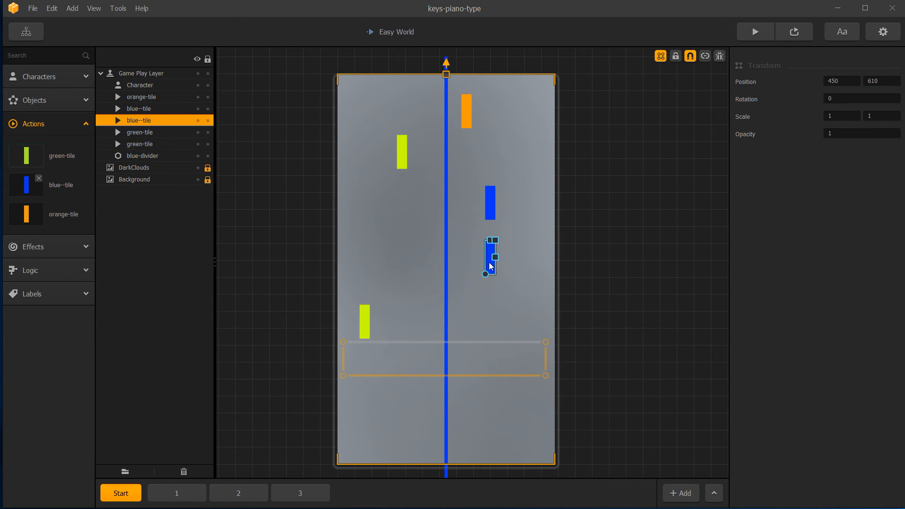
{"action": "mouse_move", "coordinate": [486, 289]}
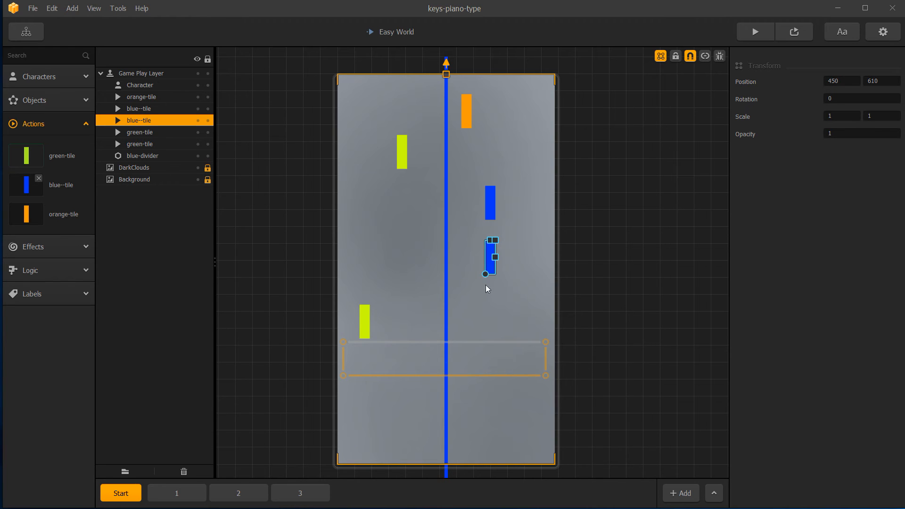
{"action": "mouse_move", "coordinate": [378, 329]}
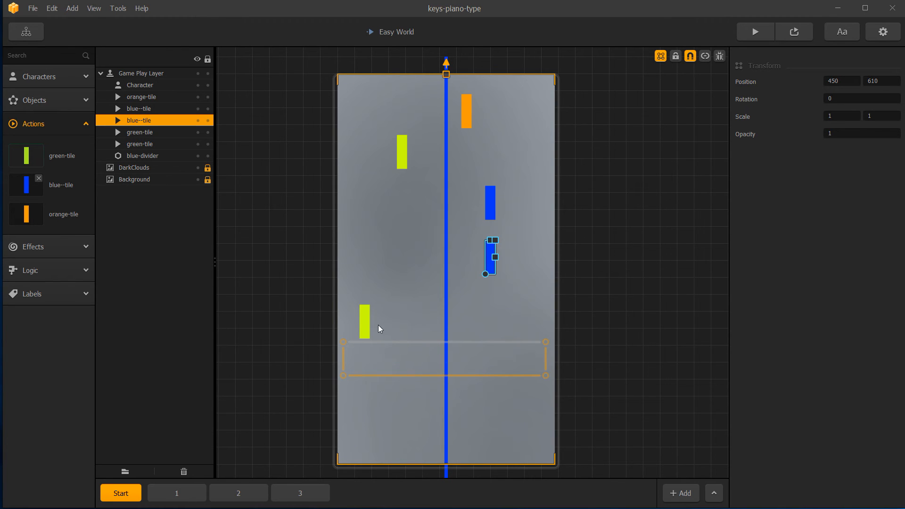
{"action": "mouse_move", "coordinate": [371, 324]}
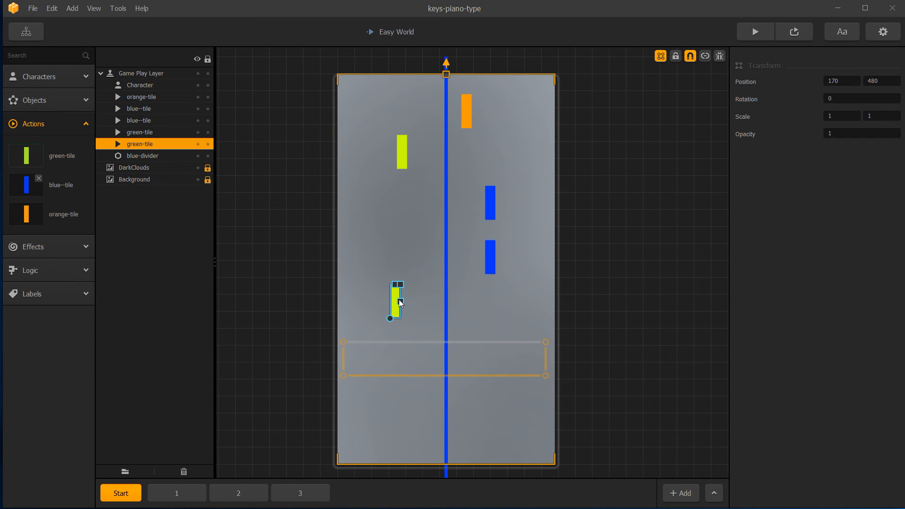
{"action": "mouse_move", "coordinate": [417, 305]}
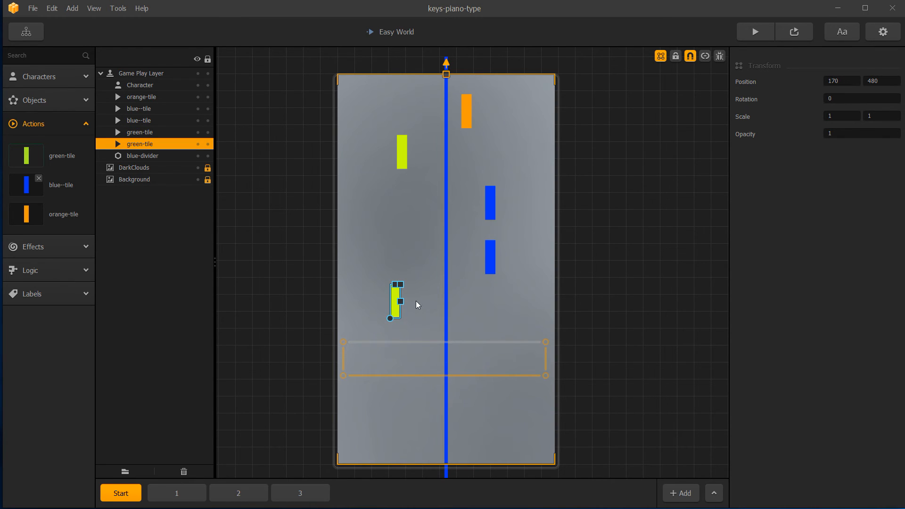
{"action": "mouse_move", "coordinate": [412, 324]}
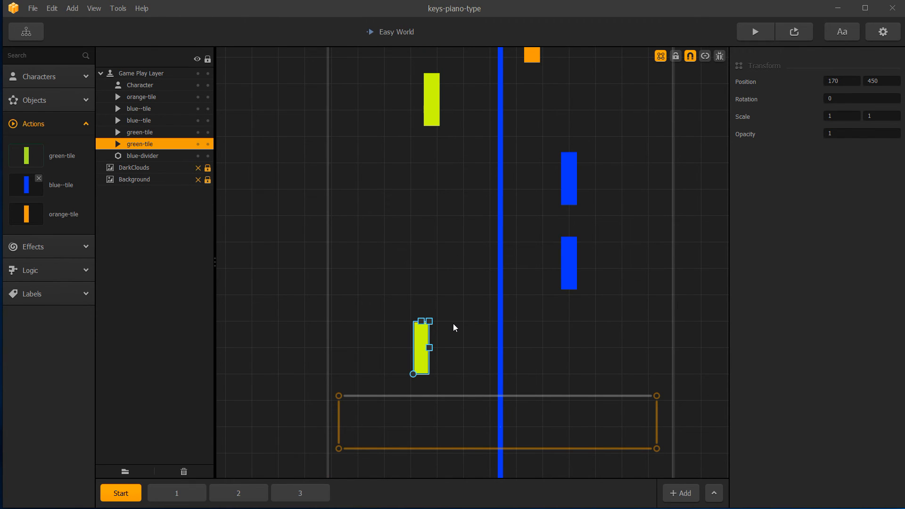
{"action": "mouse_move", "coordinate": [442, 352]}
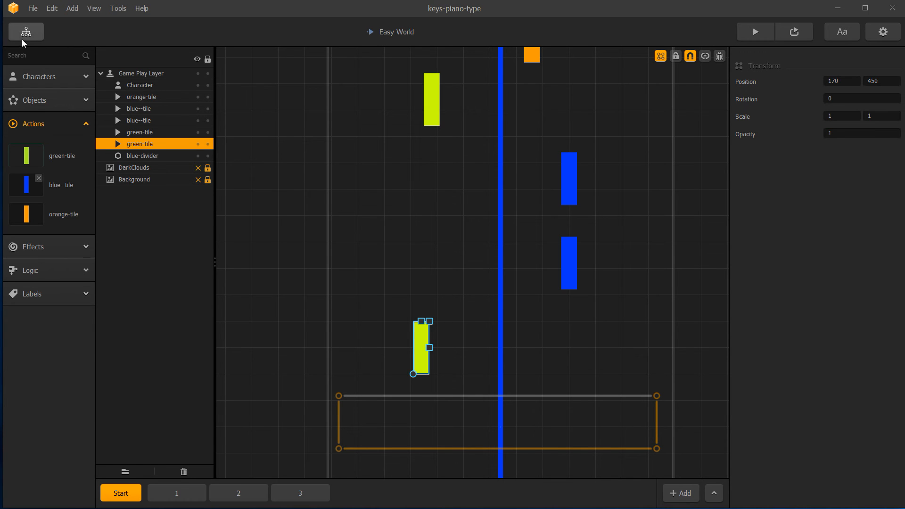
Step: Show the Game Mind Map with the world and screen connections
{"action": "left_click", "coordinate": [26, 32]}
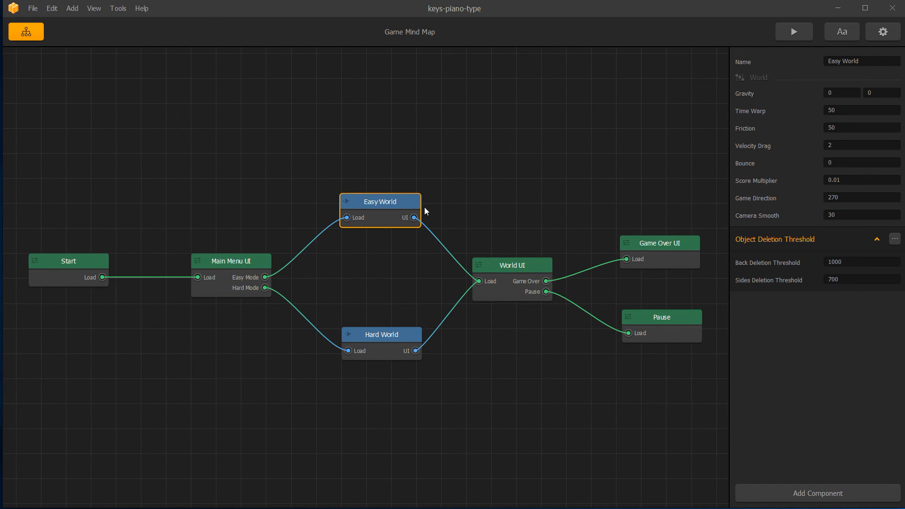
{"action": "mouse_move", "coordinate": [387, 198]}
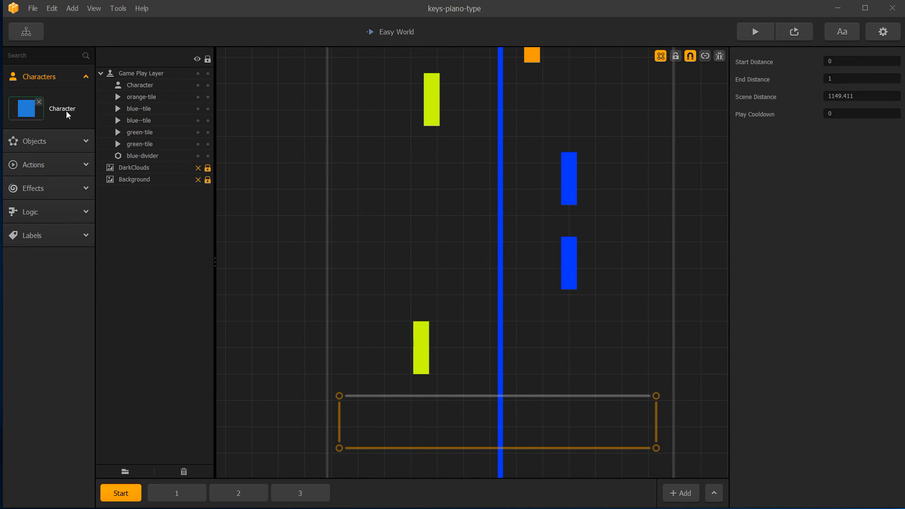
Step: Review the Character's Left Move and Right Move components, then select the lower green tile
{"action": "scroll", "scroll_direction": "down", "scroll_amount": 3}
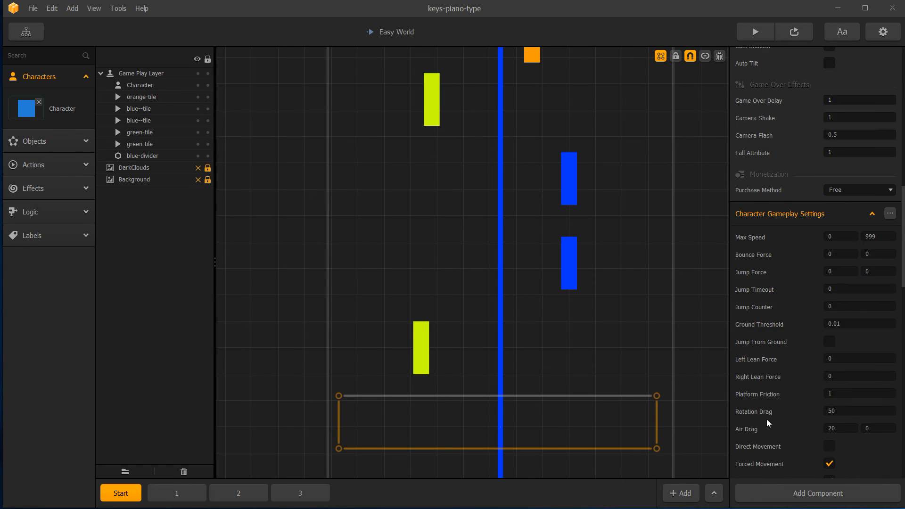
{"action": "scroll", "scroll_direction": "down", "scroll_amount": 3}
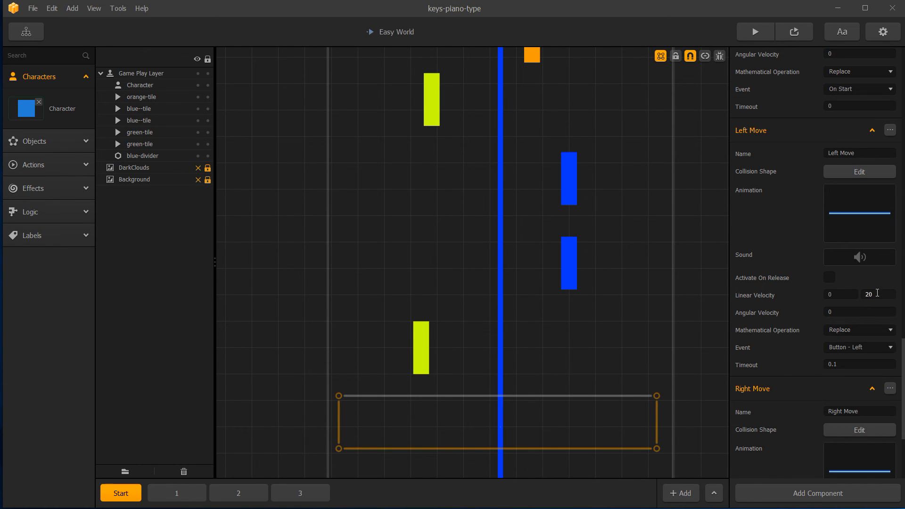
{"action": "scroll", "scroll_direction": "down", "scroll_amount": 3}
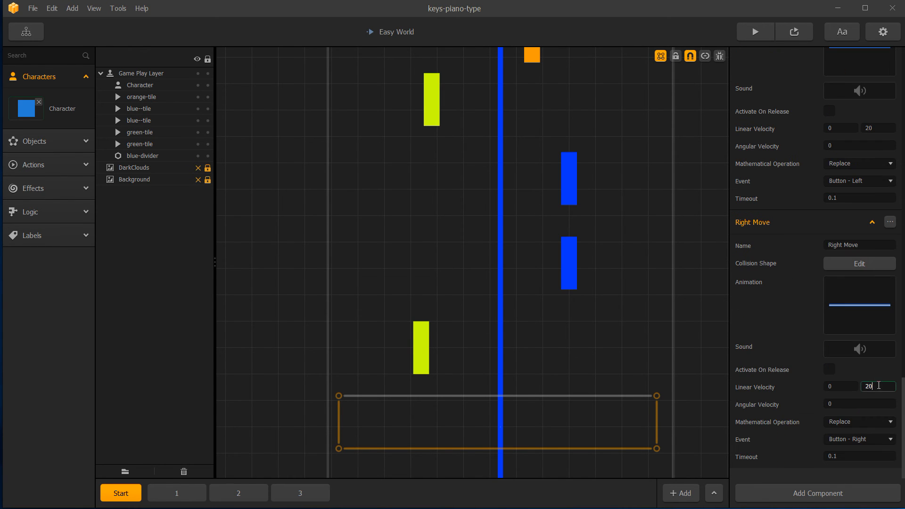
{"action": "scroll", "scroll_direction": "up", "scroll_amount": 3}
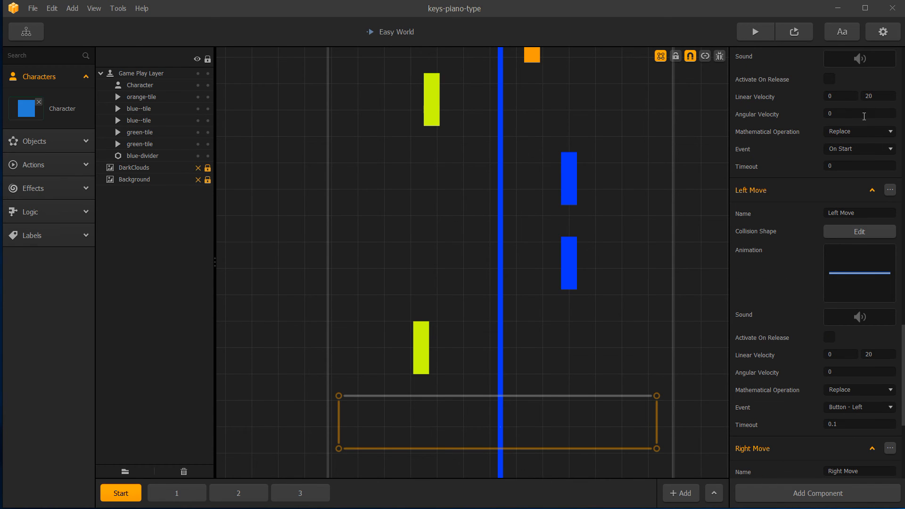
{"action": "mouse_move", "coordinate": [435, 317]}
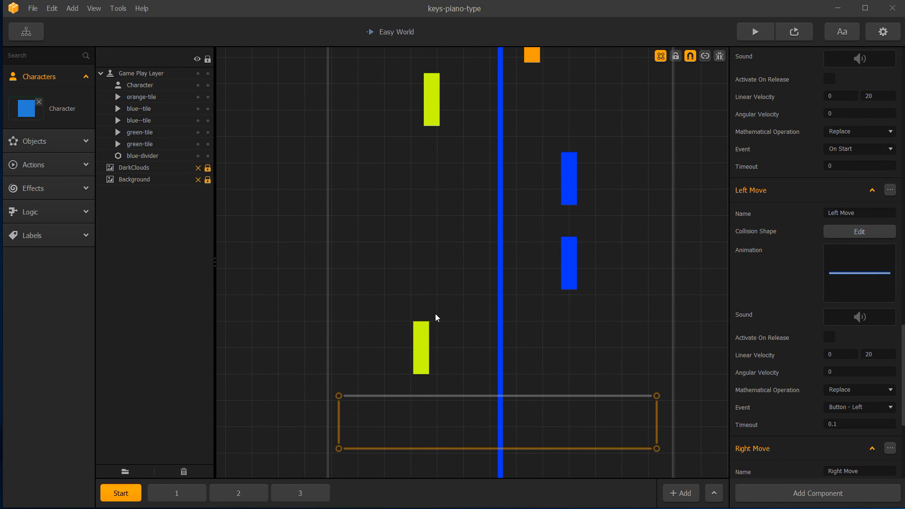
{"action": "mouse_move", "coordinate": [424, 350]}
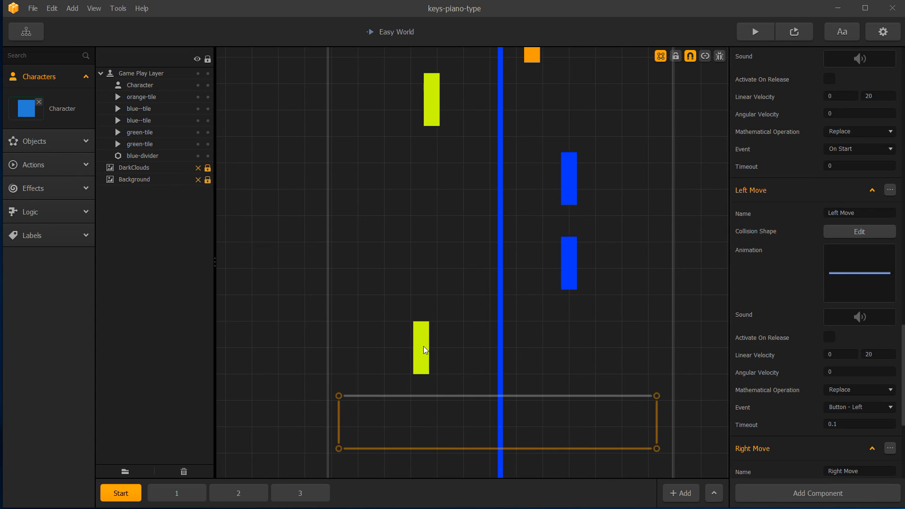
{"action": "left_click", "coordinate": [420, 348]}
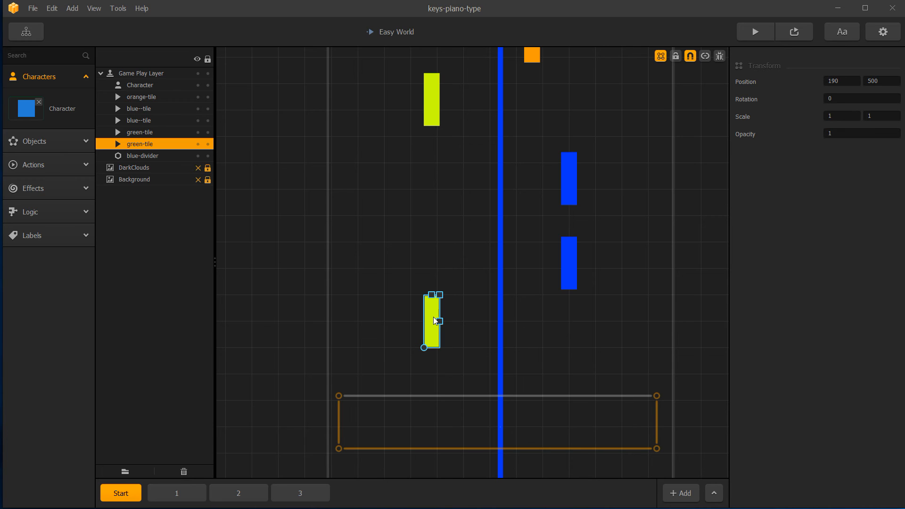
{"action": "mouse_move", "coordinate": [458, 321]}
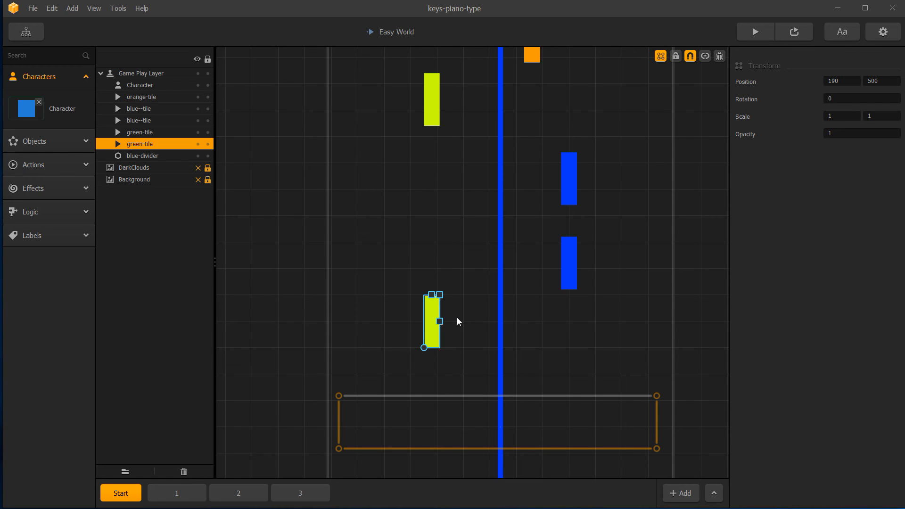
{"action": "mouse_move", "coordinate": [453, 321]}
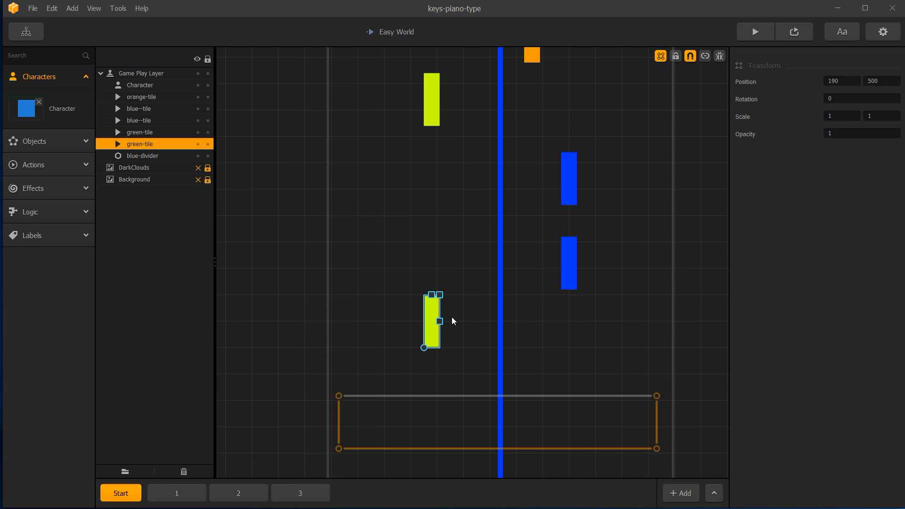
{"action": "mouse_move", "coordinate": [439, 311]}
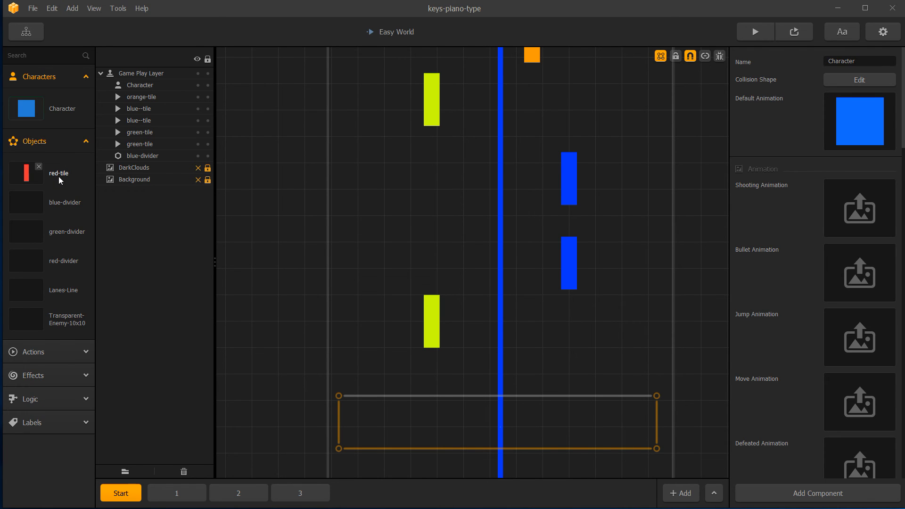
{"action": "left_click", "coordinate": [26, 173]}
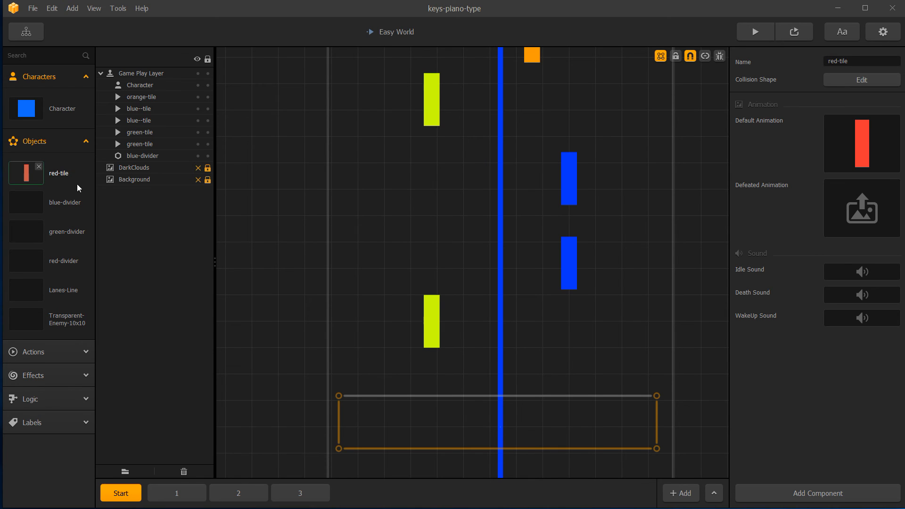
{"action": "mouse_move", "coordinate": [73, 174]}
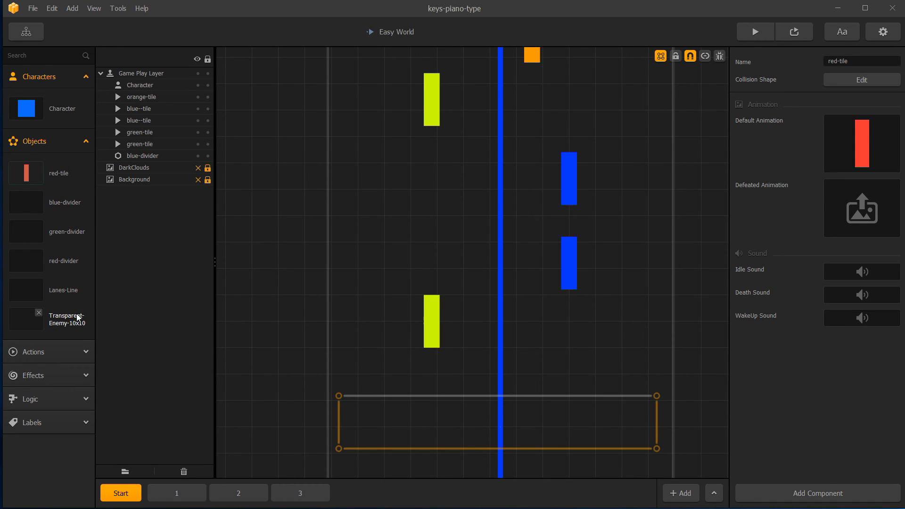
{"action": "left_click", "coordinate": [66, 319]}
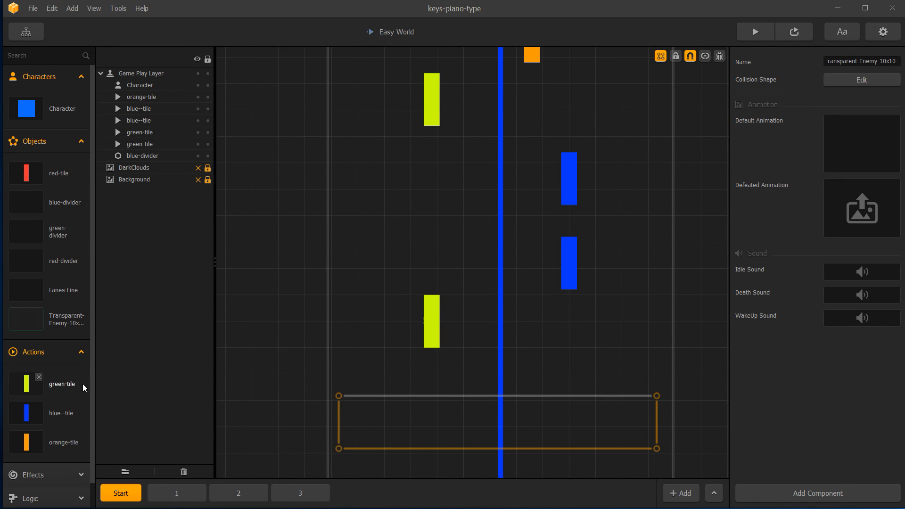
{"action": "left_click", "coordinate": [61, 412]}
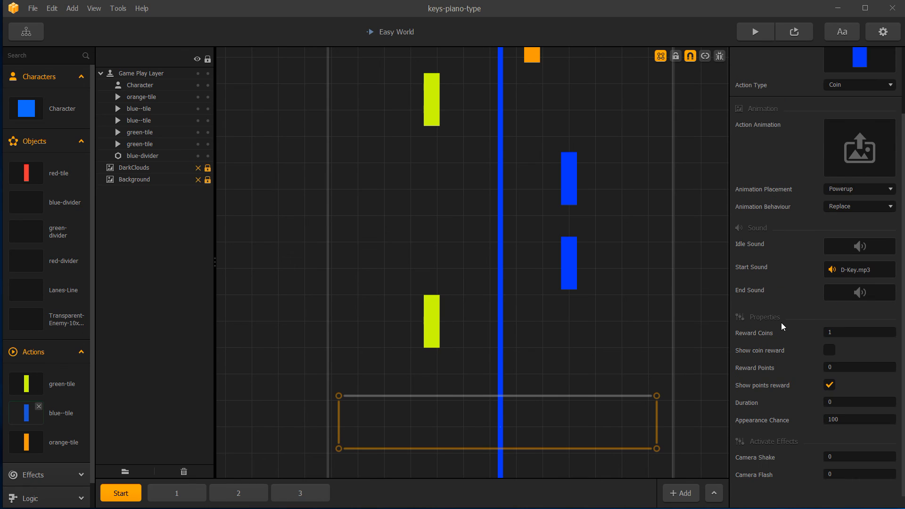
{"action": "mouse_move", "coordinate": [804, 338]}
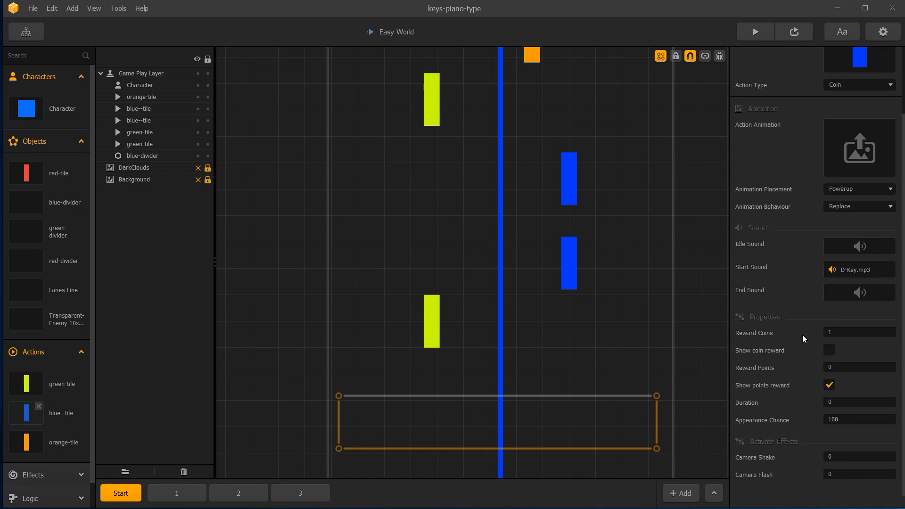
{"action": "mouse_move", "coordinate": [788, 343]}
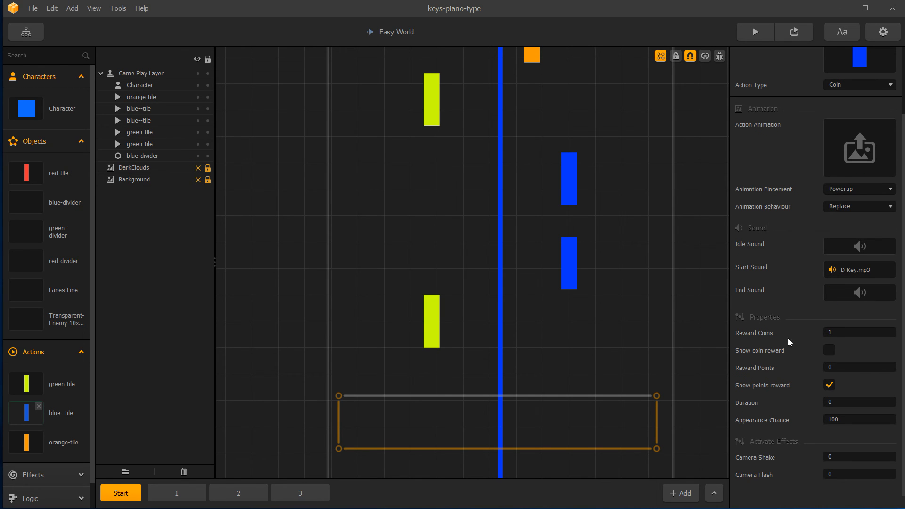
{"action": "mouse_move", "coordinate": [574, 311]}
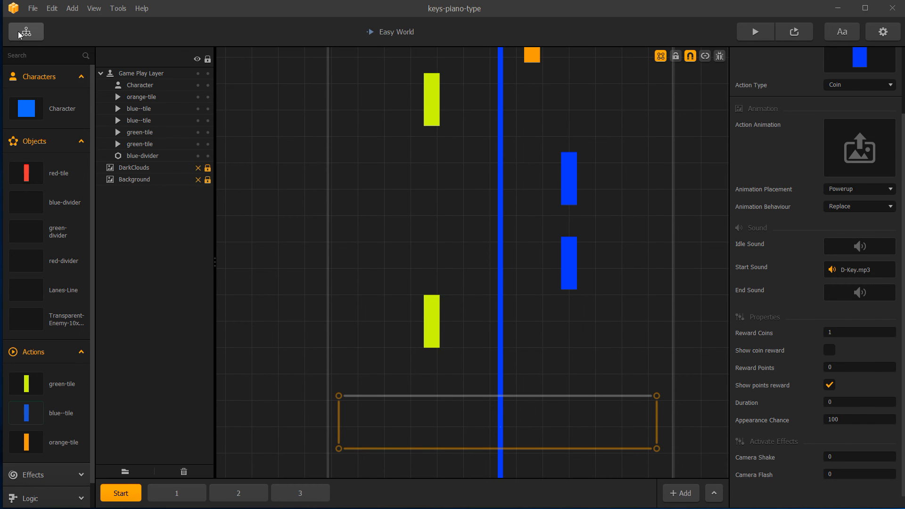
Step: Switch to Hard World via the Mind Map and load its scene 1
{"action": "left_click", "coordinate": [25, 31]}
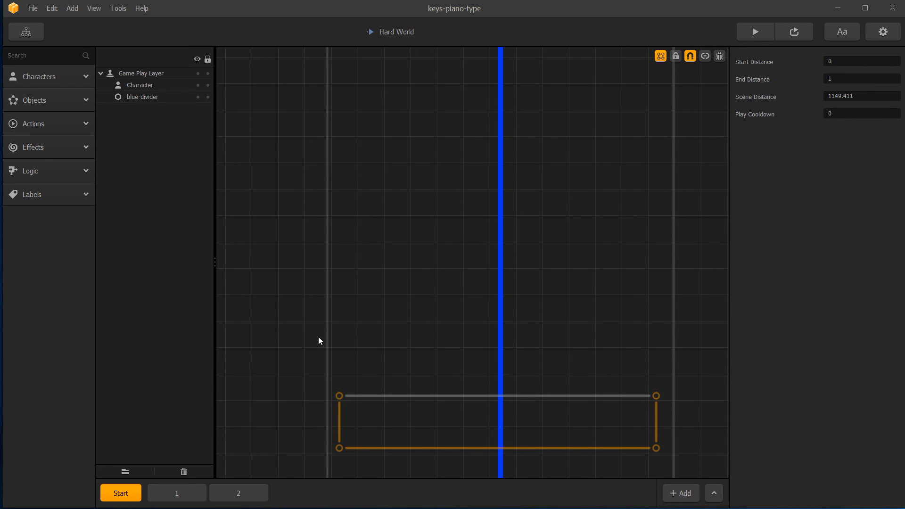
{"action": "mouse_move", "coordinate": [186, 417]}
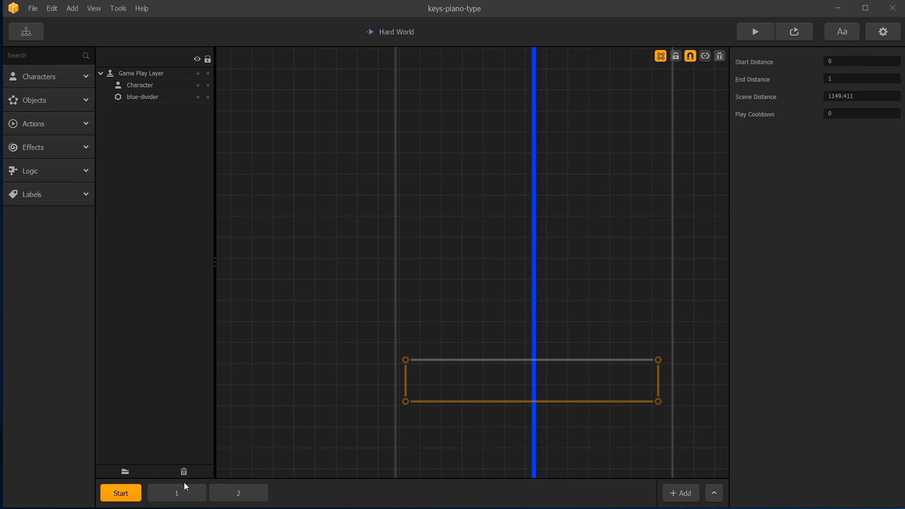
{"action": "left_click", "coordinate": [177, 493]}
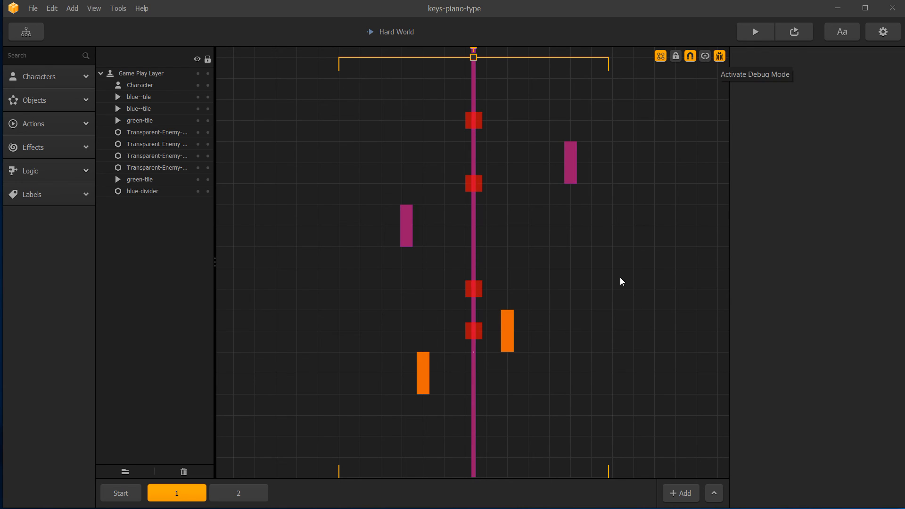
{"action": "mouse_move", "coordinate": [704, 56]}
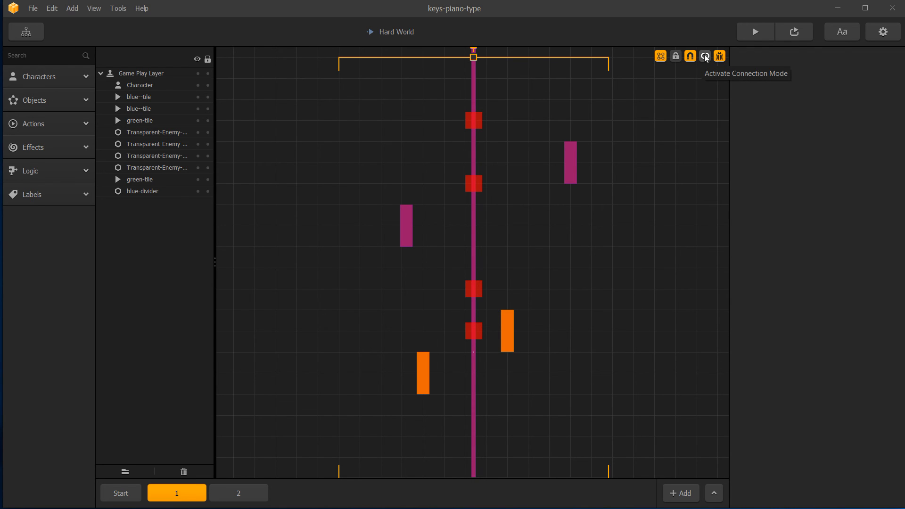
Step: Turn on Connection Mode and inspect the Destroy Character enemy and its linked tile
{"action": "left_click", "coordinate": [704, 56]}
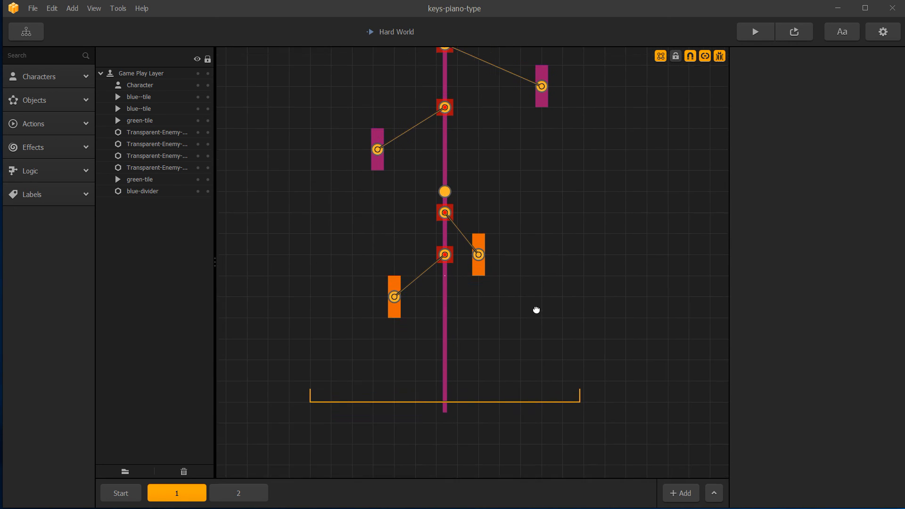
{"action": "left_click", "coordinate": [444, 254]}
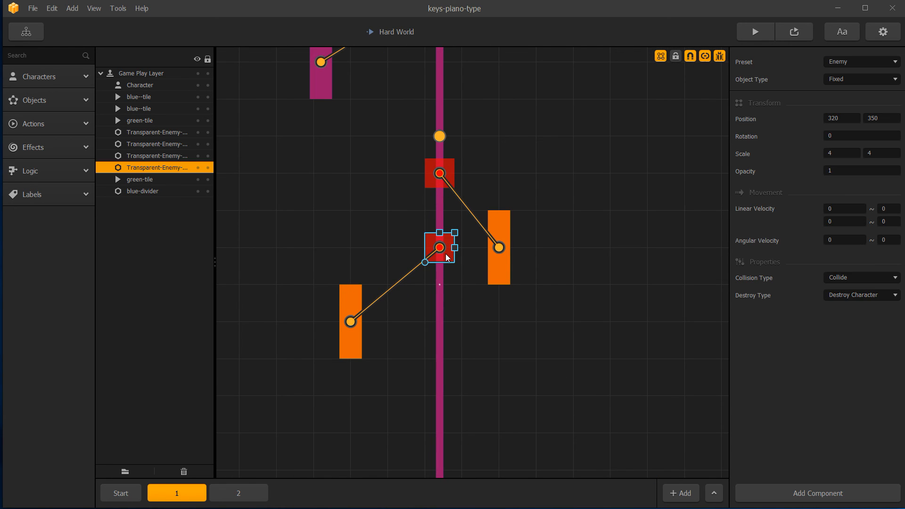
{"action": "mouse_move", "coordinate": [595, 123]}
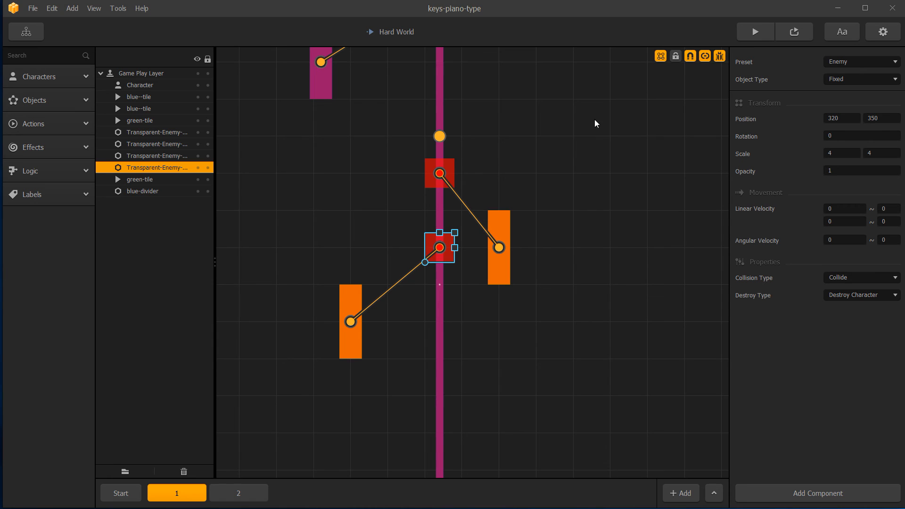
{"action": "mouse_move", "coordinate": [836, 63]}
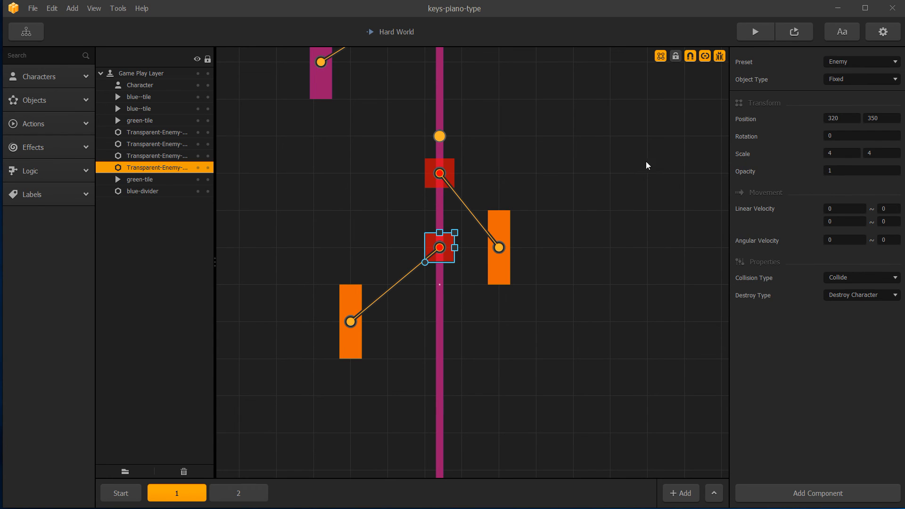
{"action": "left_click", "coordinate": [877, 154]}
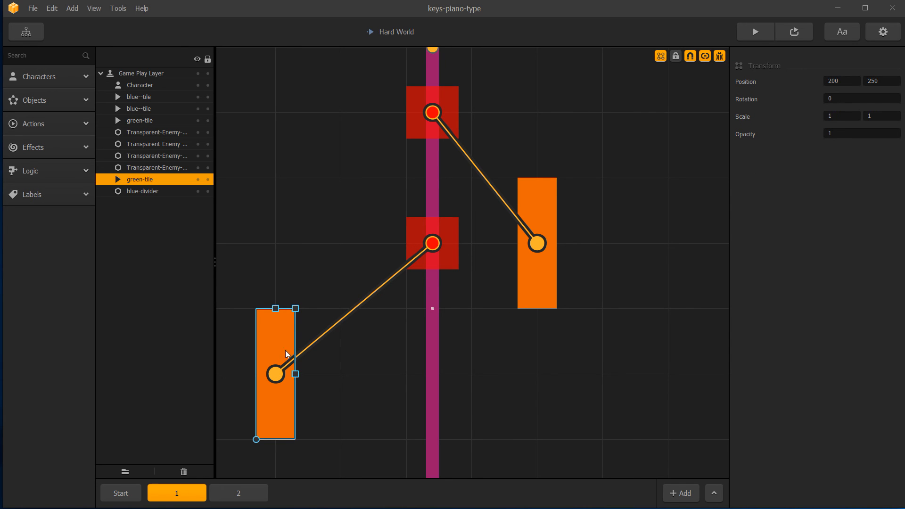
{"action": "mouse_move", "coordinate": [275, 336]}
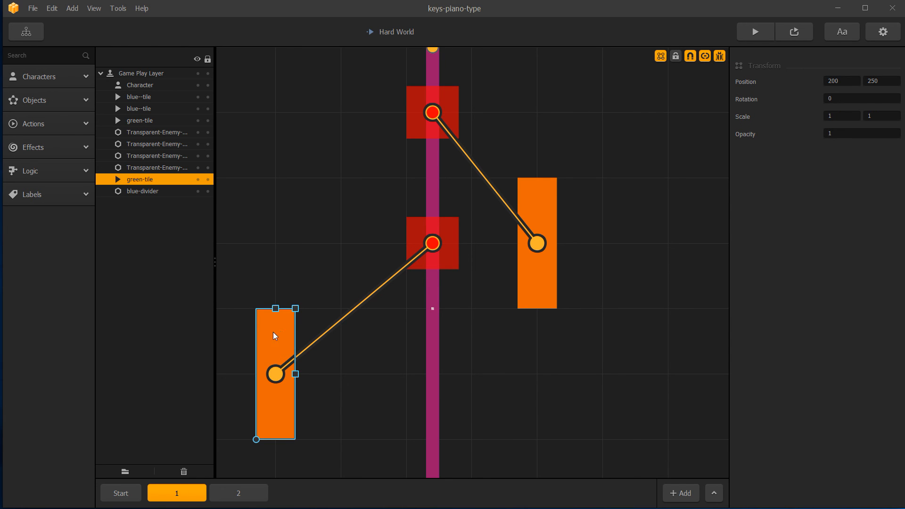
{"action": "left_click", "coordinate": [25, 124]}
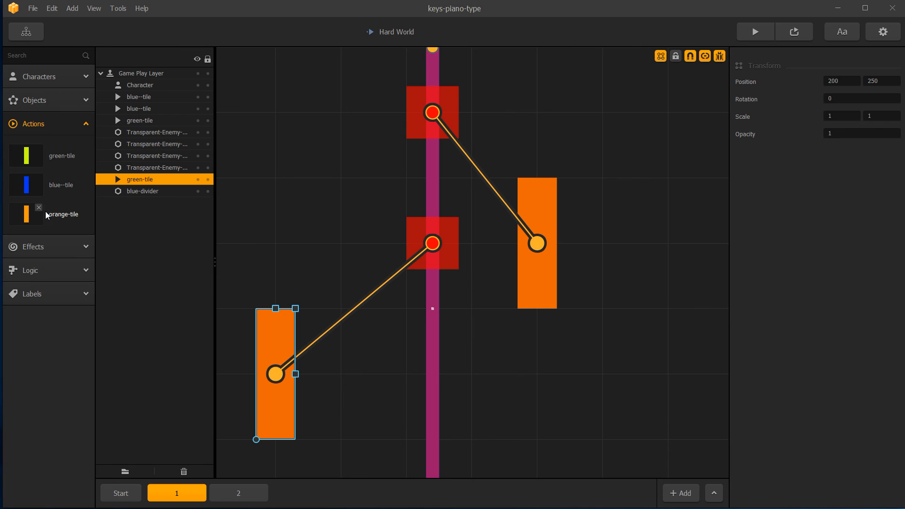
{"action": "mouse_move", "coordinate": [422, 238]}
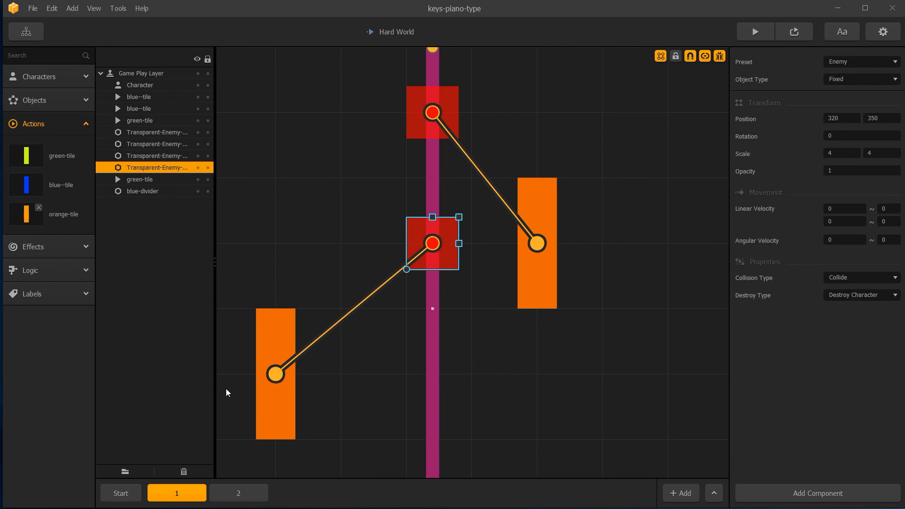
{"action": "left_click", "coordinate": [140, 179]}
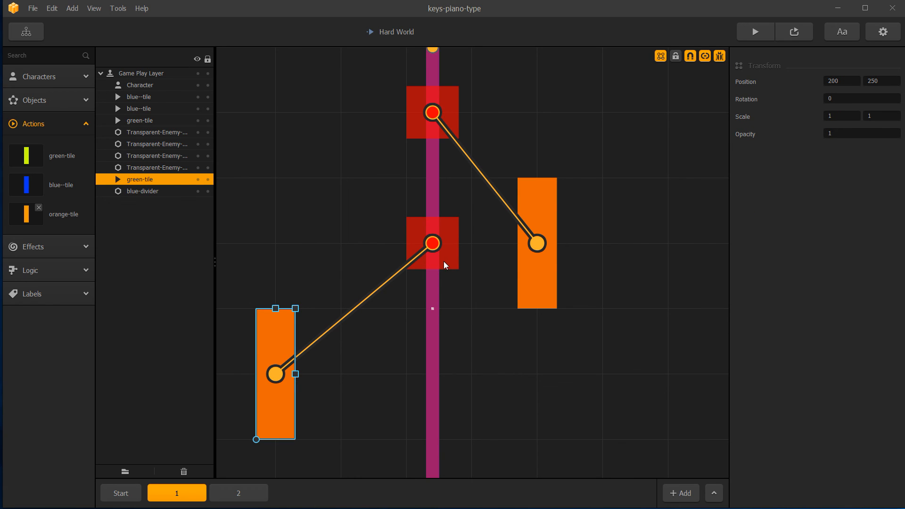
{"action": "mouse_move", "coordinate": [274, 410]}
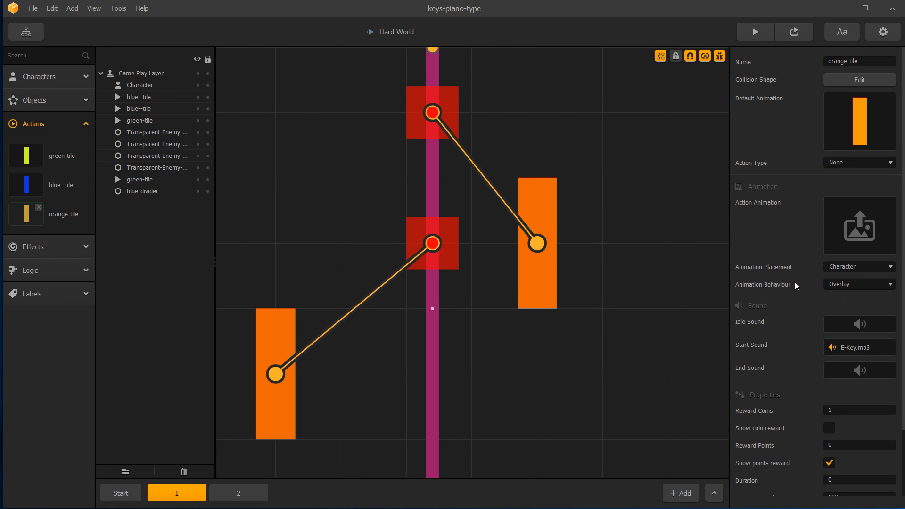
{"action": "scroll", "scroll_direction": "down", "scroll_amount": 3}
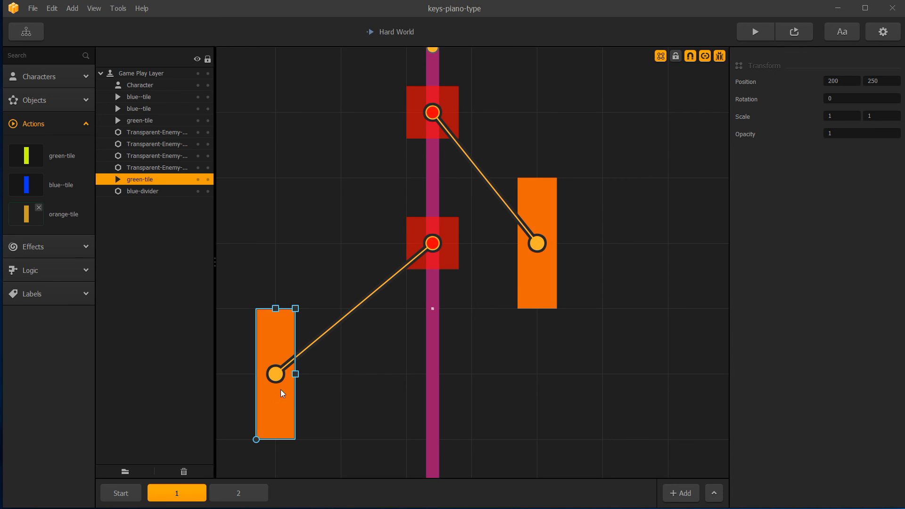
{"action": "mouse_move", "coordinate": [455, 267]}
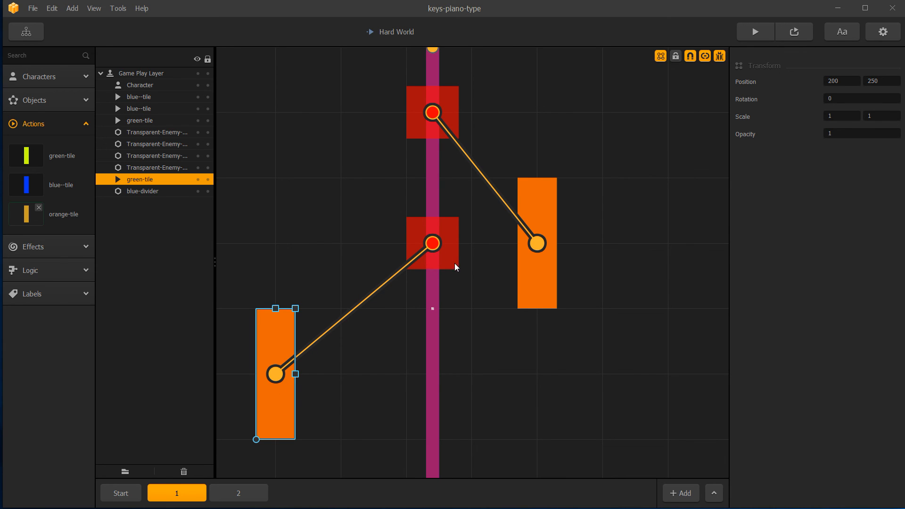
{"action": "mouse_move", "coordinate": [435, 308]}
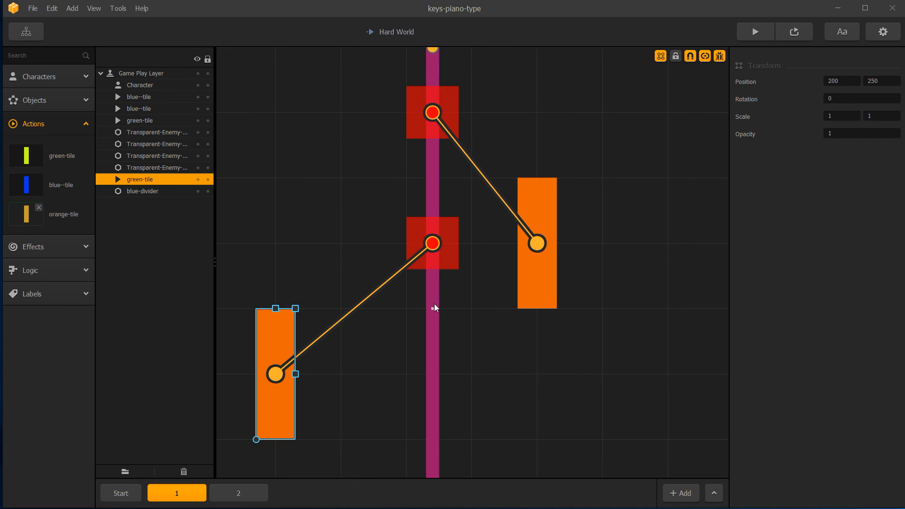
{"action": "left_click", "coordinate": [120, 493]}
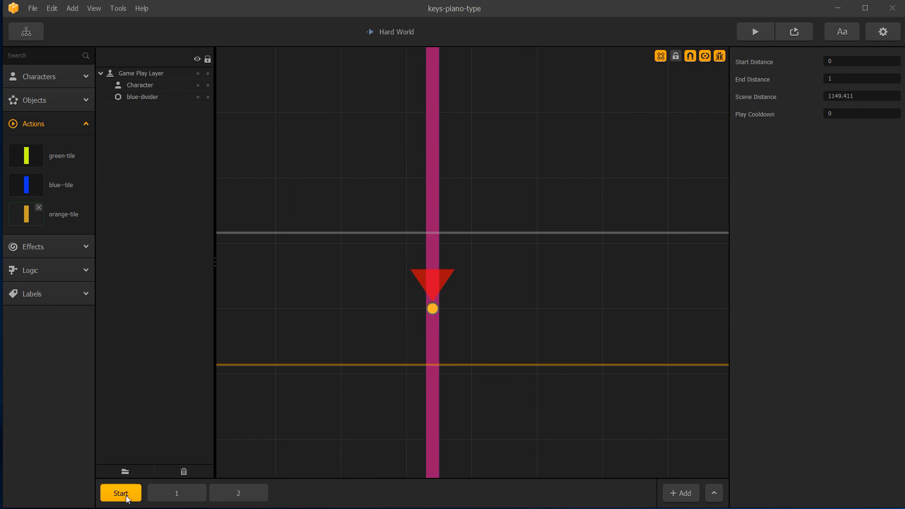
{"action": "mouse_move", "coordinate": [439, 276]}
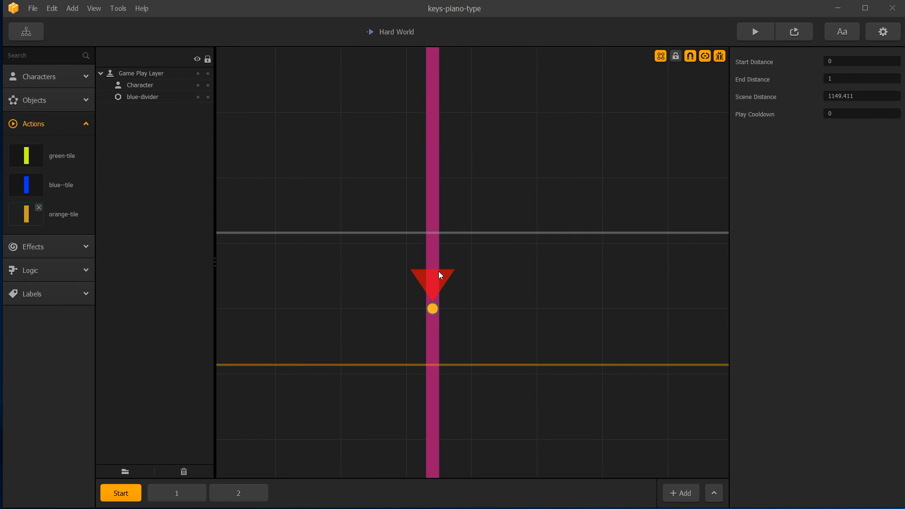
{"action": "left_click", "coordinate": [177, 493]}
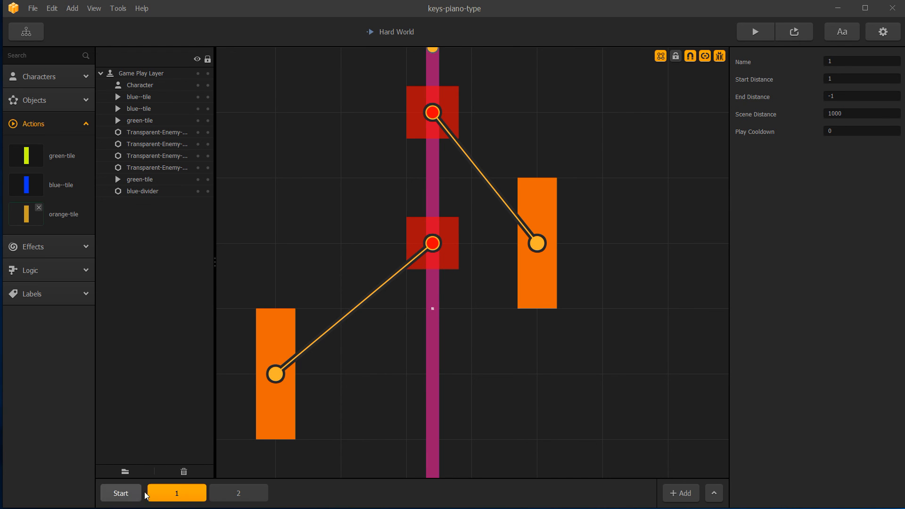
{"action": "left_click", "coordinate": [120, 493]}
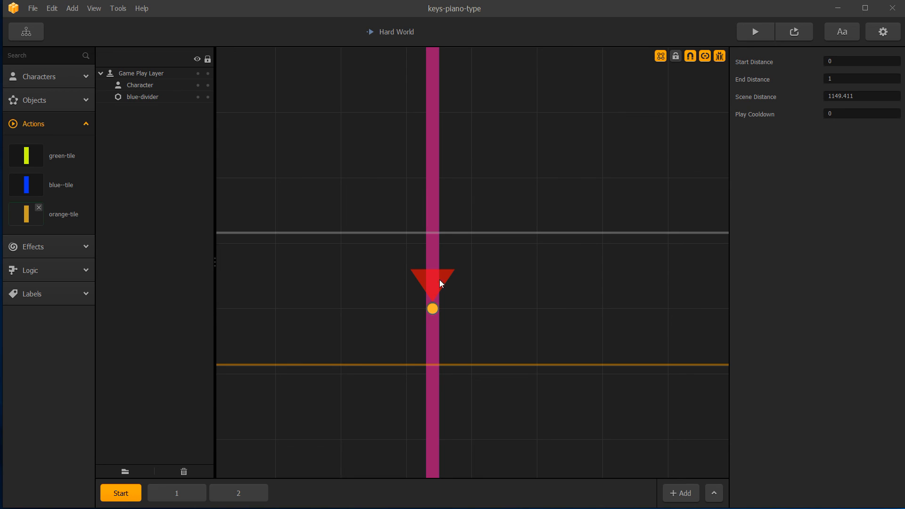
{"action": "left_click", "coordinate": [177, 493]}
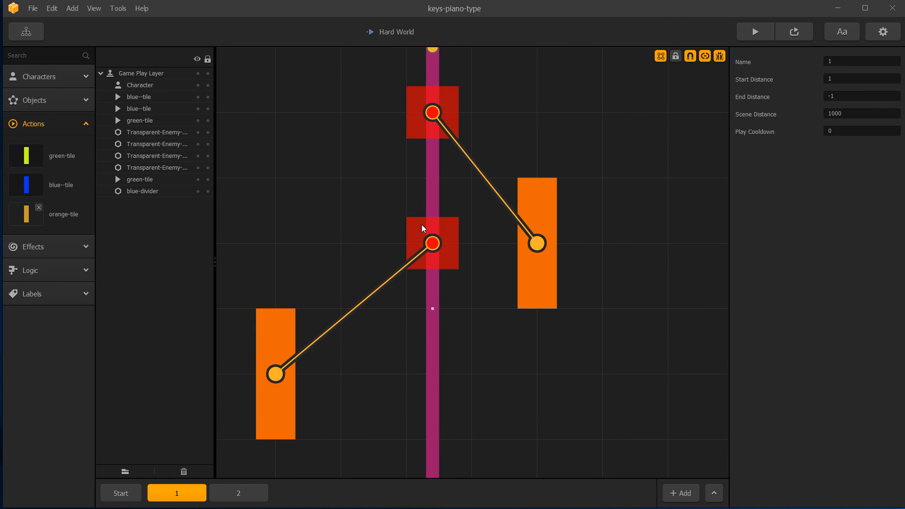
{"action": "mouse_move", "coordinate": [435, 249]}
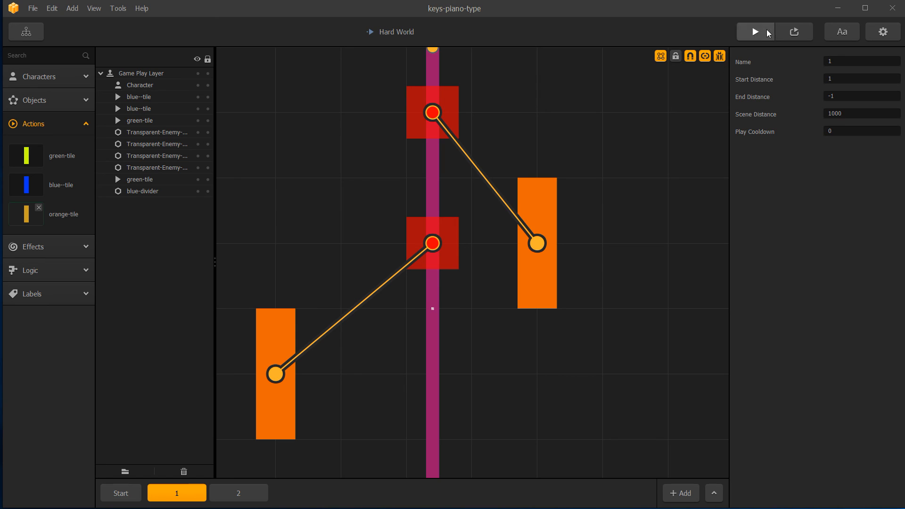
{"action": "left_click", "coordinate": [753, 32]}
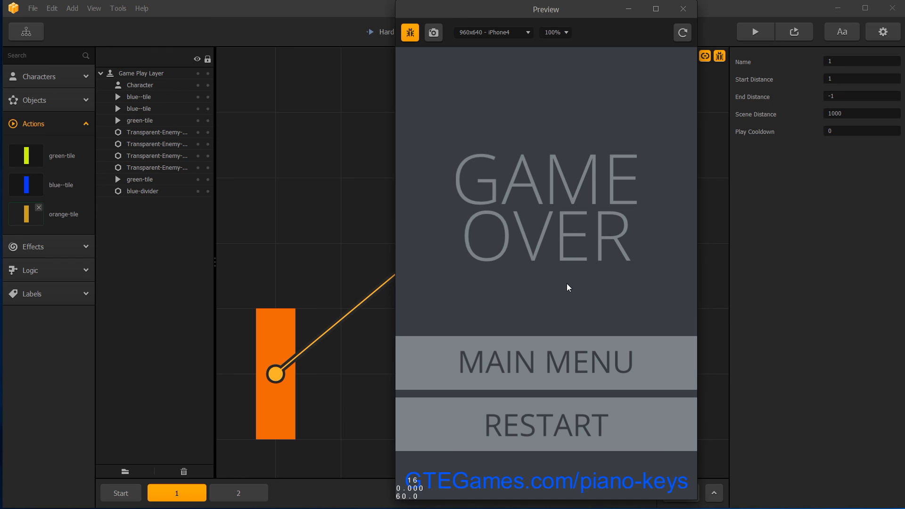
{"action": "mouse_move", "coordinate": [456, 185]}
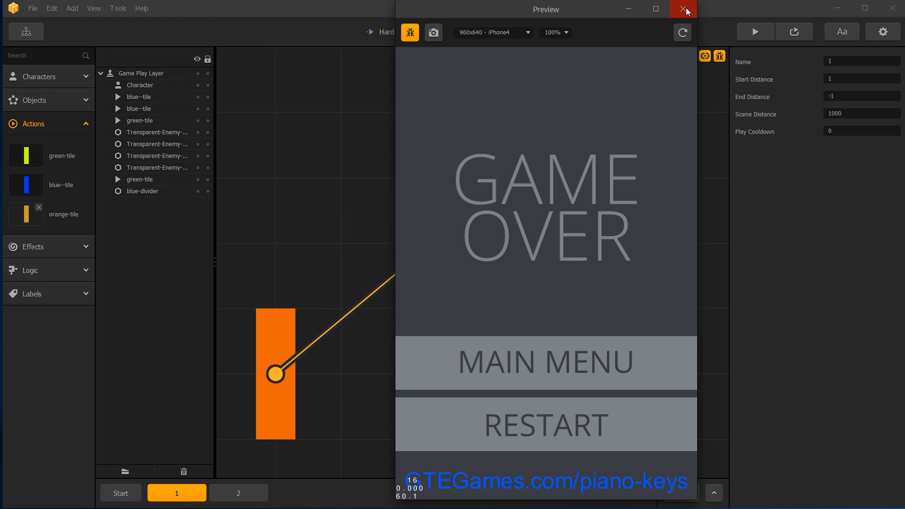
{"action": "left_click", "coordinate": [684, 9]}
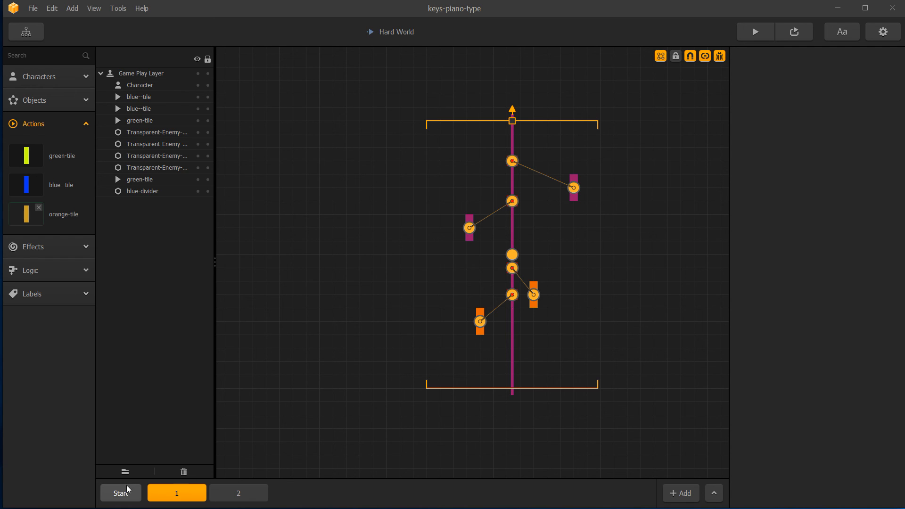
Step: Load Hard World's Start scene showing the character on the divider
{"action": "left_click", "coordinate": [120, 493]}
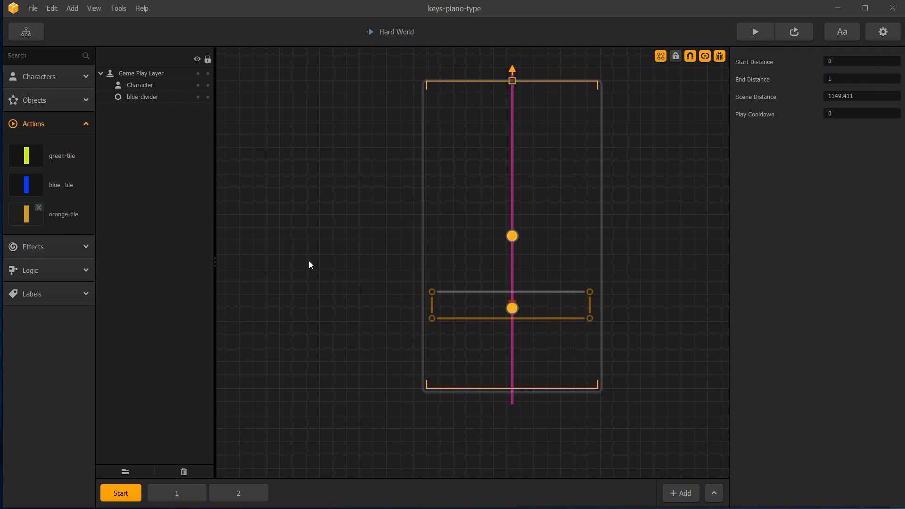